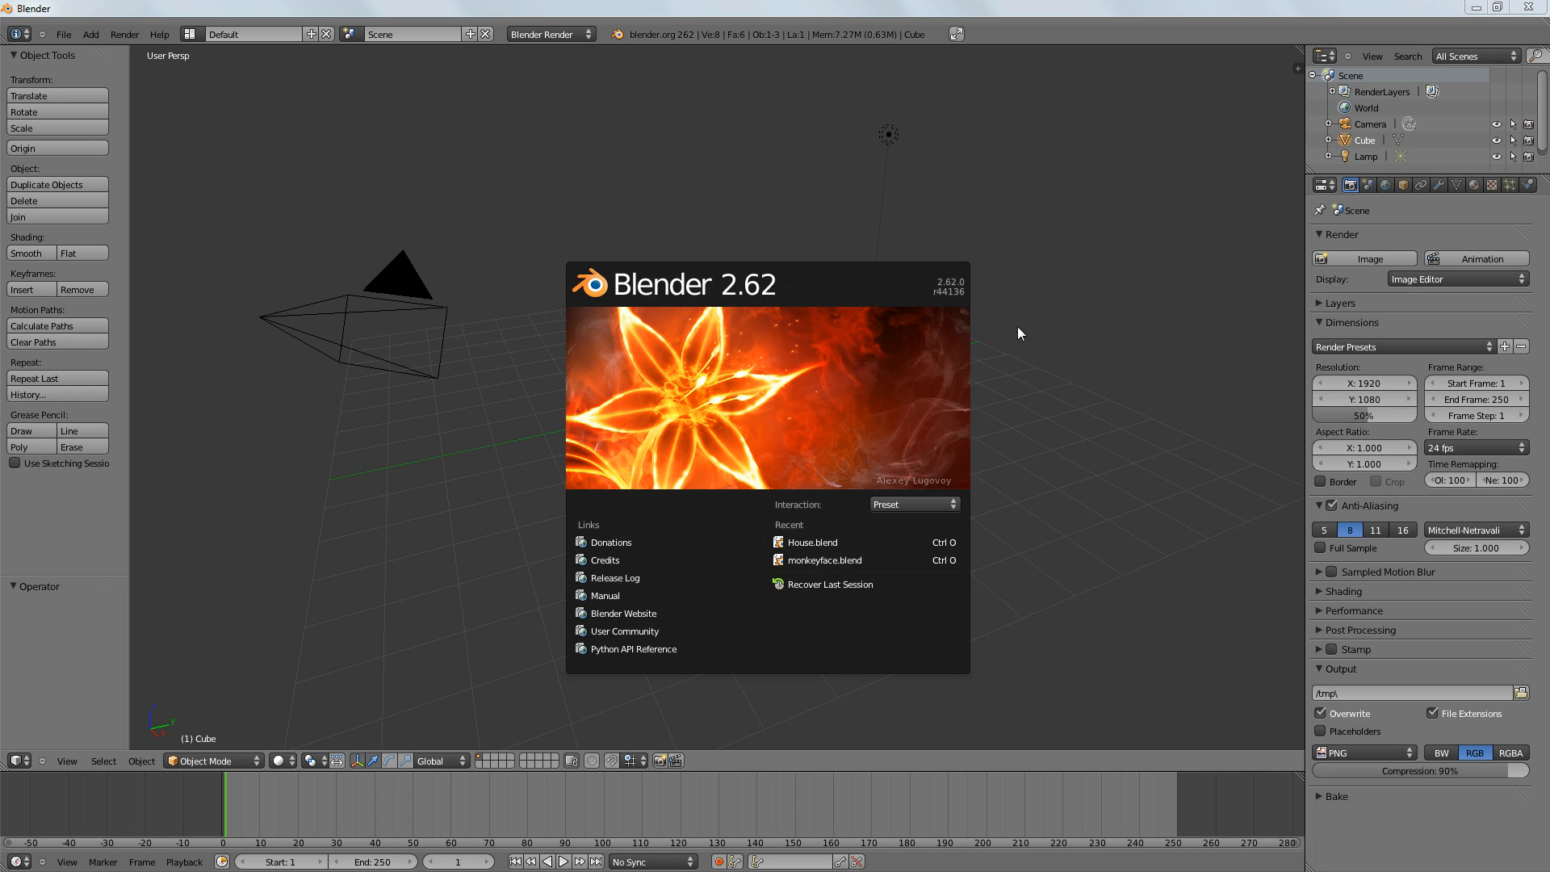
pyautogui.moveTo(1042, 427)
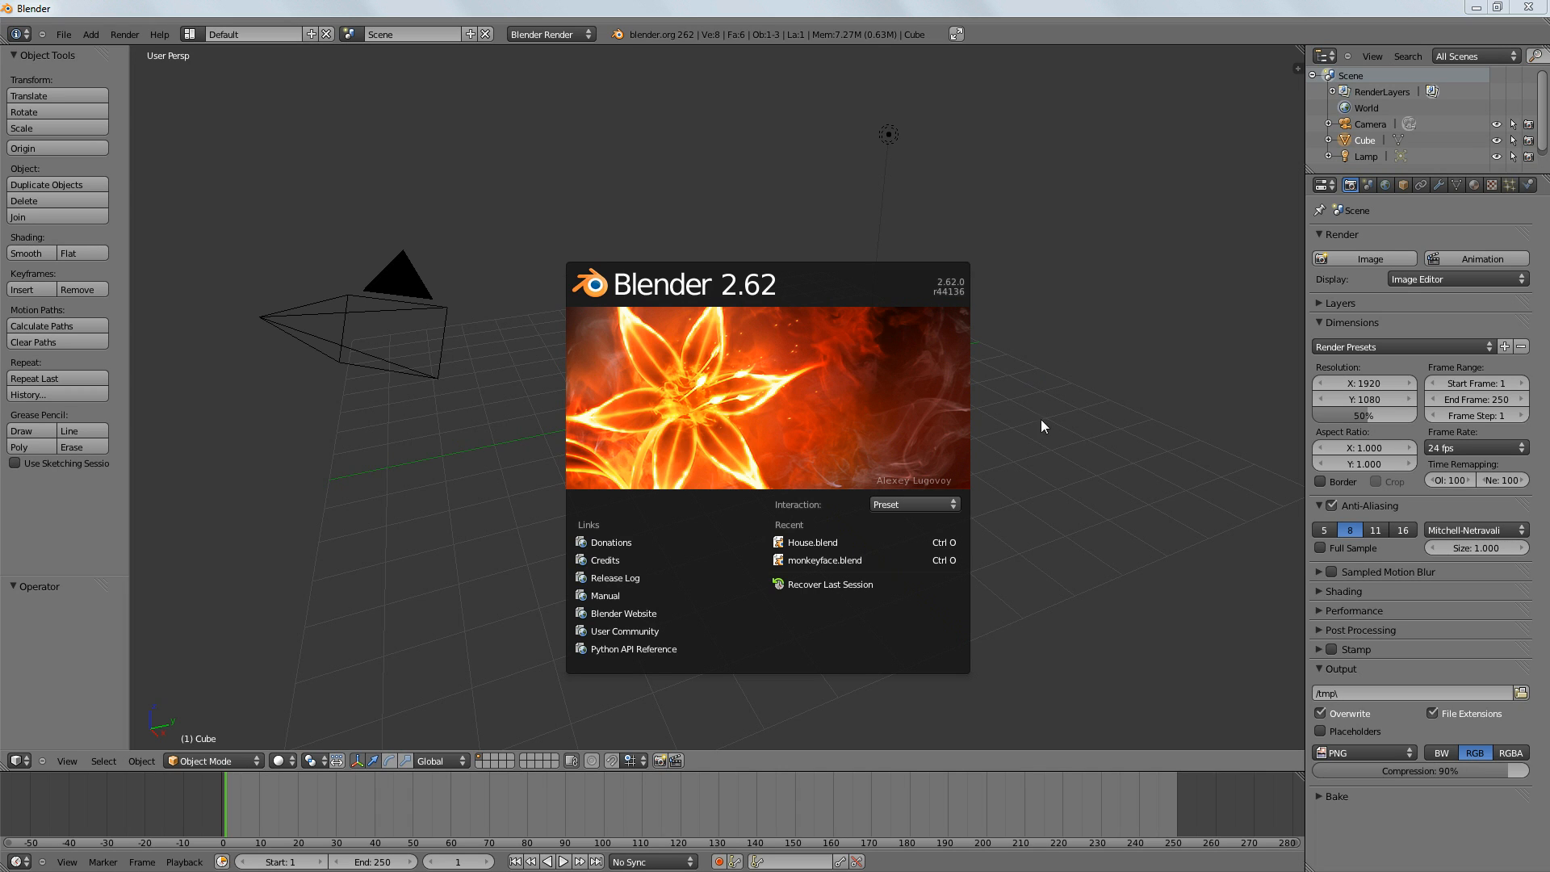
pyautogui.moveTo(731, 378)
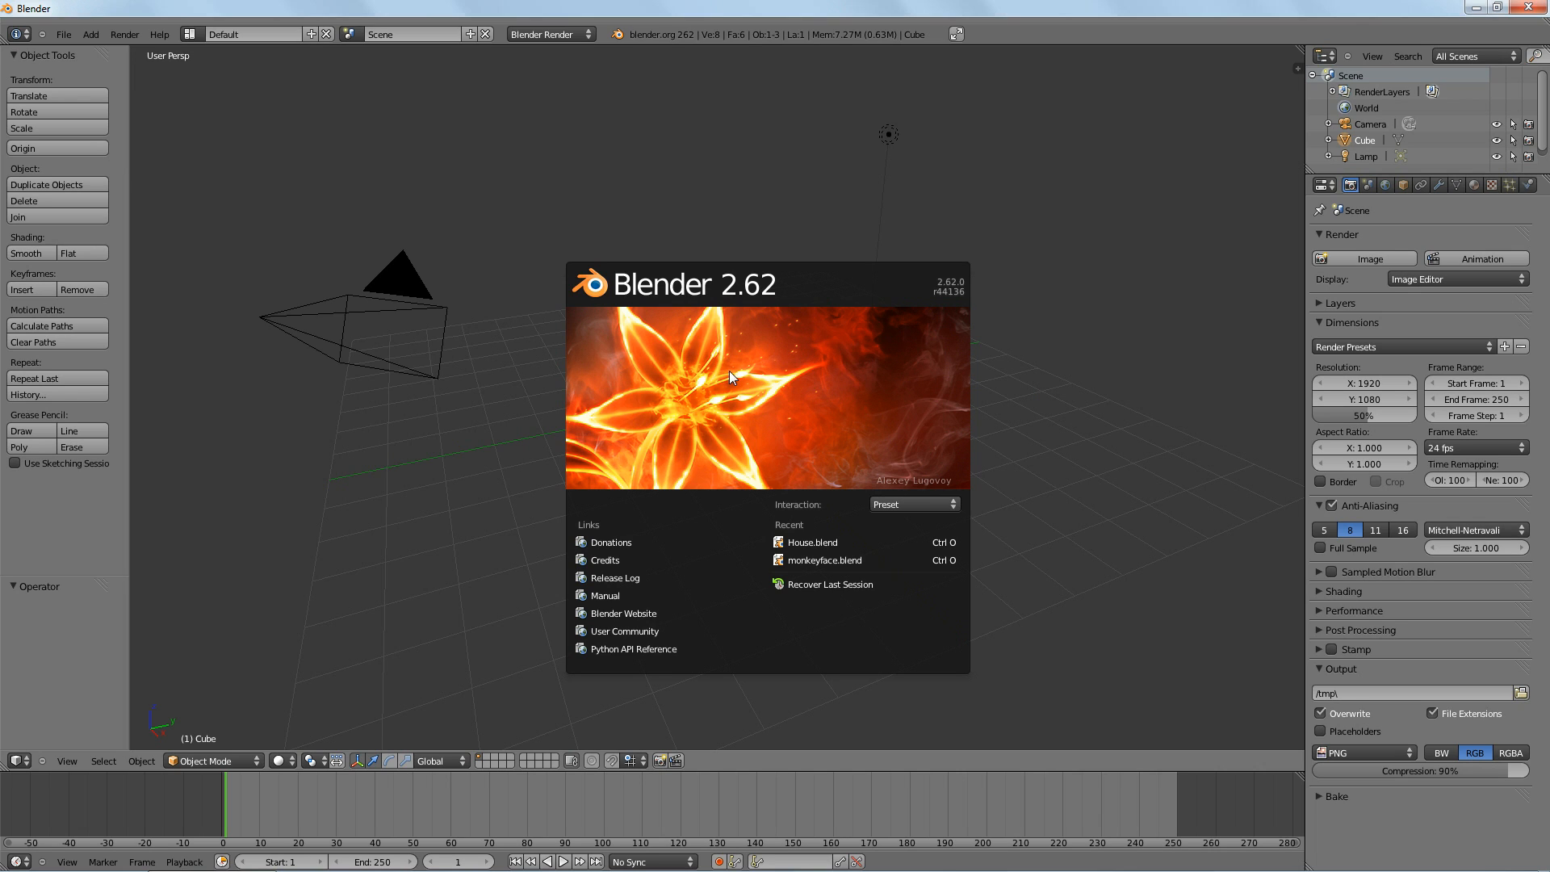
# Step: Dismiss the splash and add a Monkey mesh beside the default cube via Add > Mesh
pyautogui.click(722, 400)
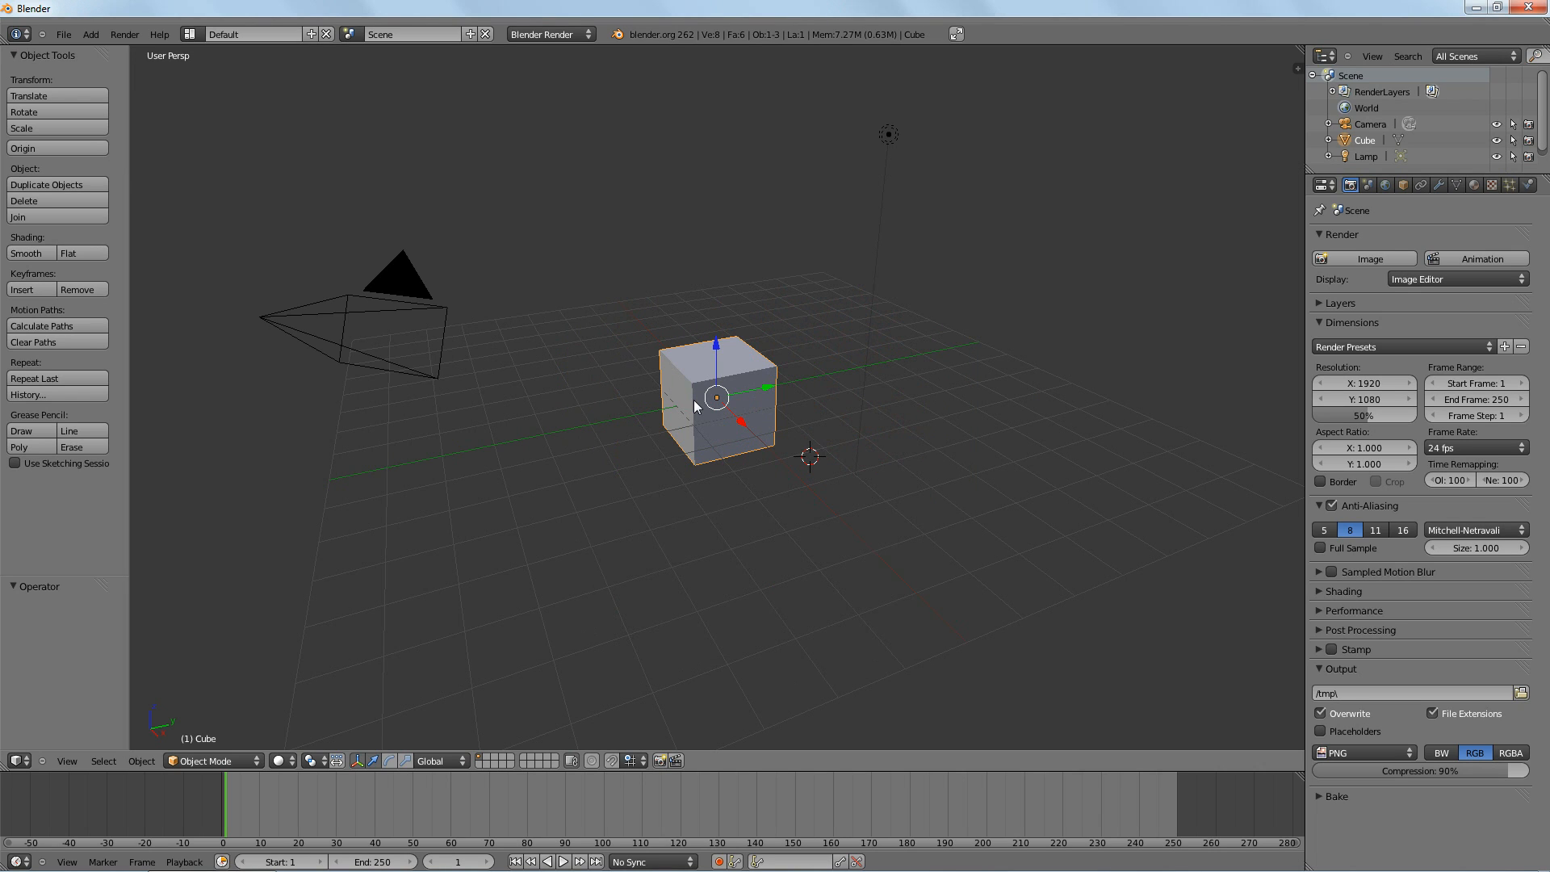
pyautogui.moveTo(747, 420)
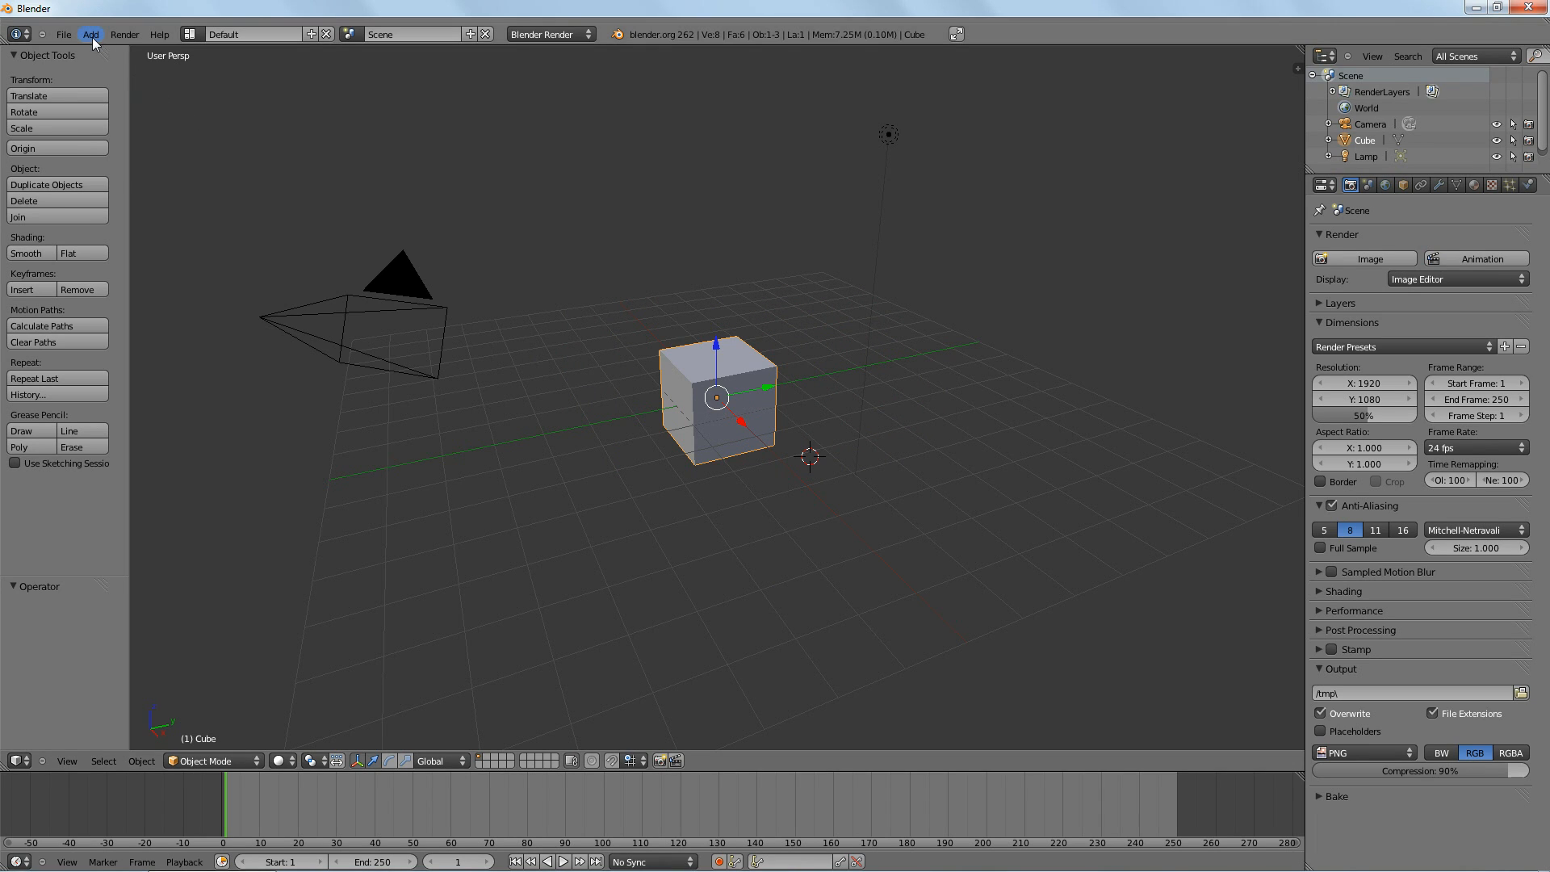
pyautogui.click(90, 34)
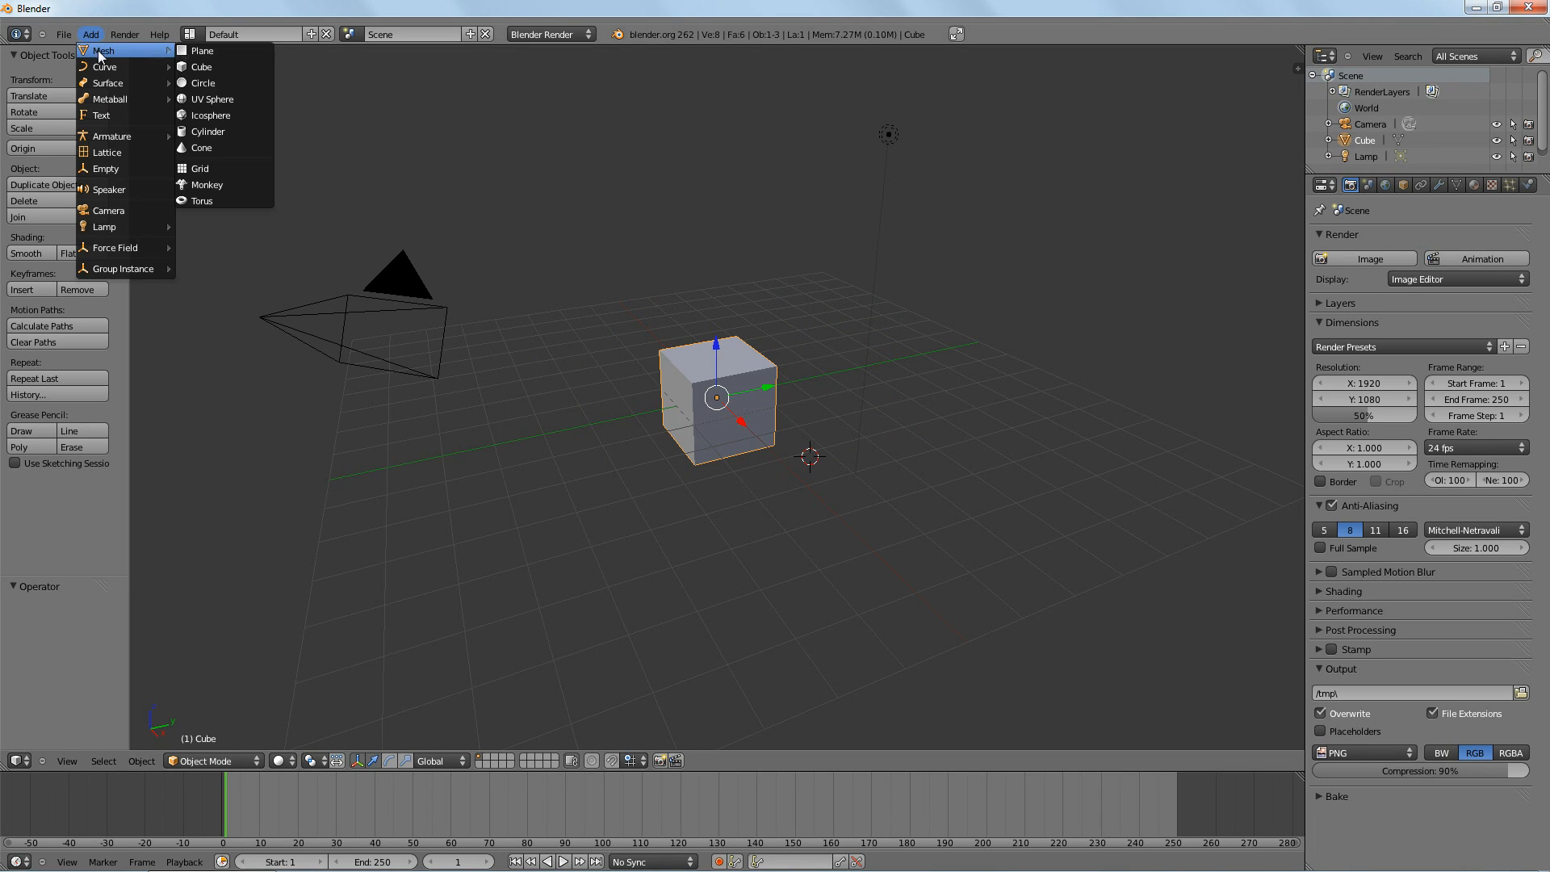
pyautogui.moveTo(205, 184)
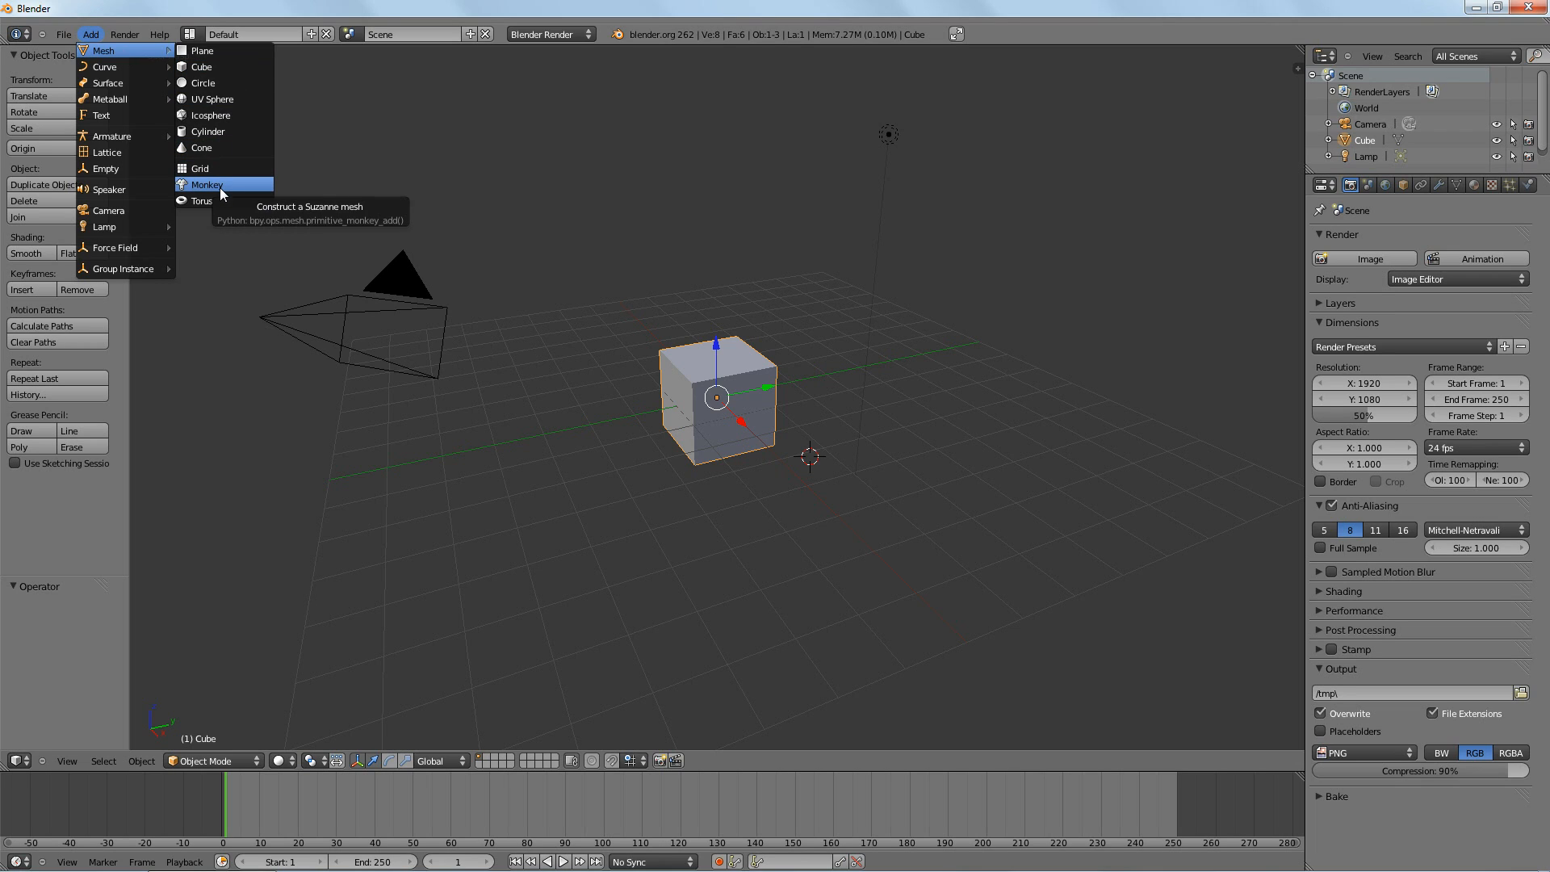
pyautogui.click(208, 184)
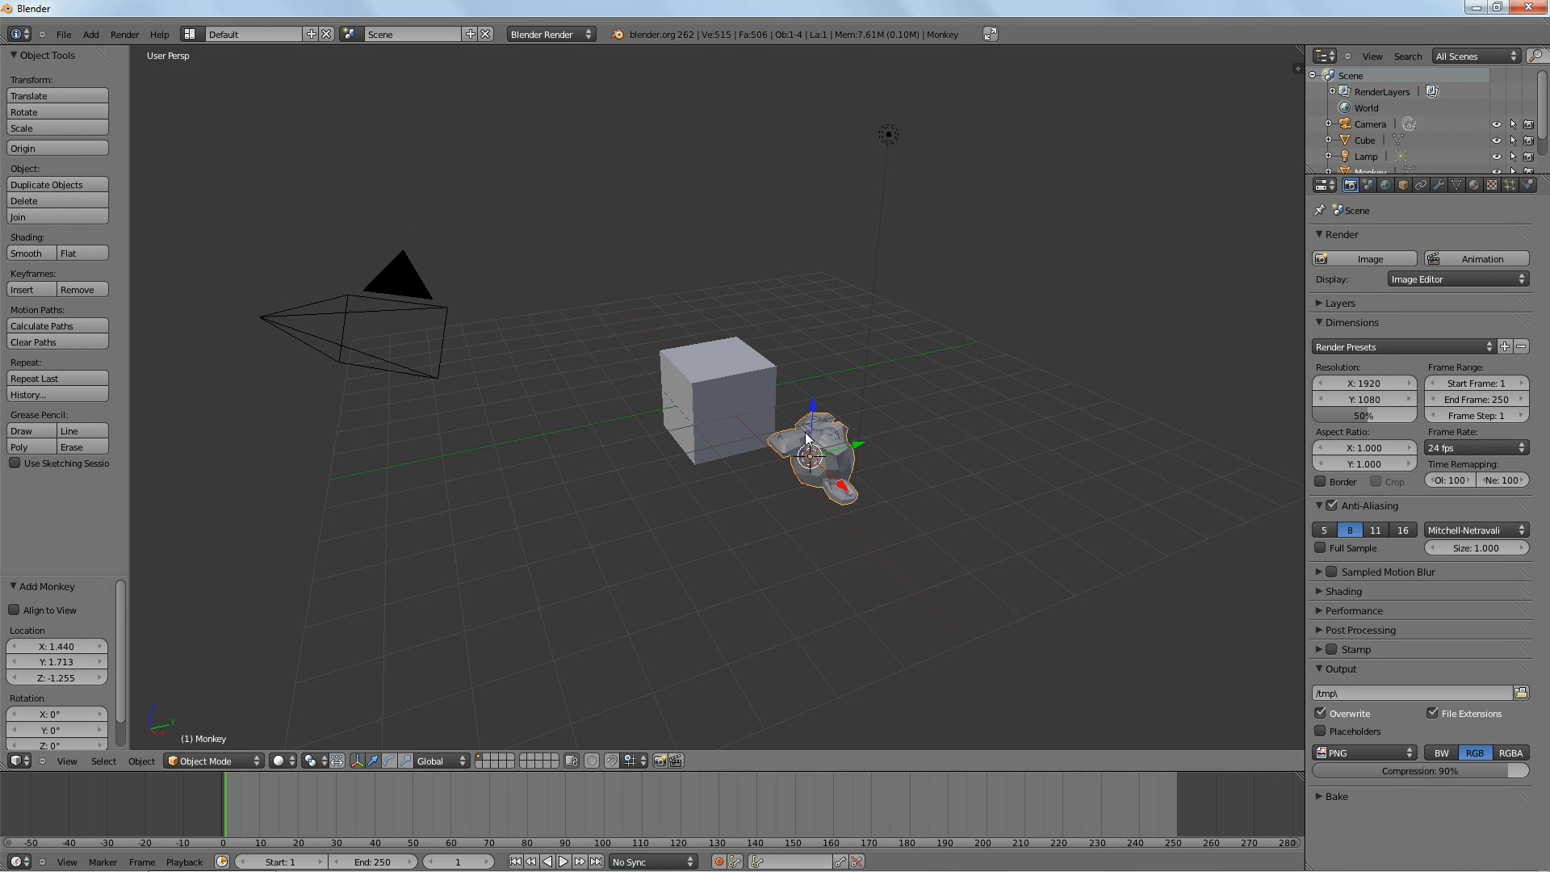
# Step: Zoom in on the cube and monkey, then enter Edit Mode on the Monkey
pyautogui.moveTo(816, 455); pyautogui.dragTo(825, 435)
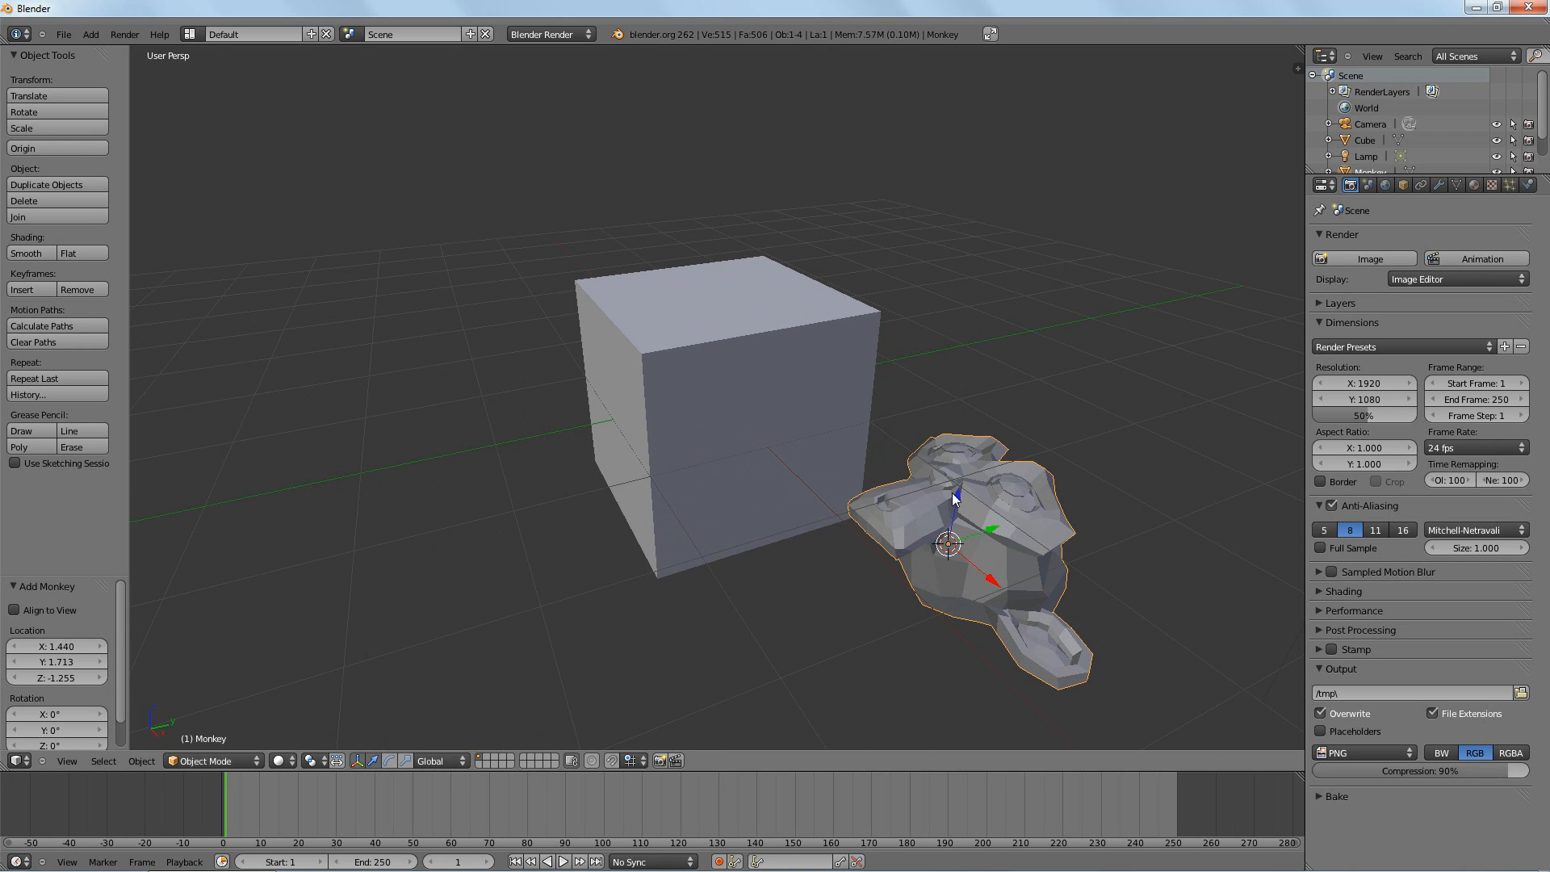
pyautogui.moveTo(1147, 475)
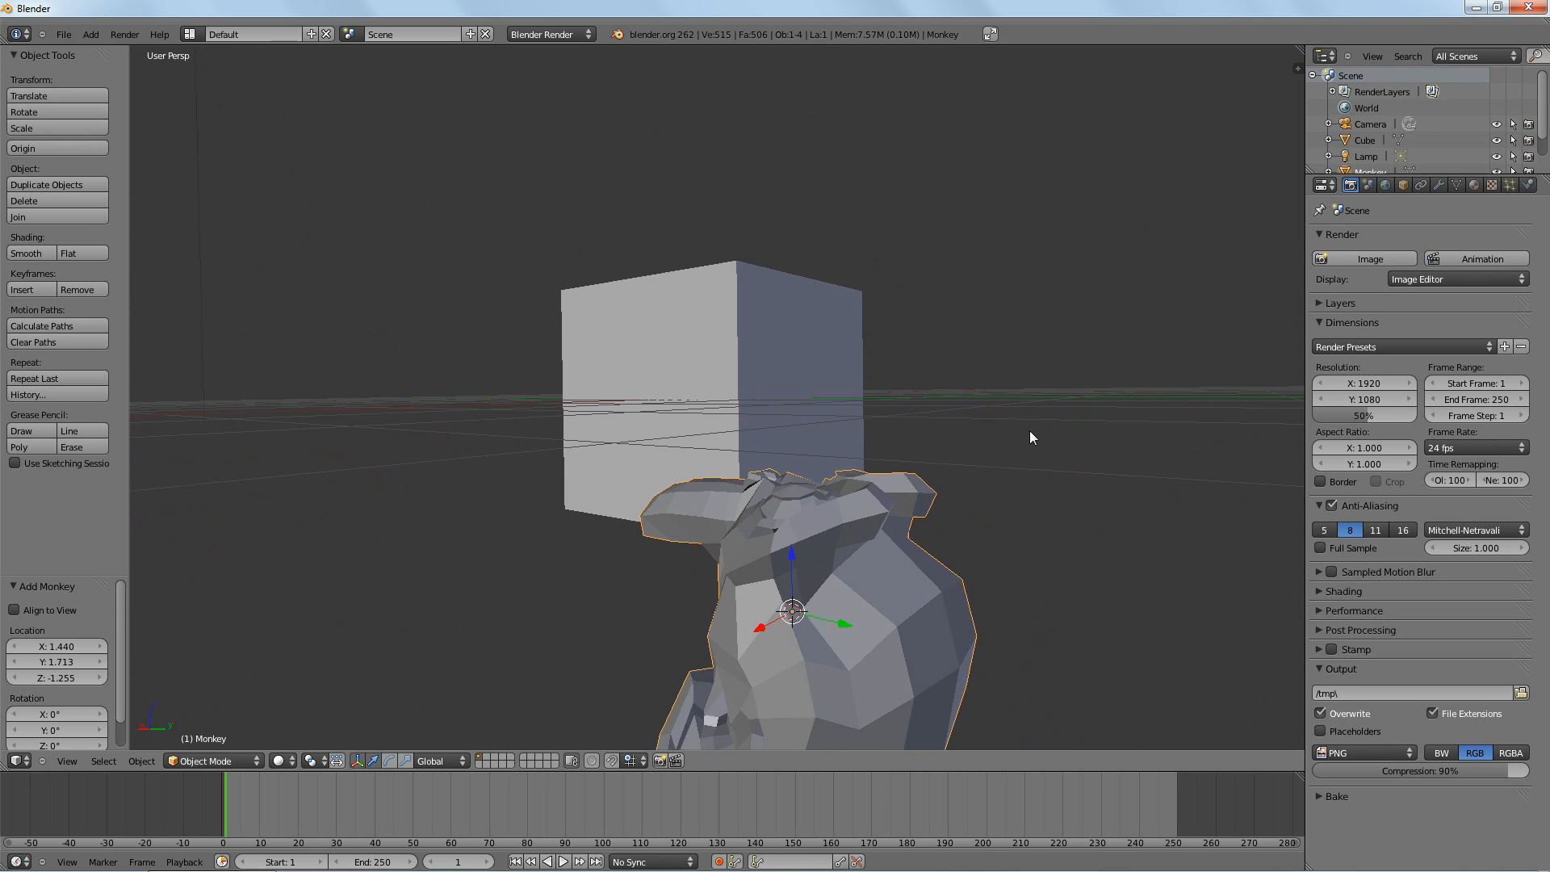
pyautogui.press('Tab')
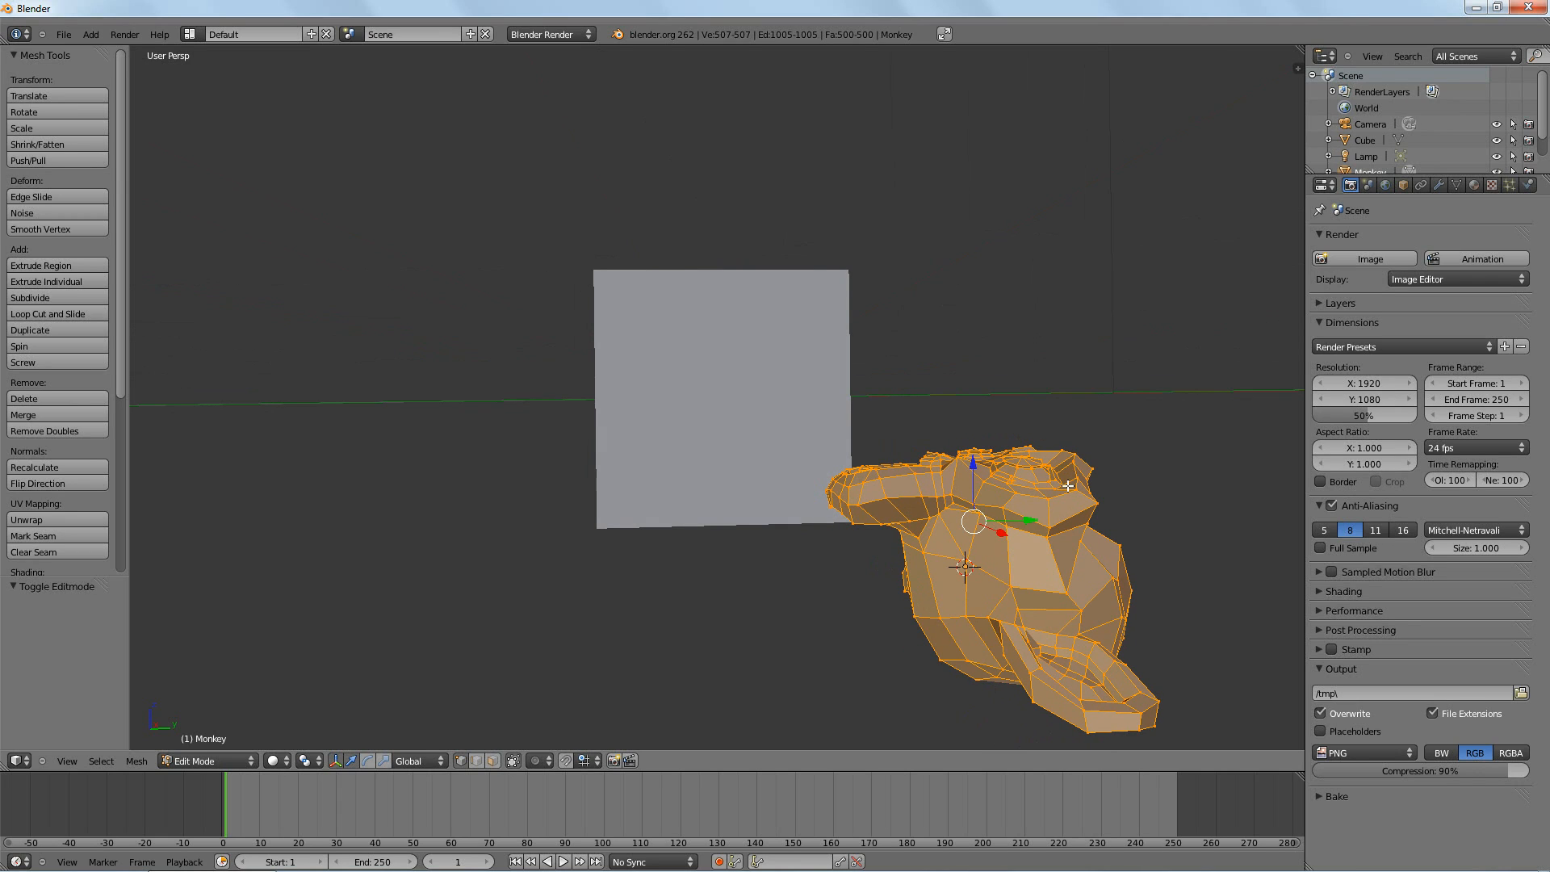
# Step: Delete all the Monkey's vertices, leaving only the cube visible
pyautogui.press('x')
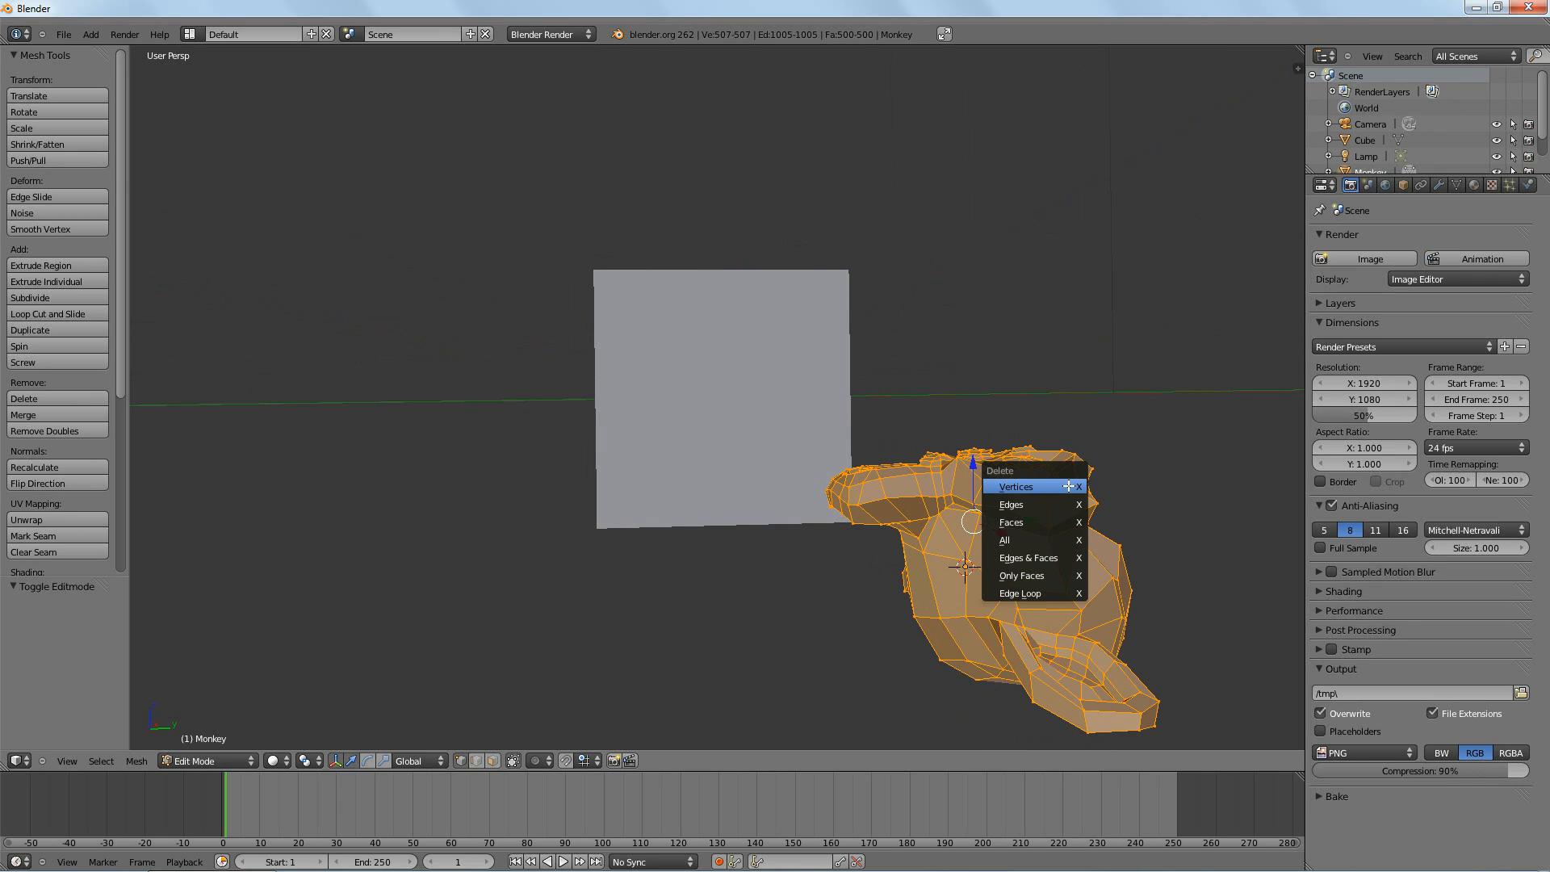
pyautogui.click(1015, 486)
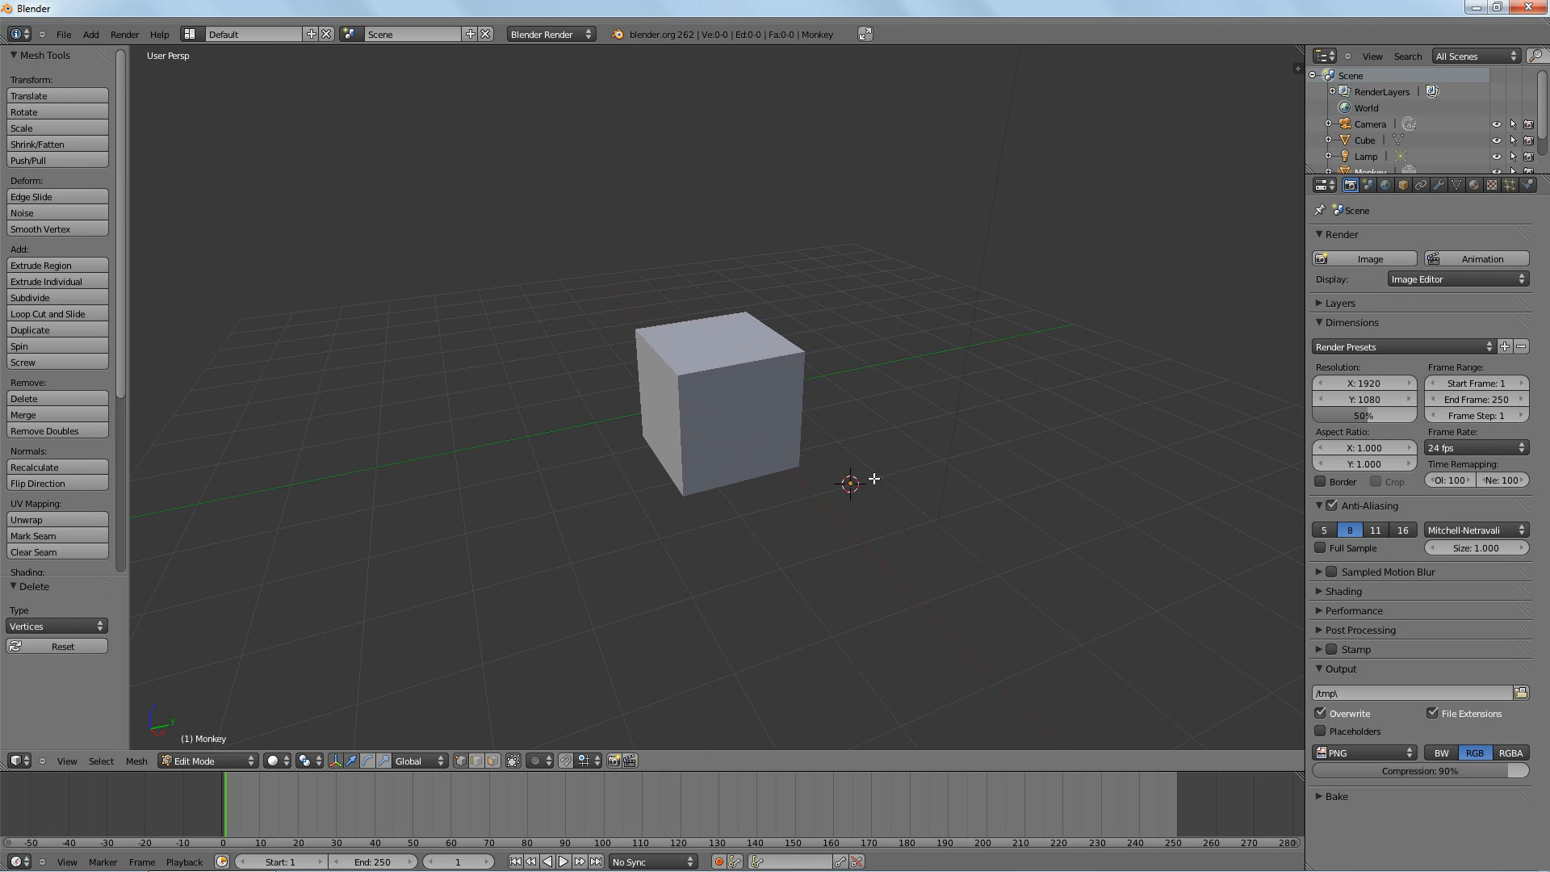
pyautogui.moveTo(875, 481)
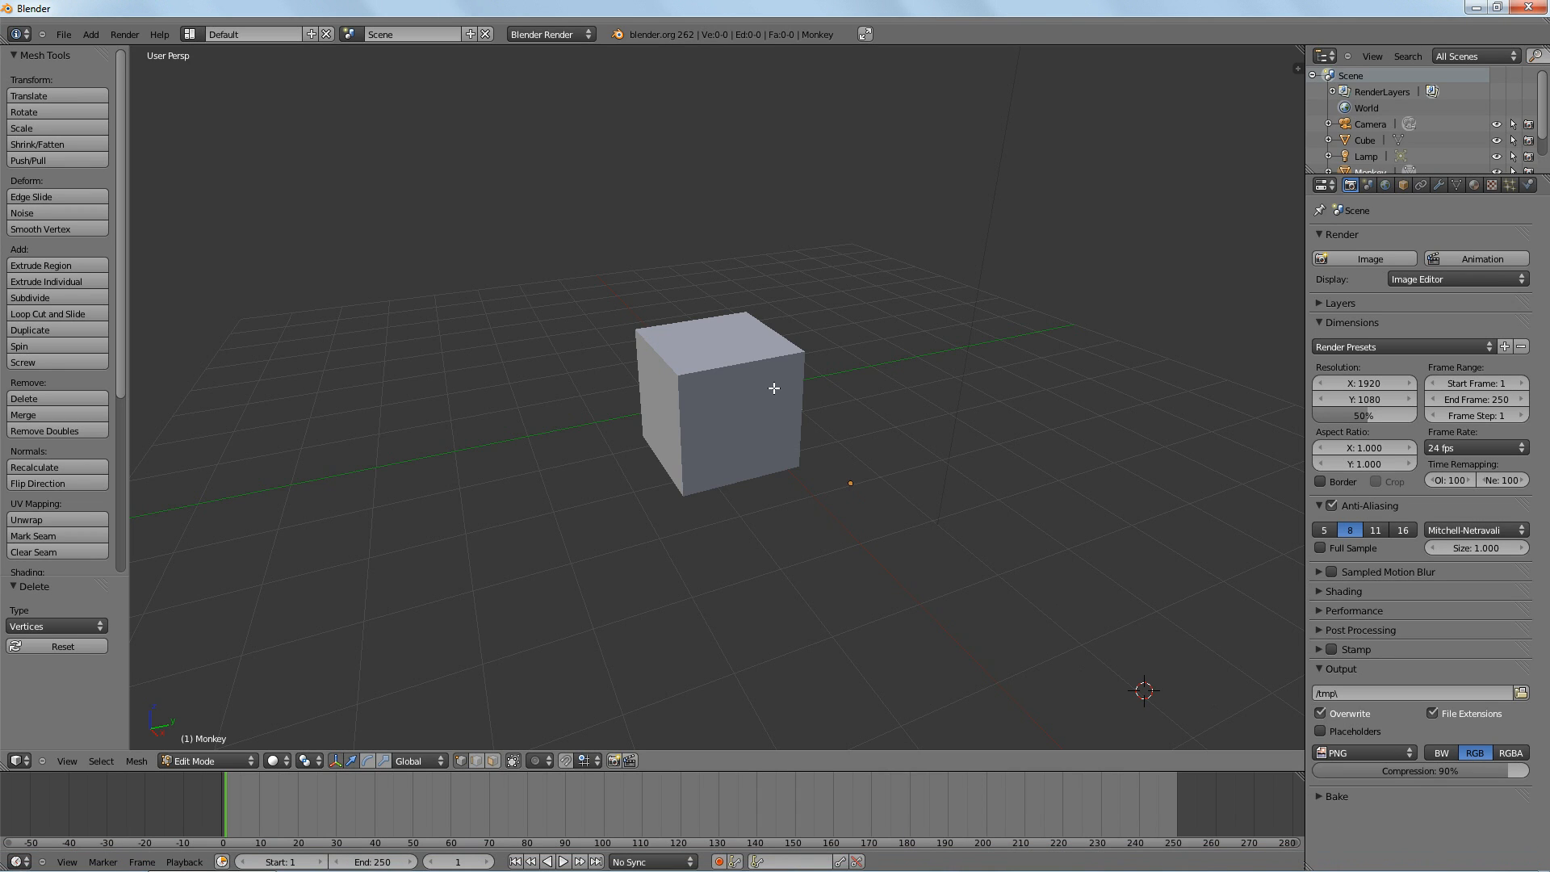
pyautogui.moveTo(896, 391)
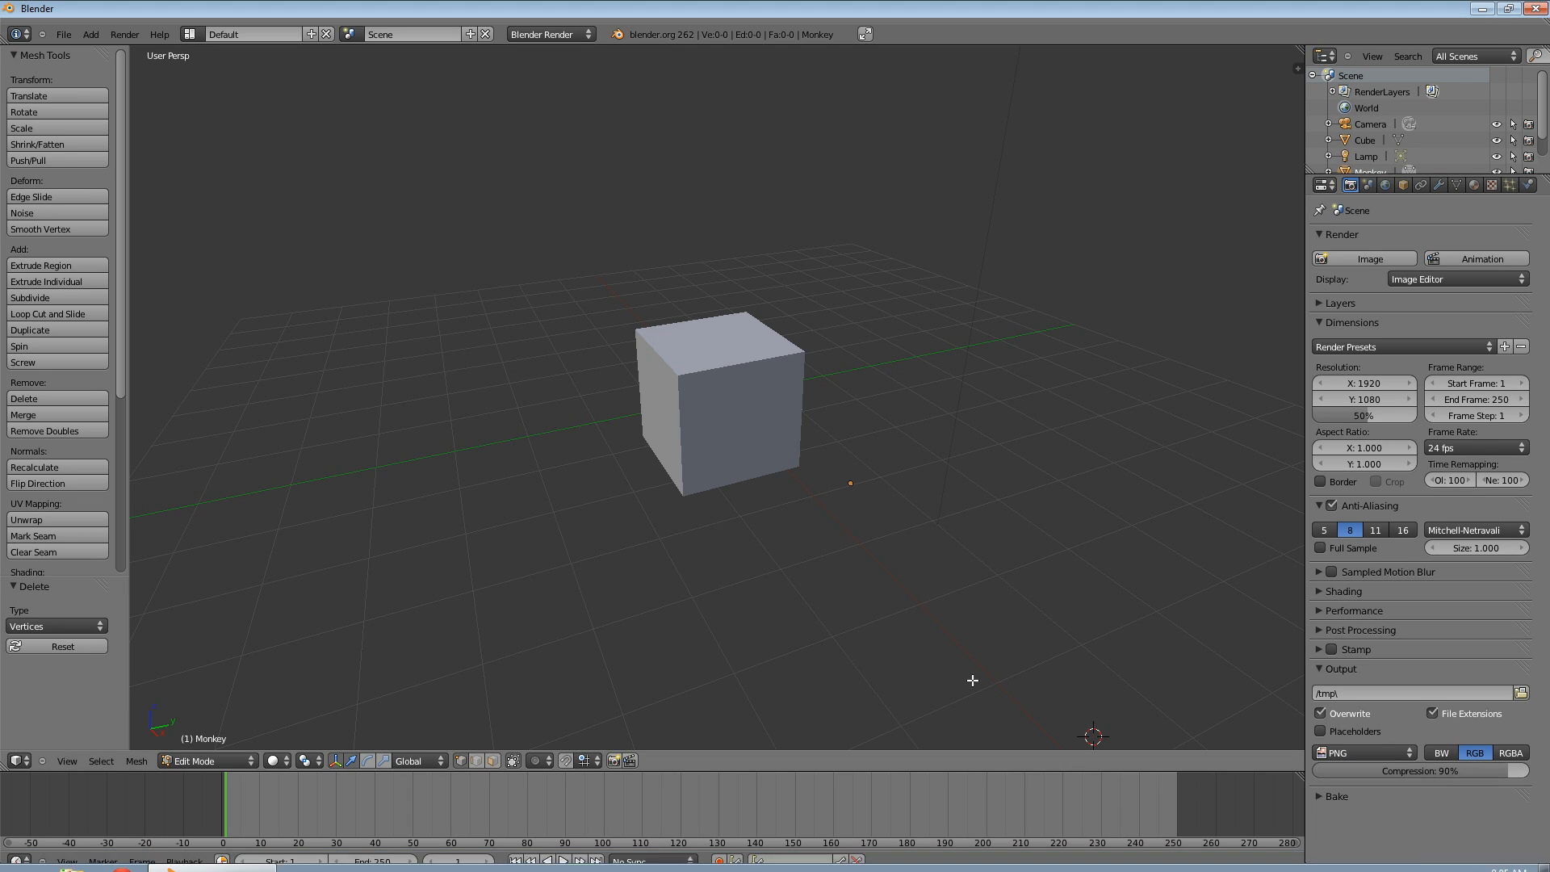
pyautogui.moveTo(940, 645)
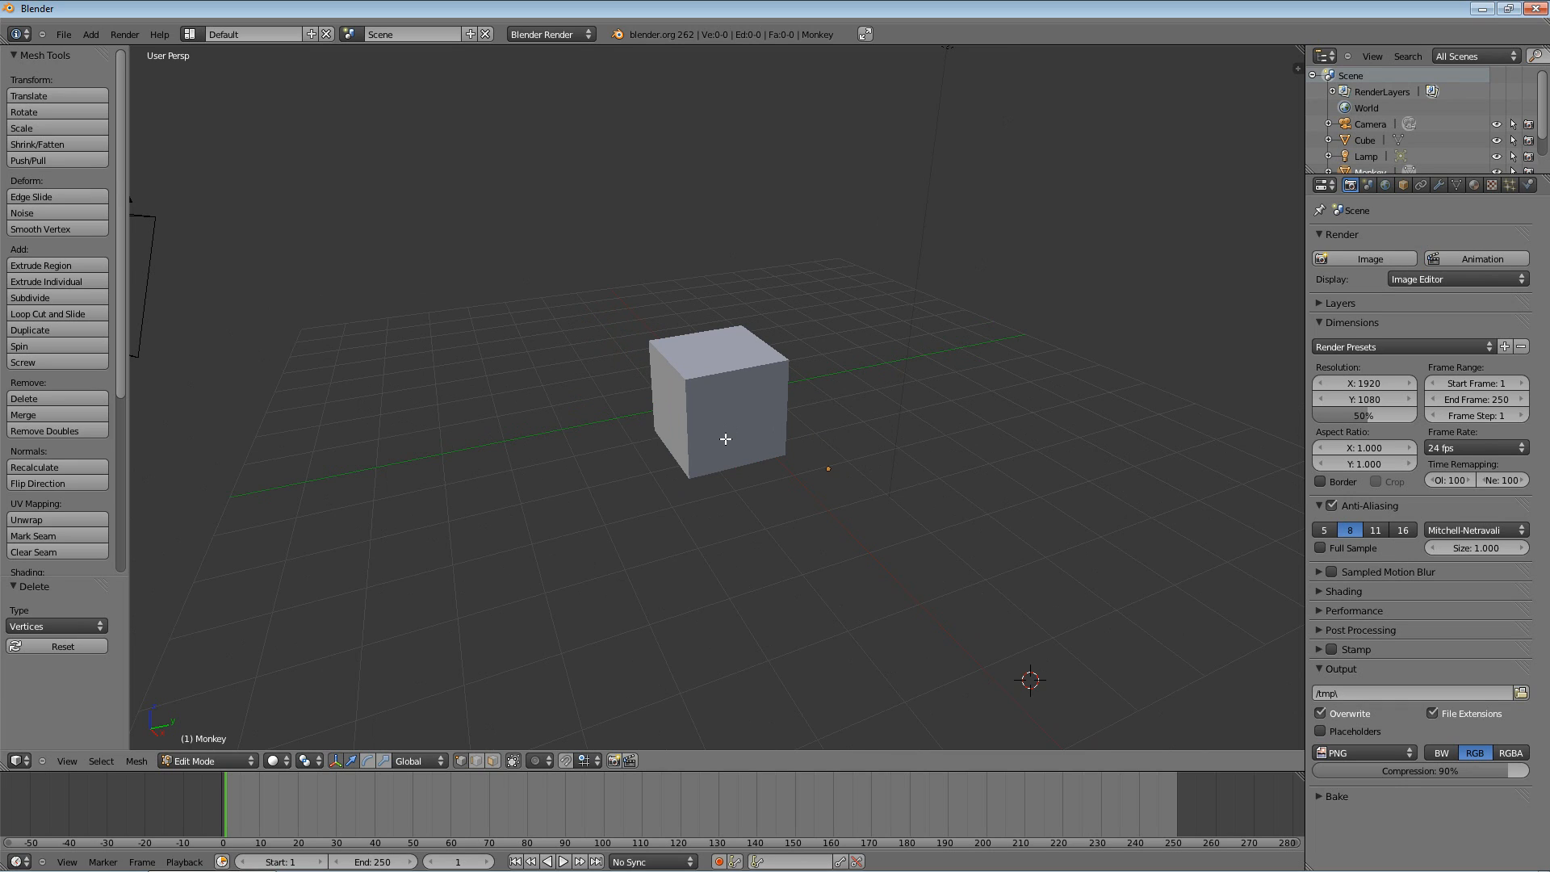
# Step: Place the 3D cursor at the cube in the scene
pyautogui.click(725, 439)
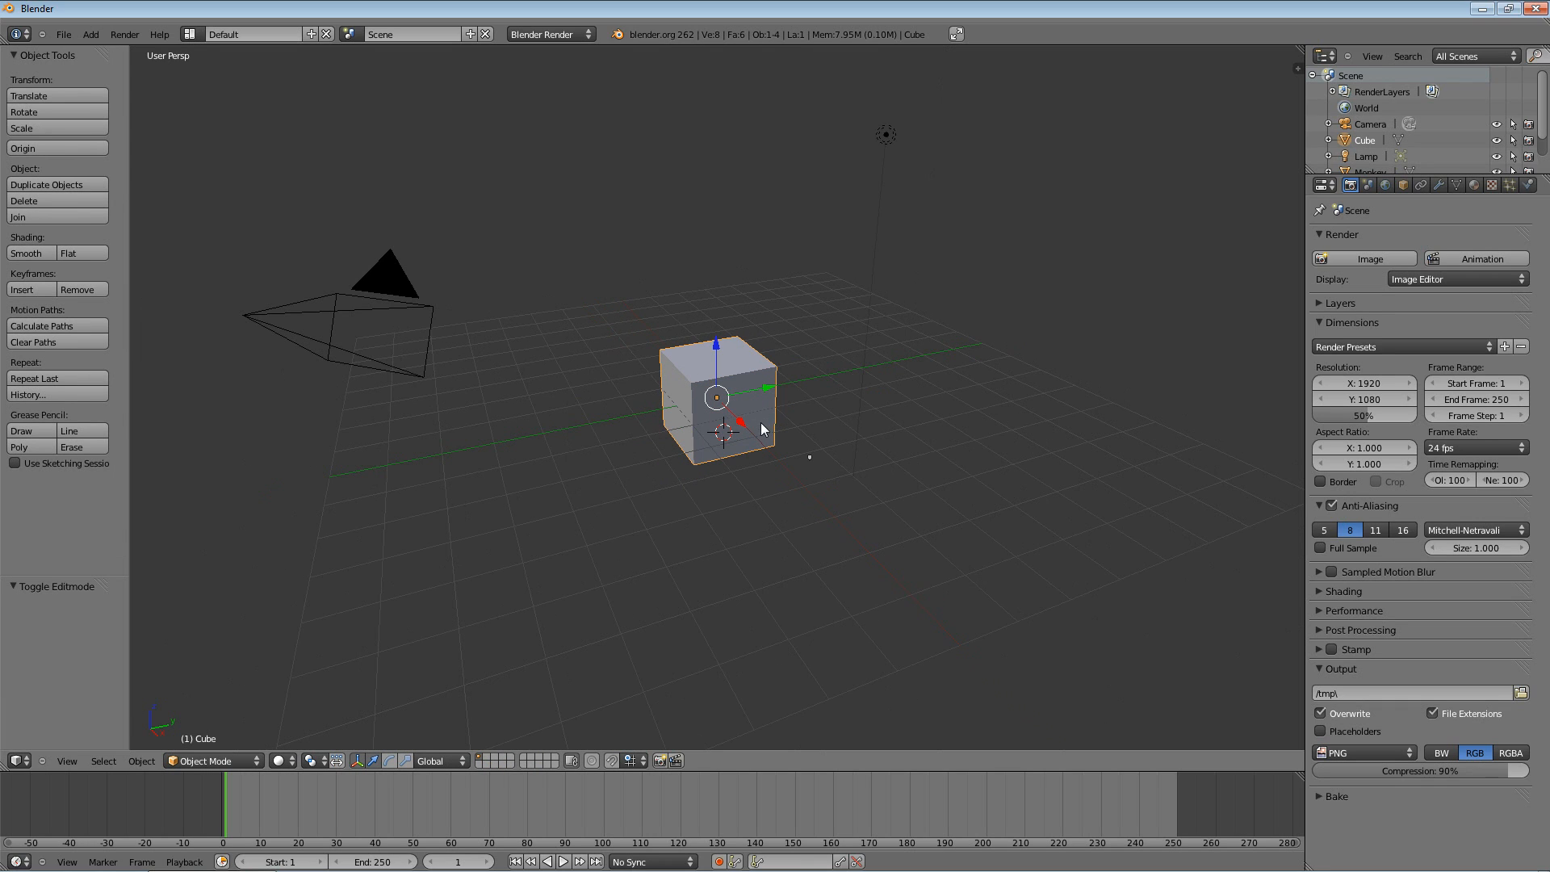
pyautogui.moveTo(757, 433)
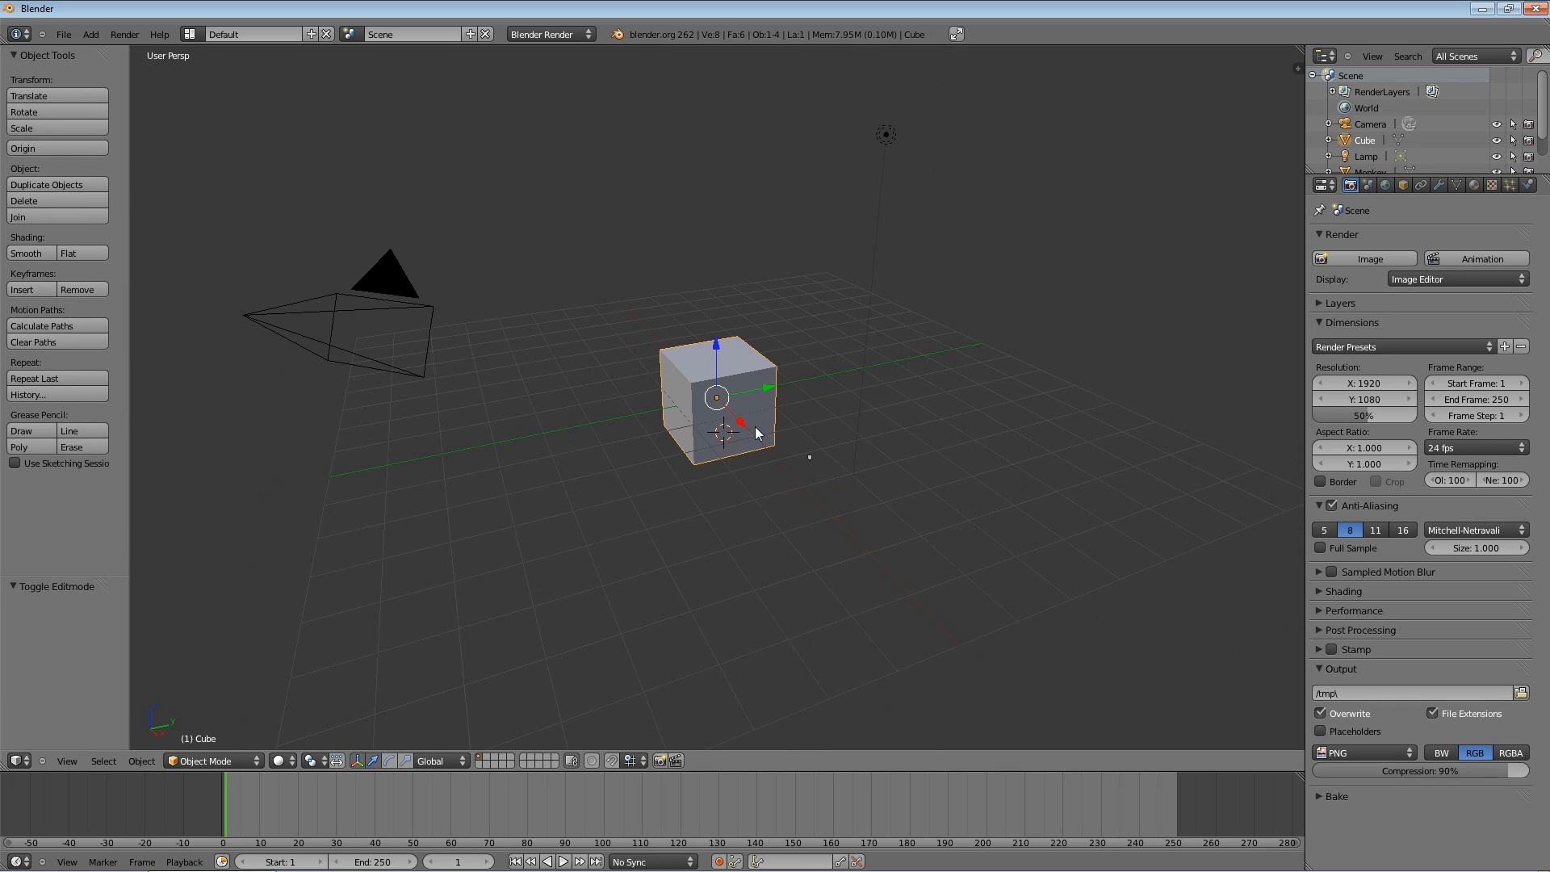
pyautogui.moveTo(857, 535)
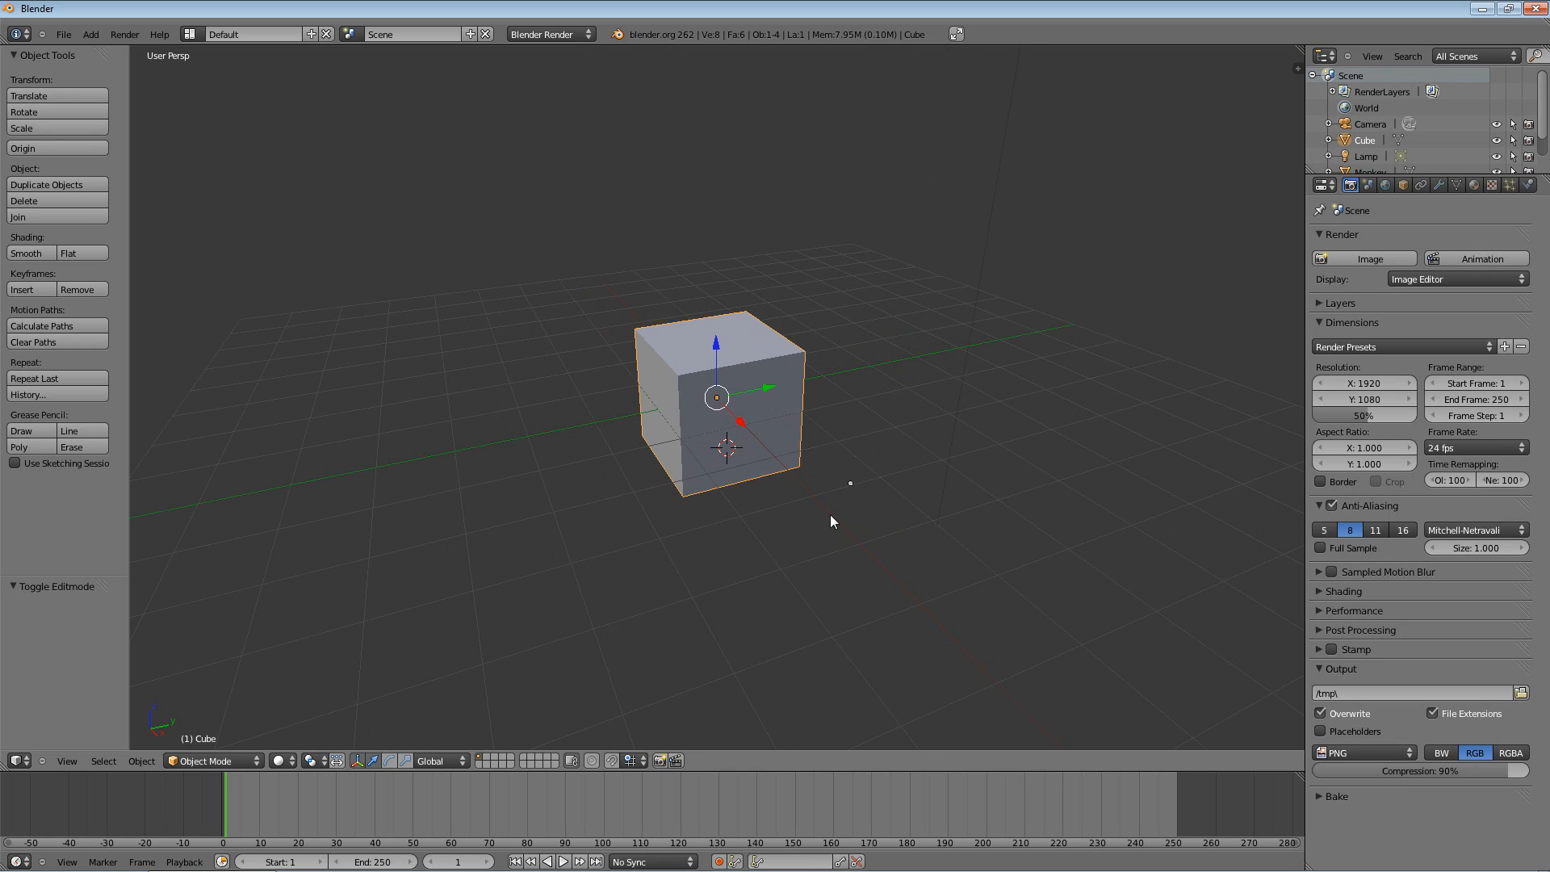
pyautogui.moveTo(848, 526)
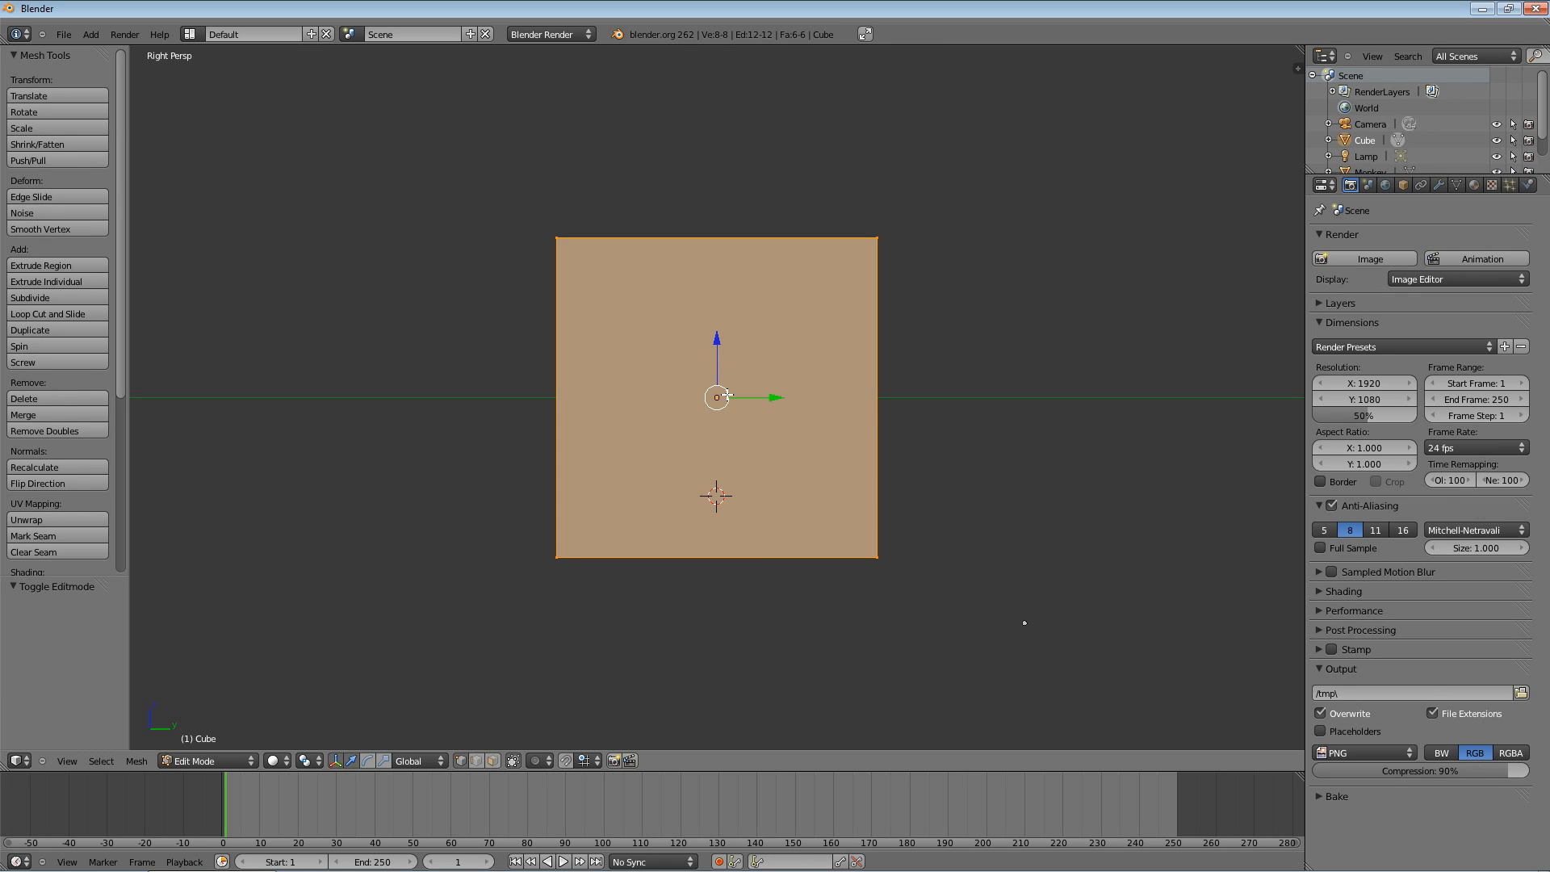
pyautogui.moveTo(712, 326)
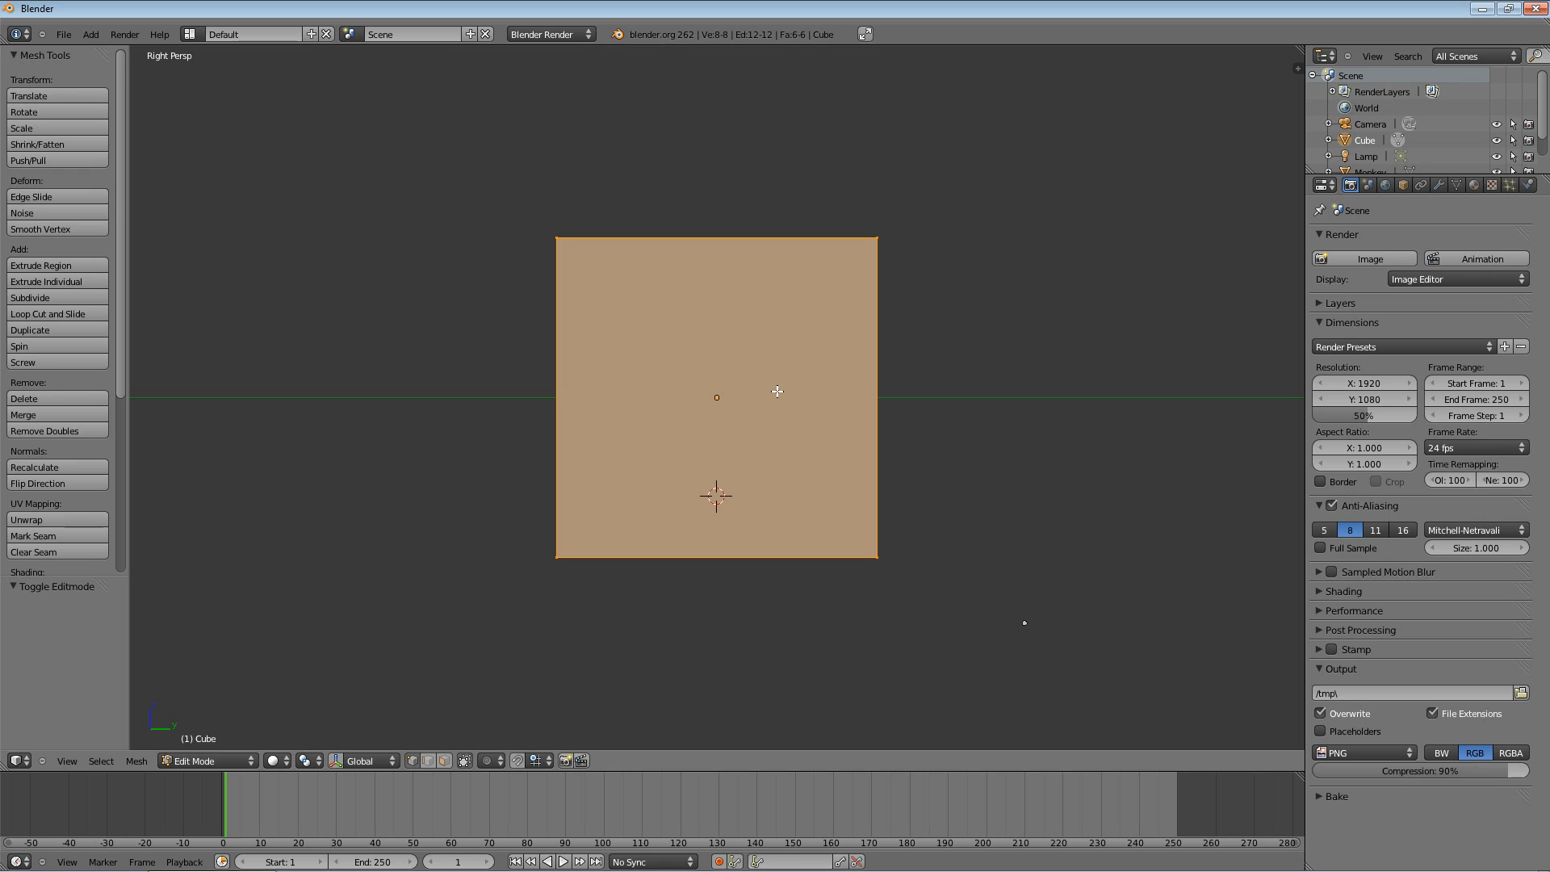
pyautogui.moveTo(742, 554)
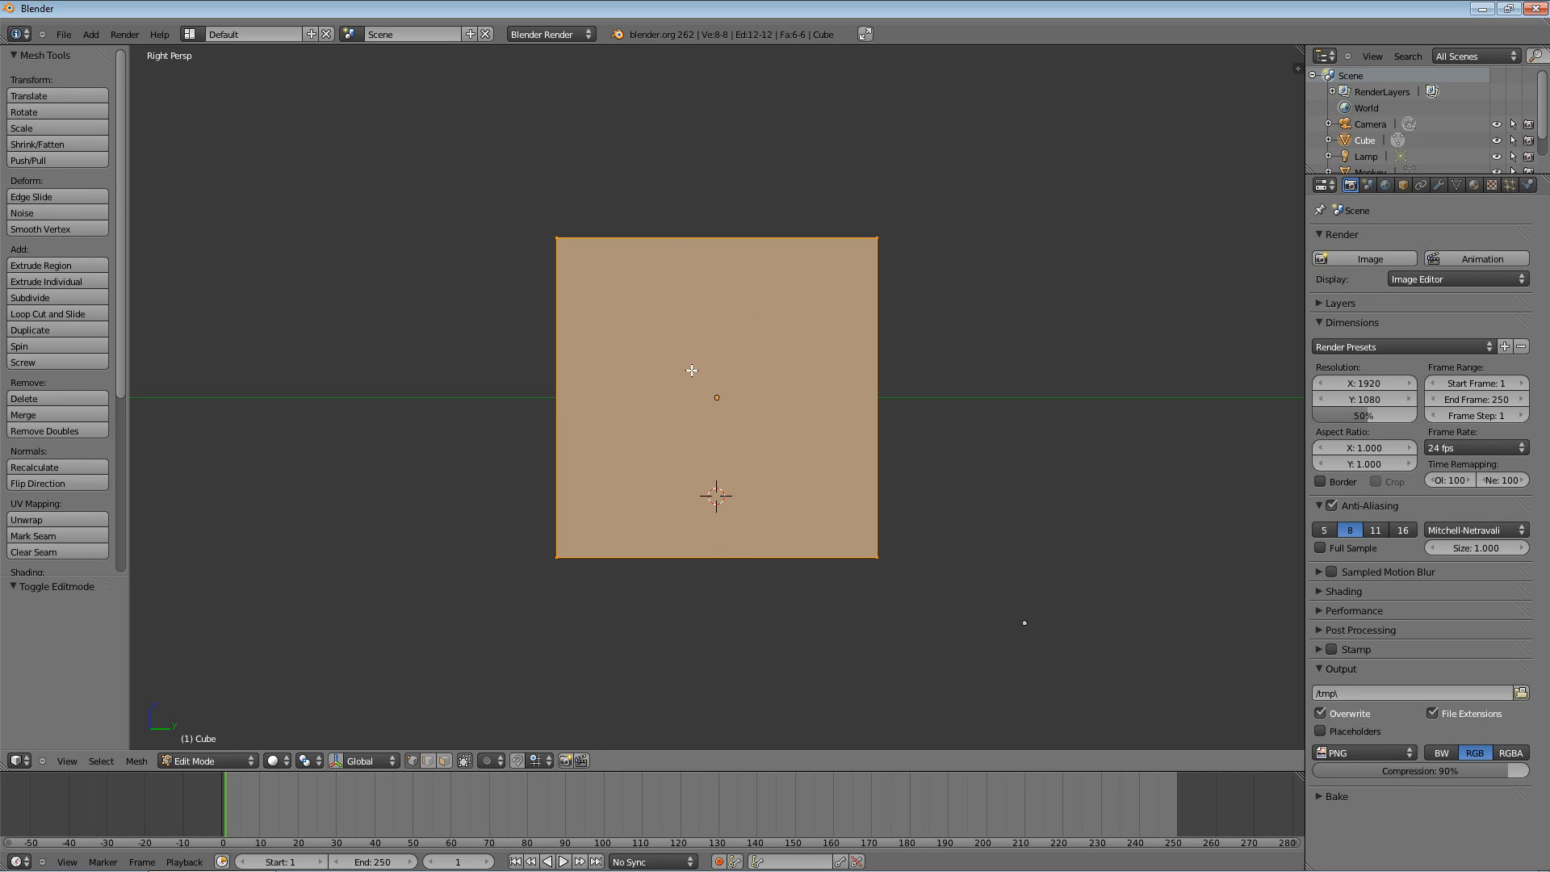
pyautogui.moveTo(678, 355)
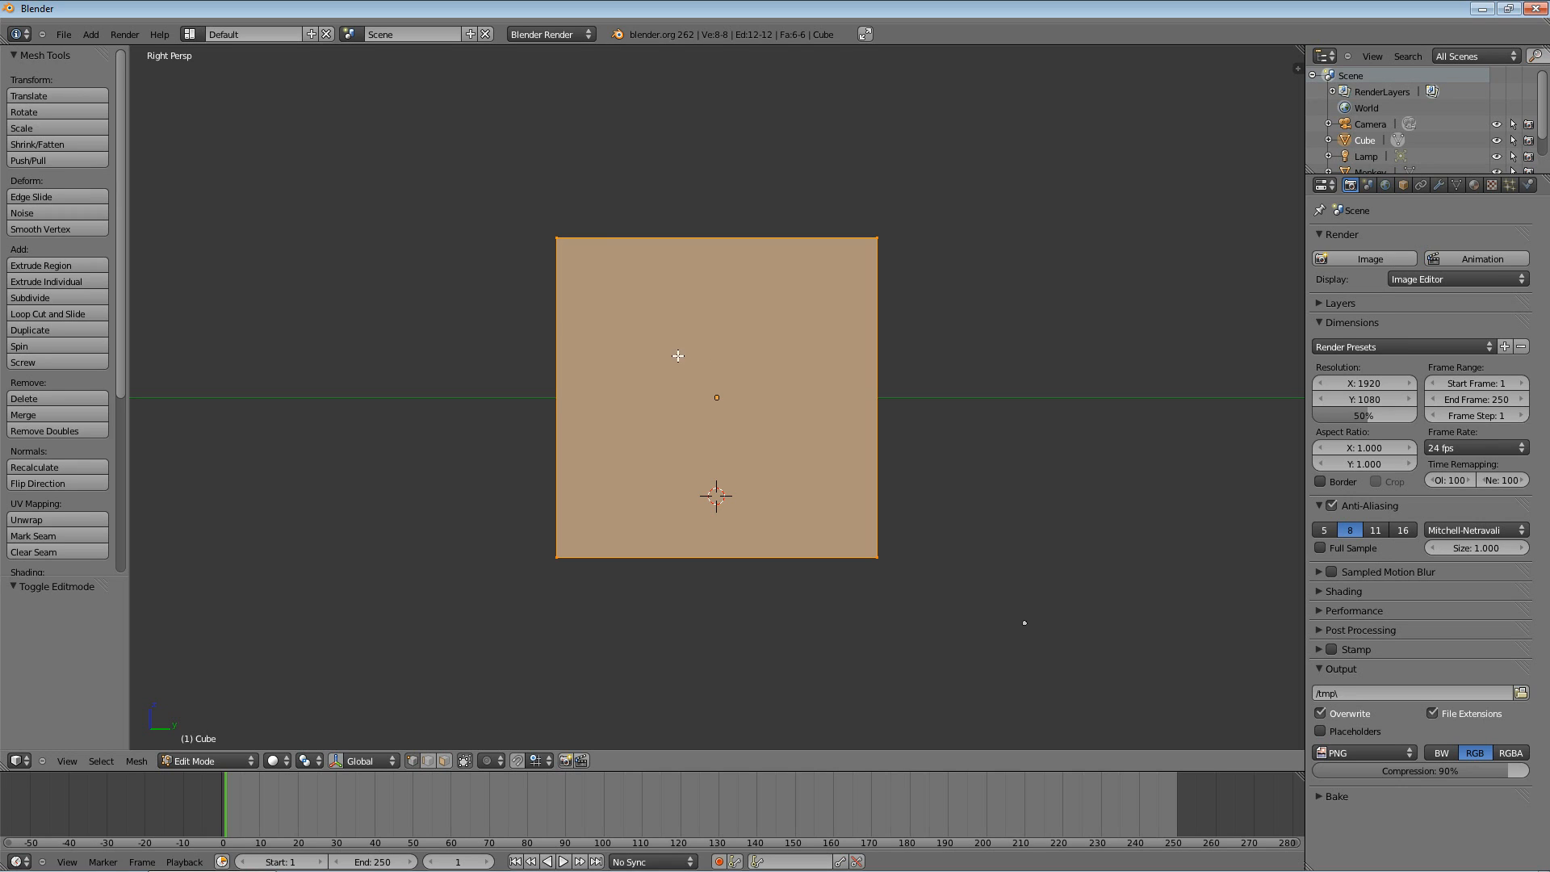
pyautogui.moveTo(704, 467)
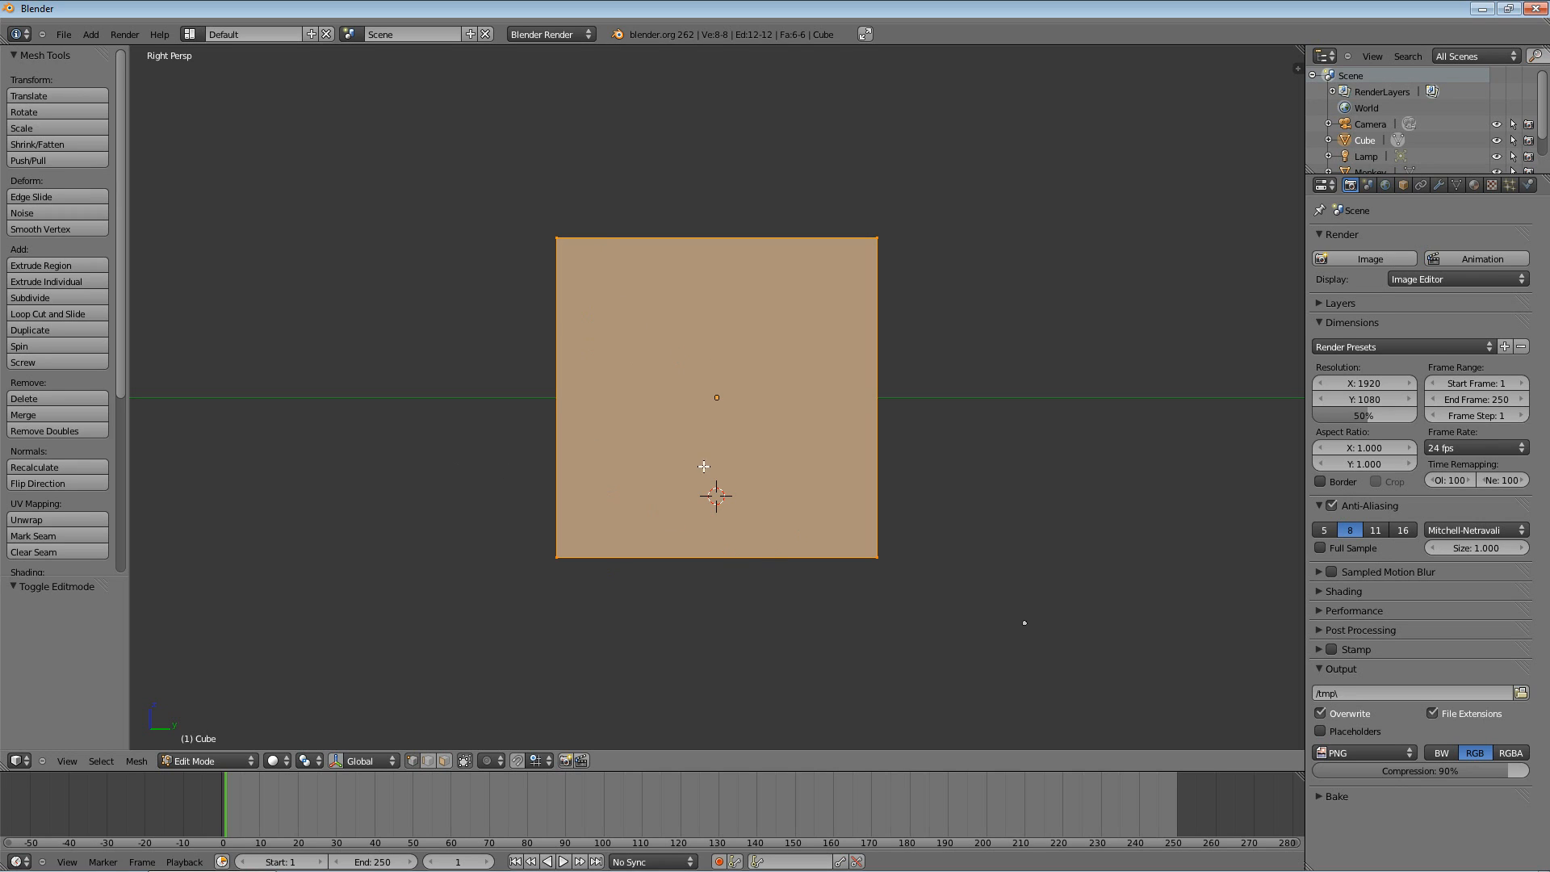
pyautogui.moveTo(680, 442)
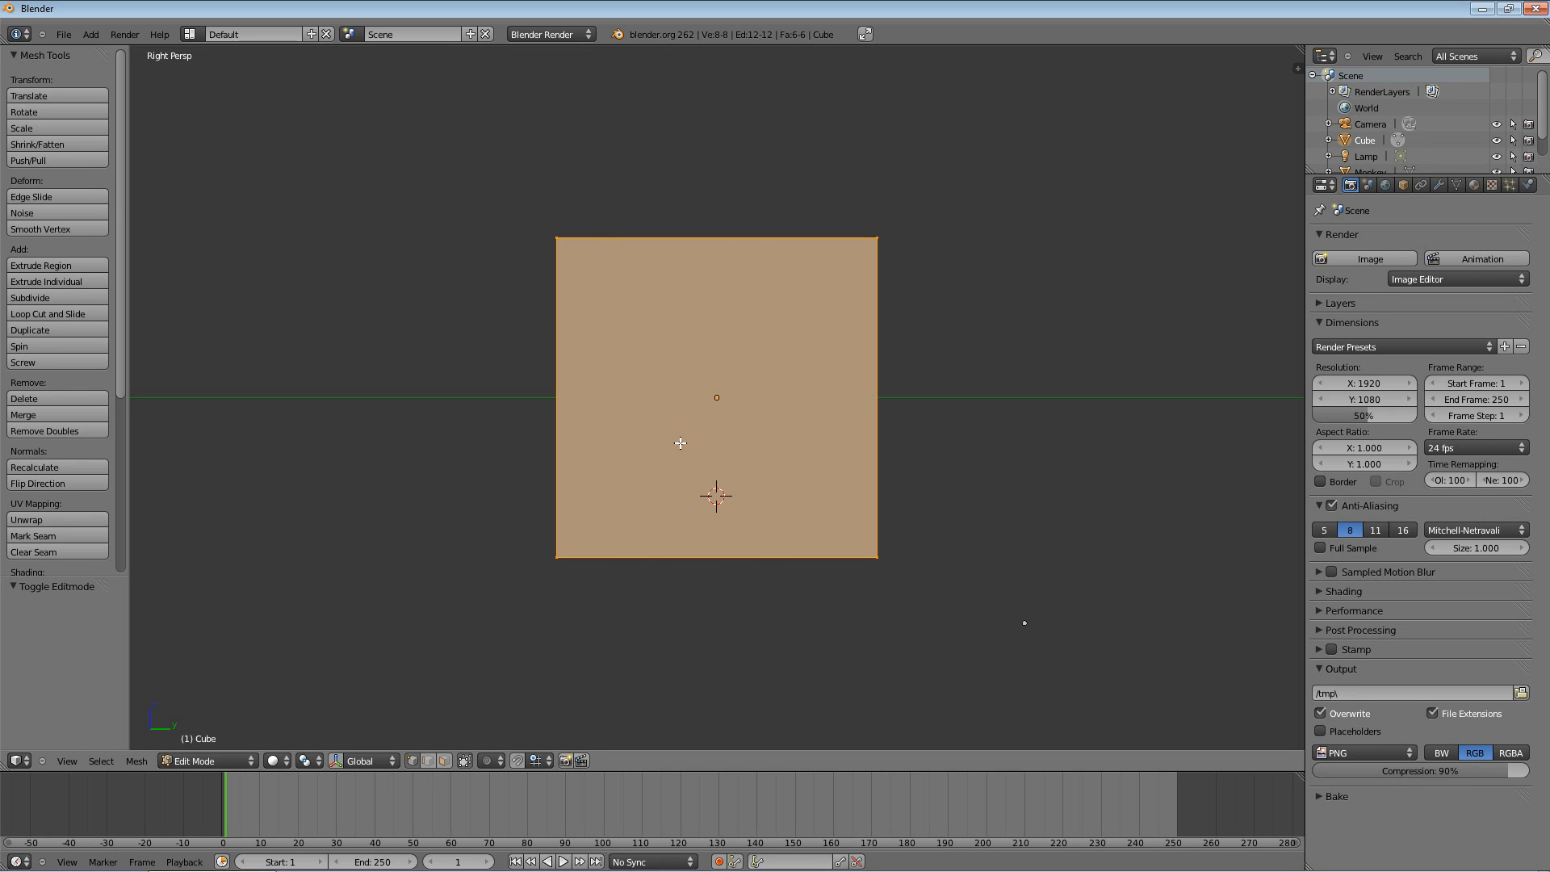
pyautogui.moveTo(644, 679)
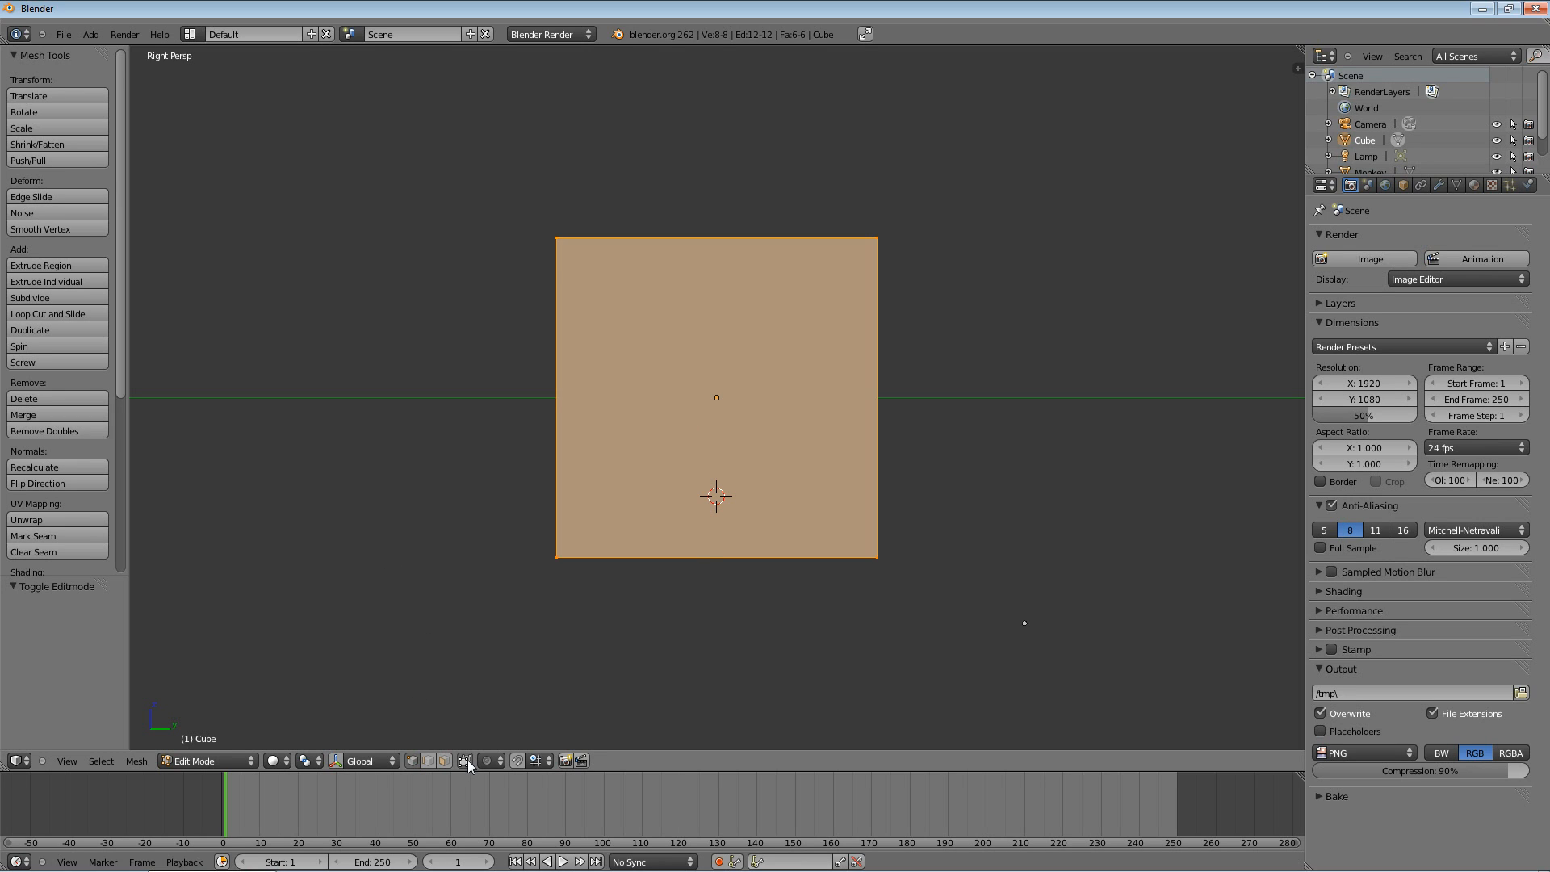
pyautogui.moveTo(465, 761)
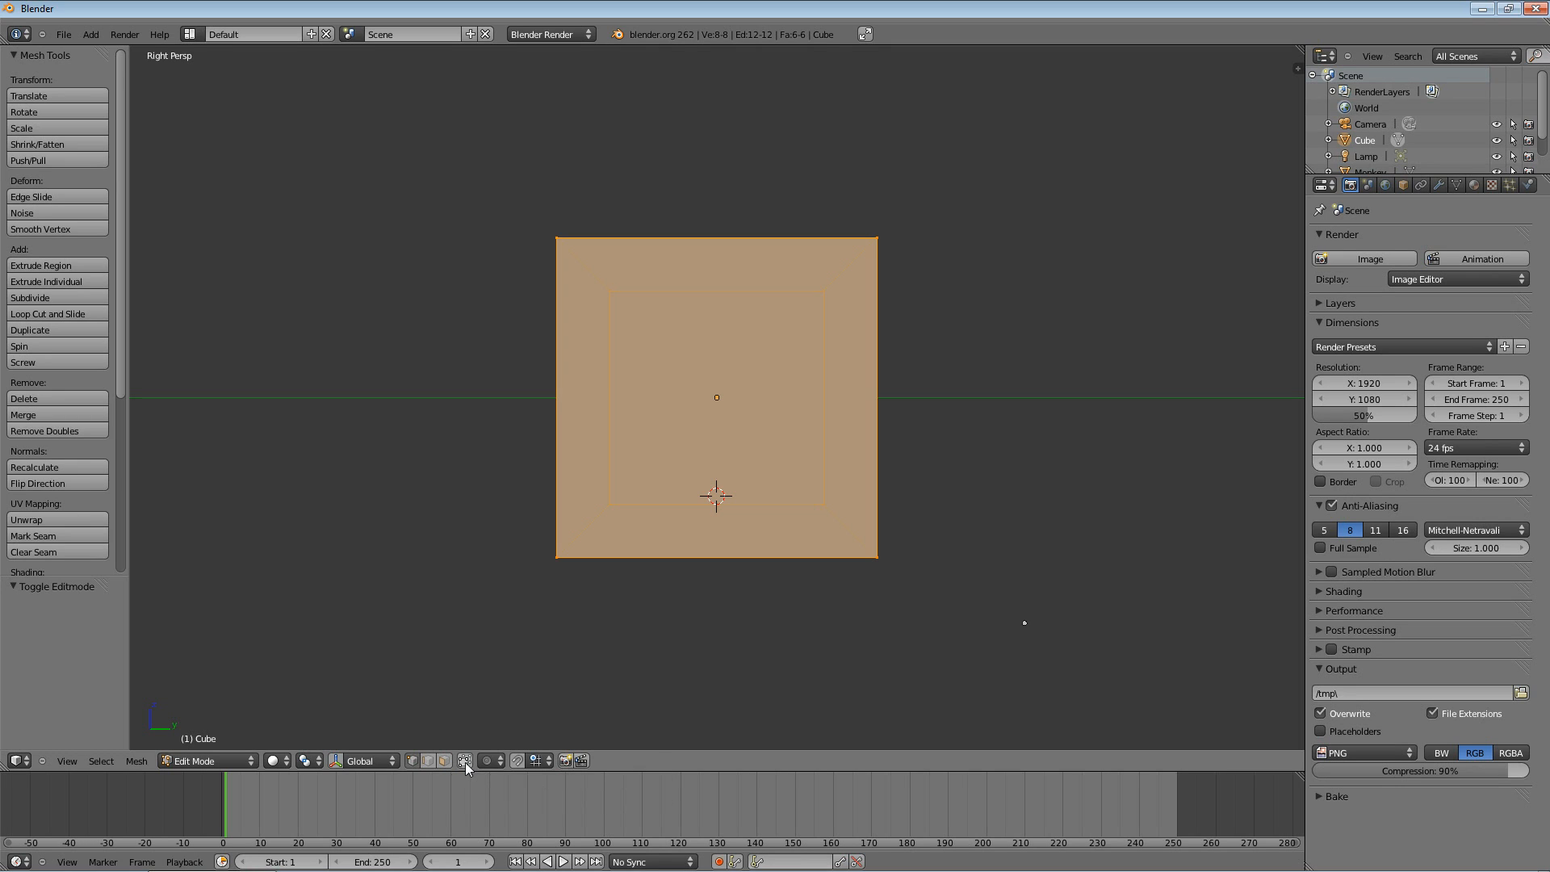
pyautogui.moveTo(465, 761)
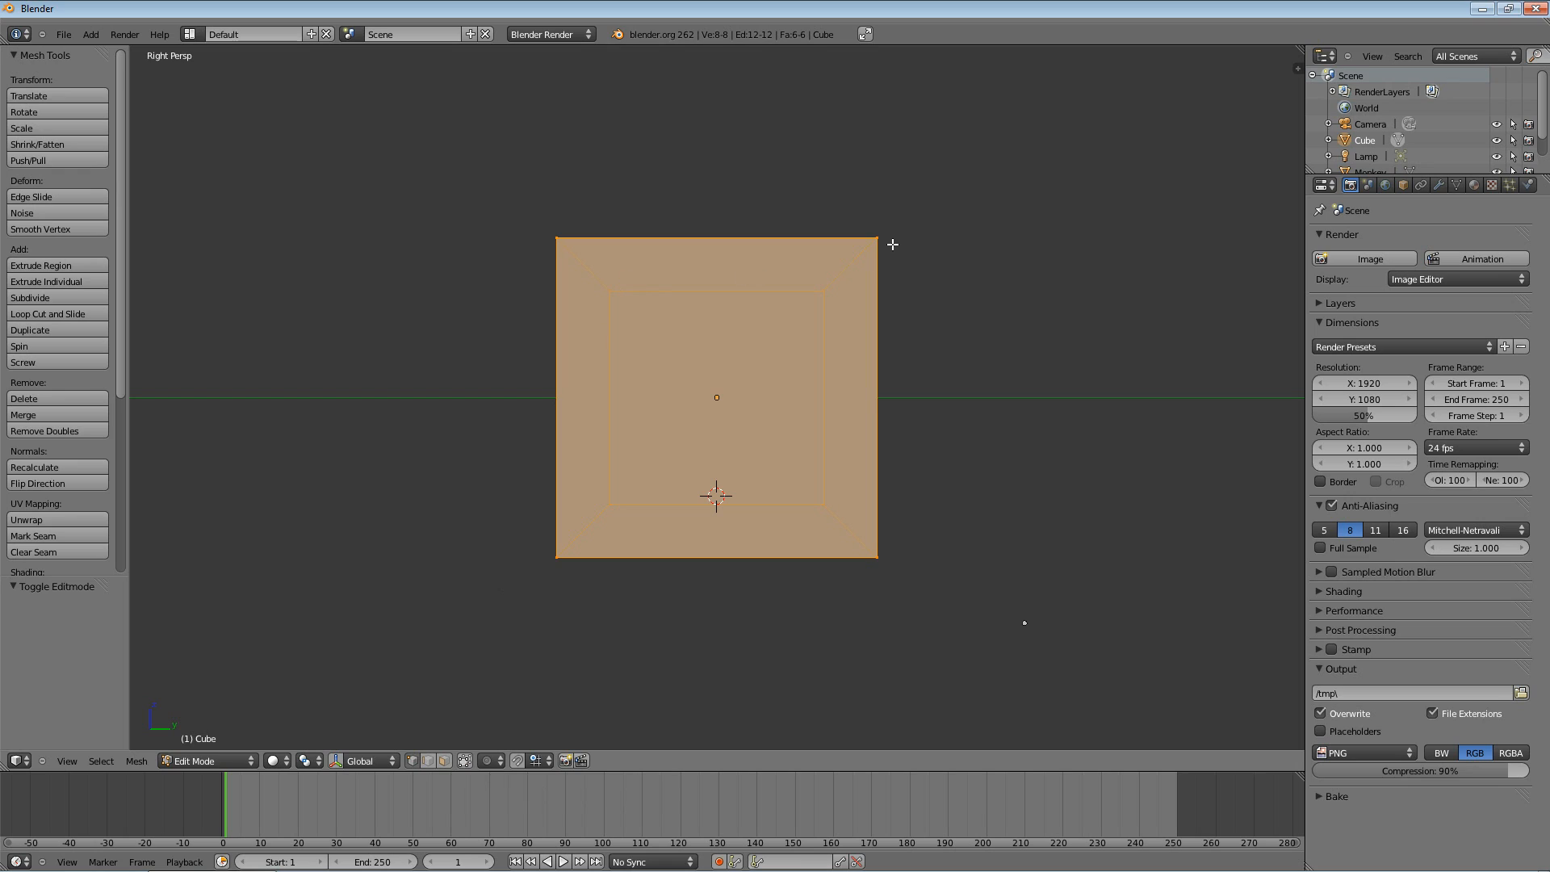
pyautogui.moveTo(610, 289)
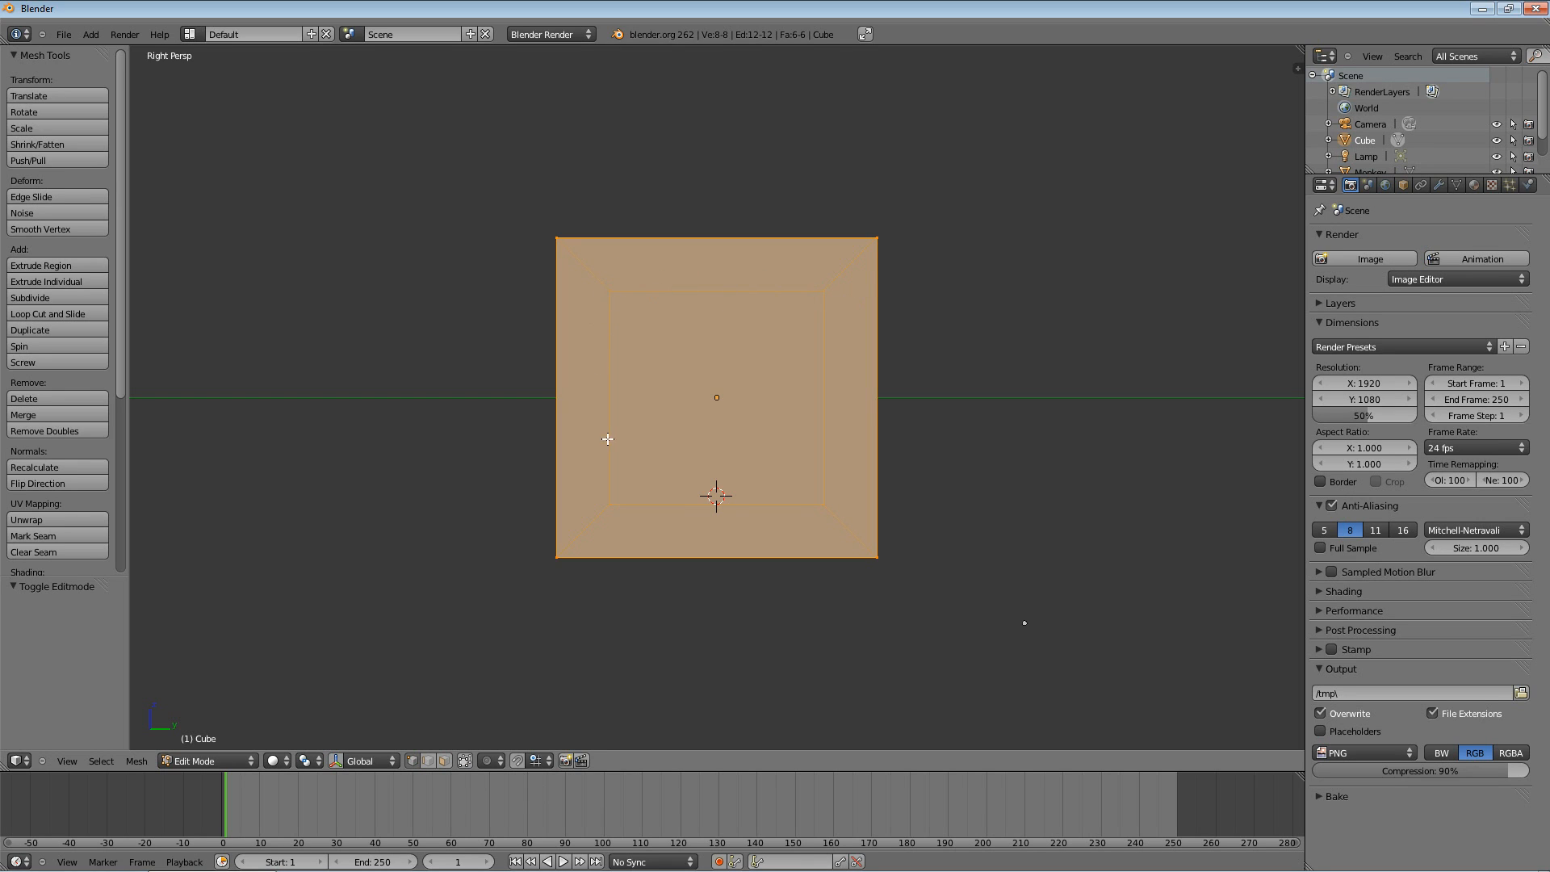
pyautogui.moveTo(628, 514)
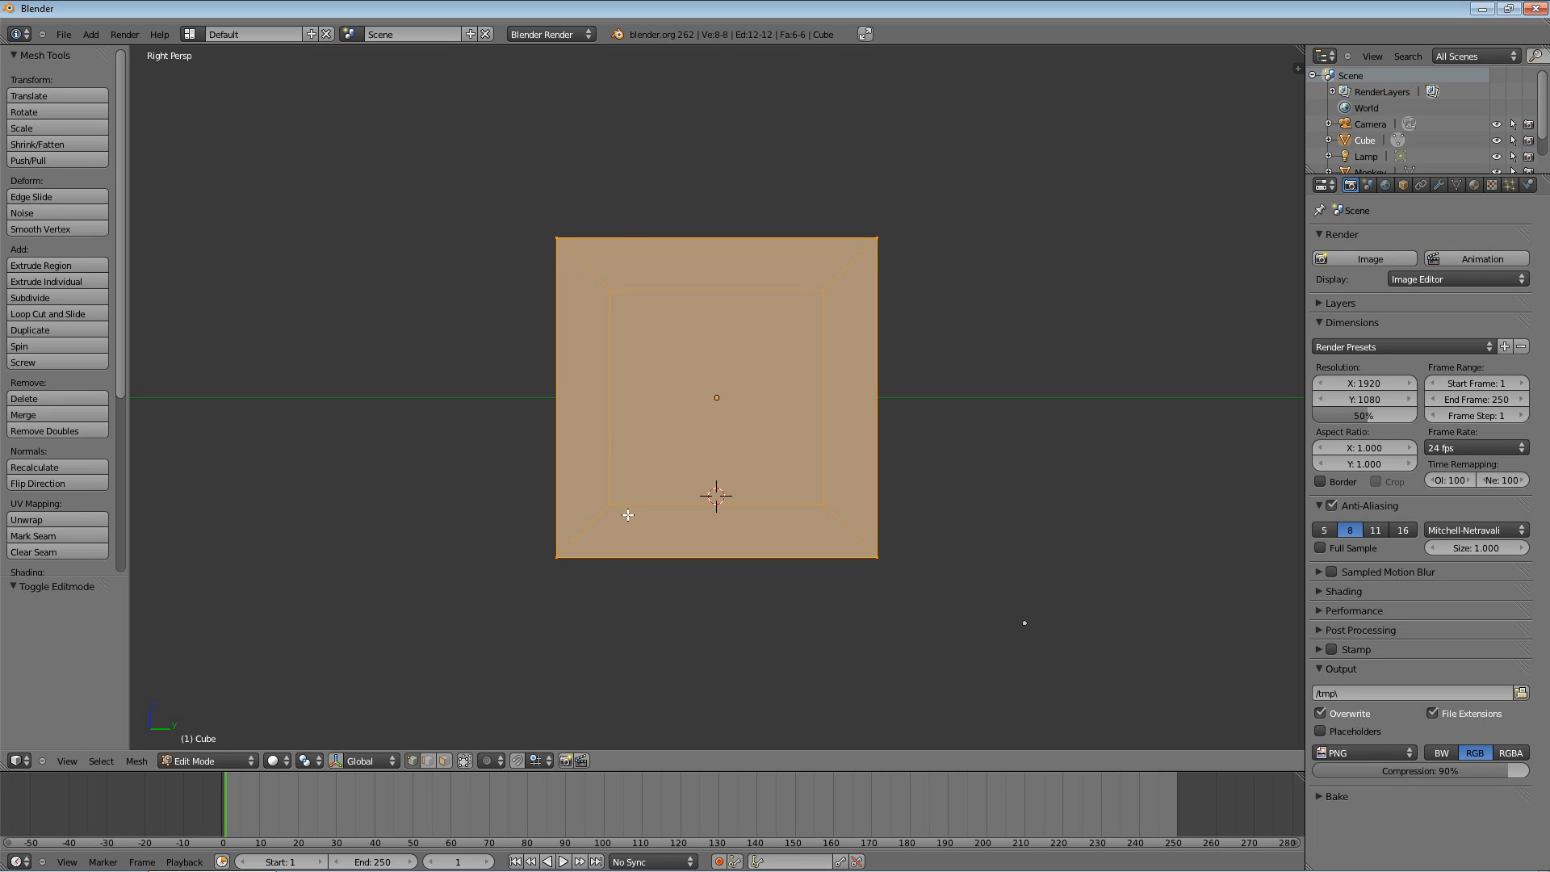
pyautogui.moveTo(784, 554)
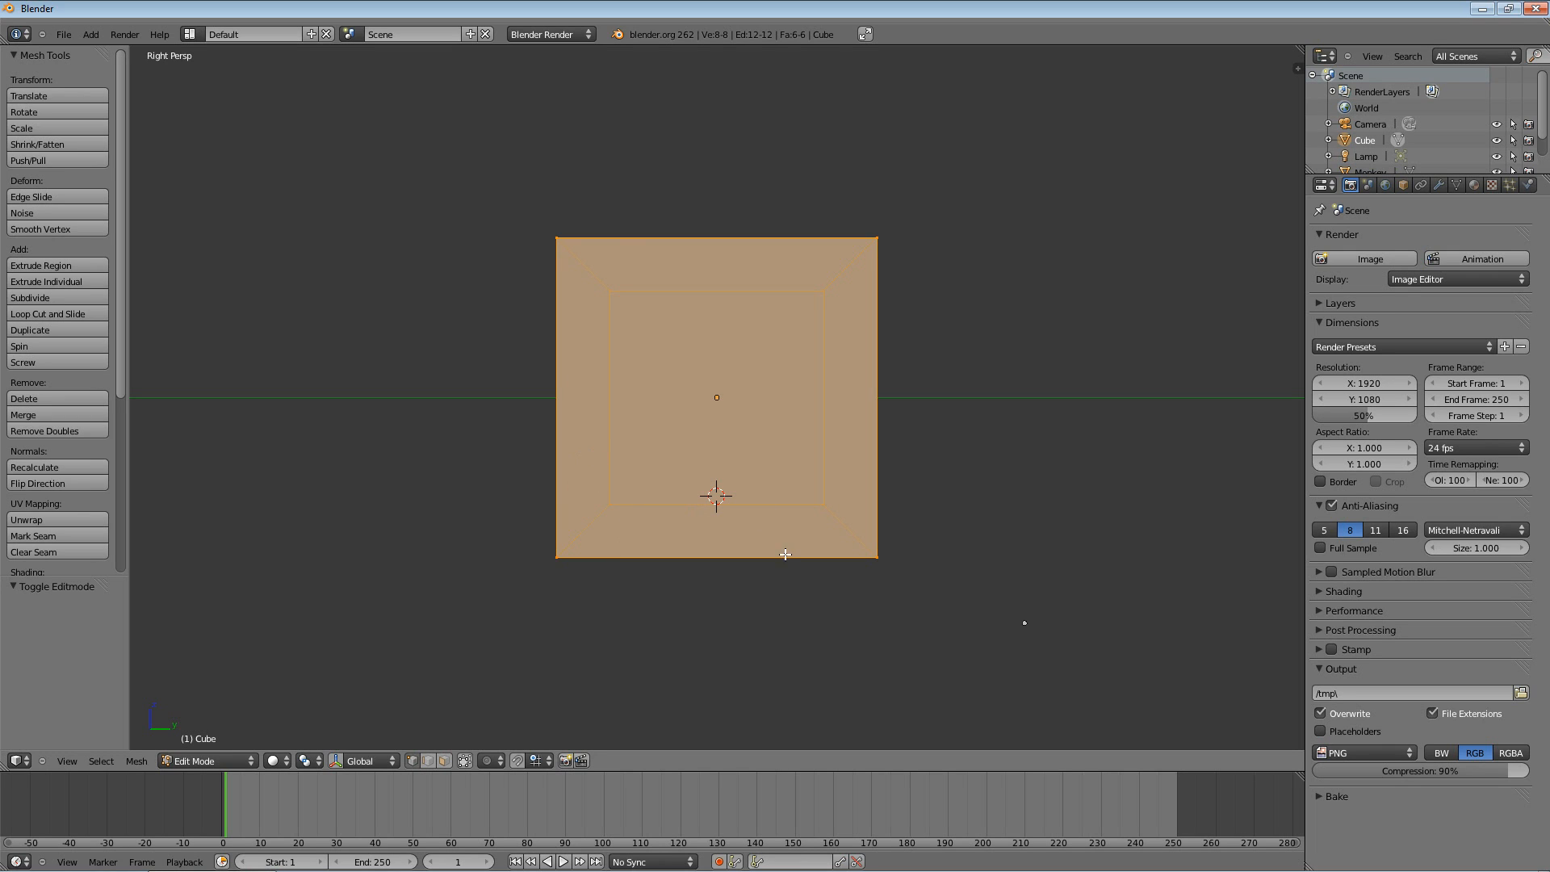
pyautogui.moveTo(892, 608)
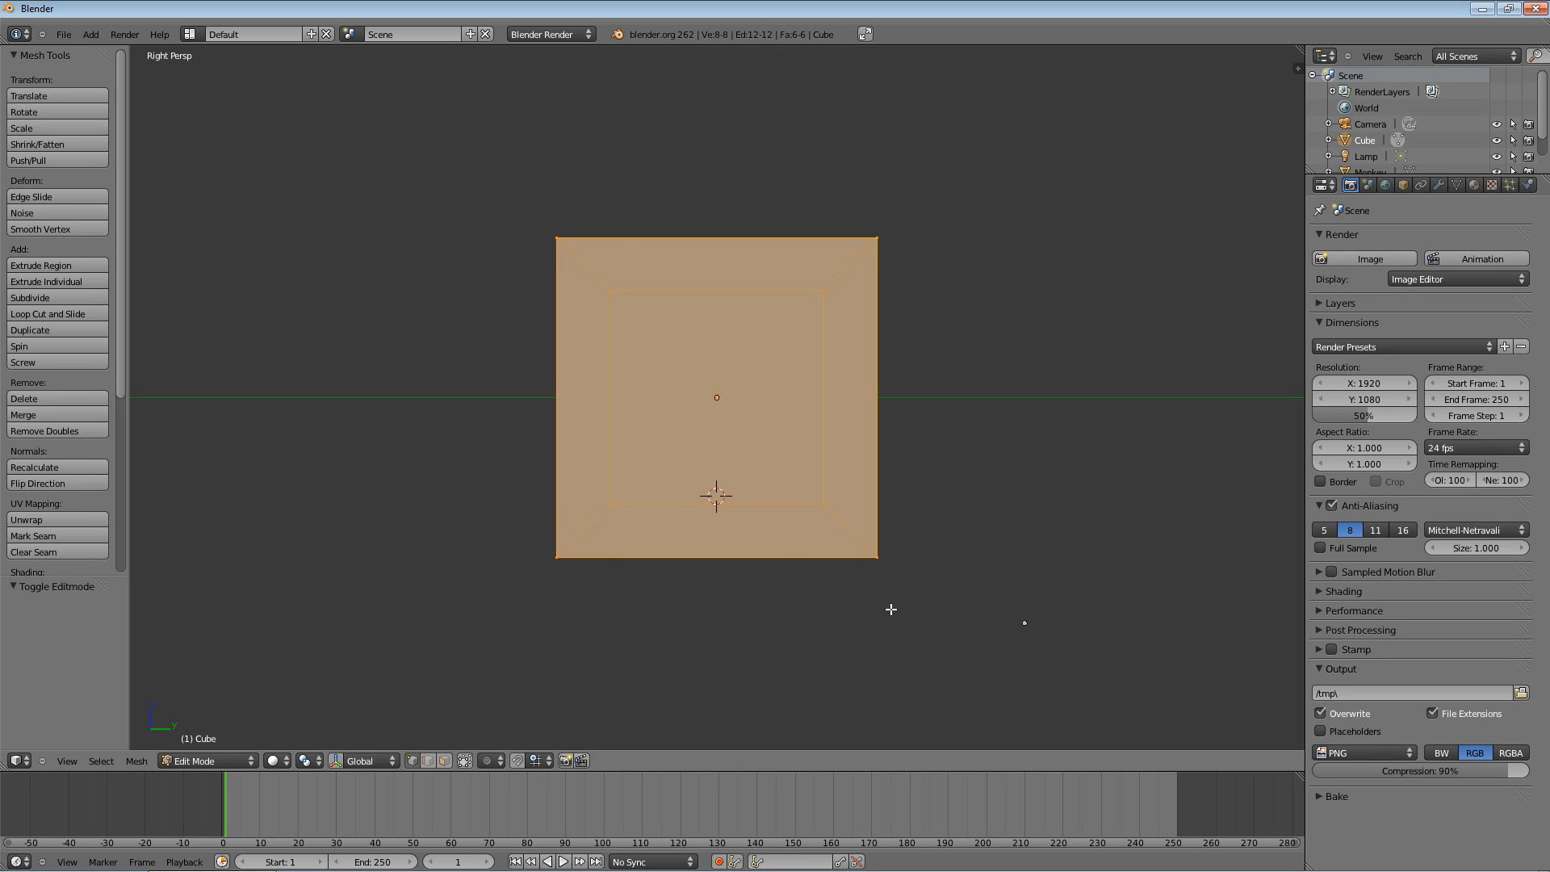
pyautogui.moveTo(854, 602)
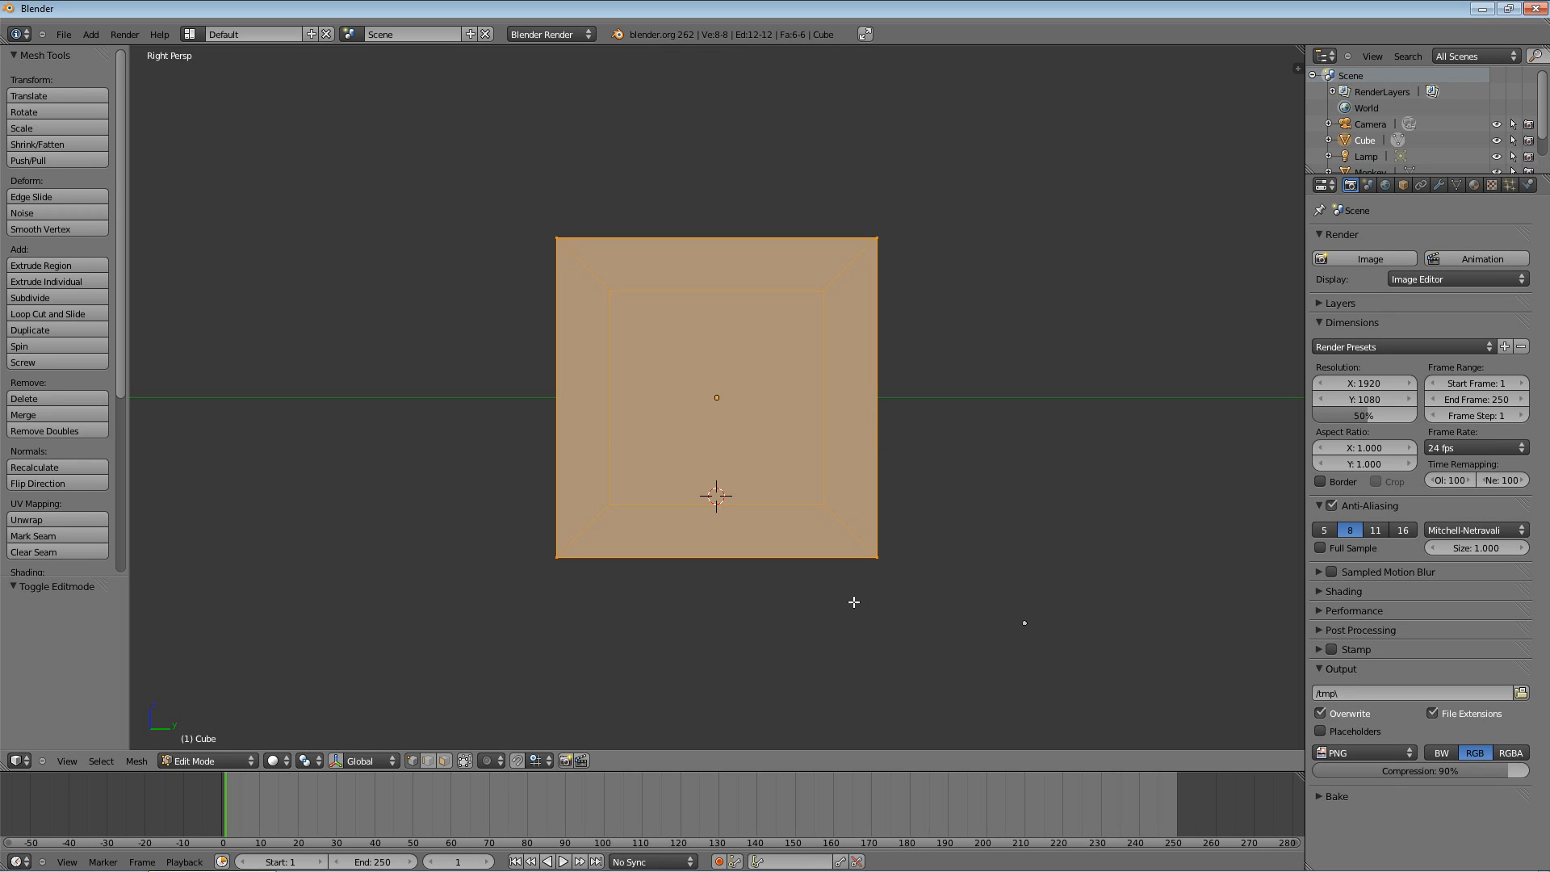
pyautogui.moveTo(973, 470)
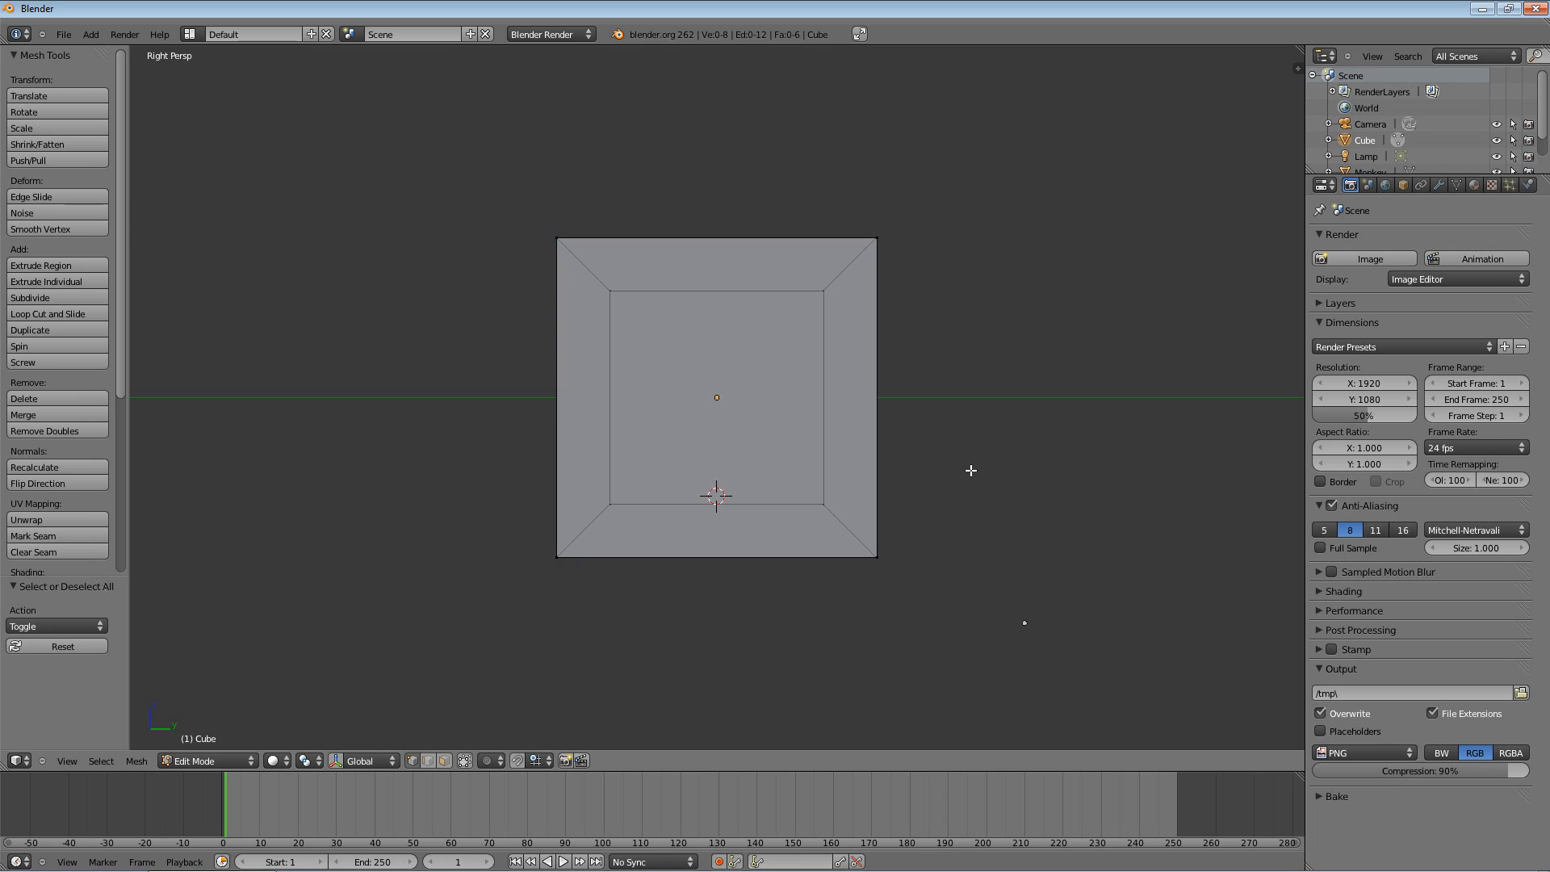
pyautogui.moveTo(615, 261)
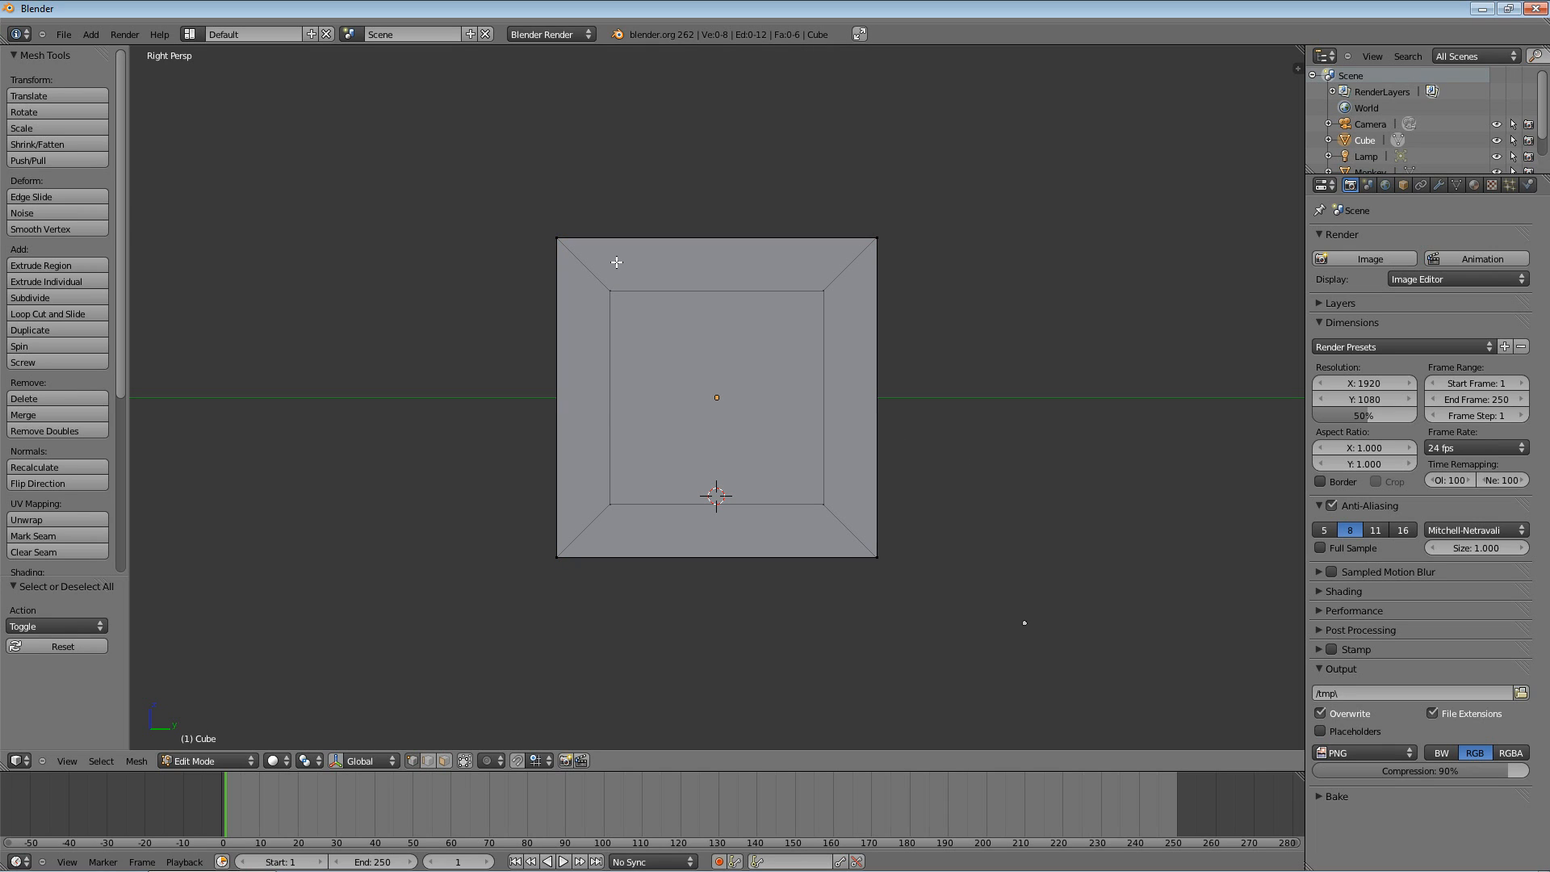
pyautogui.moveTo(620, 266)
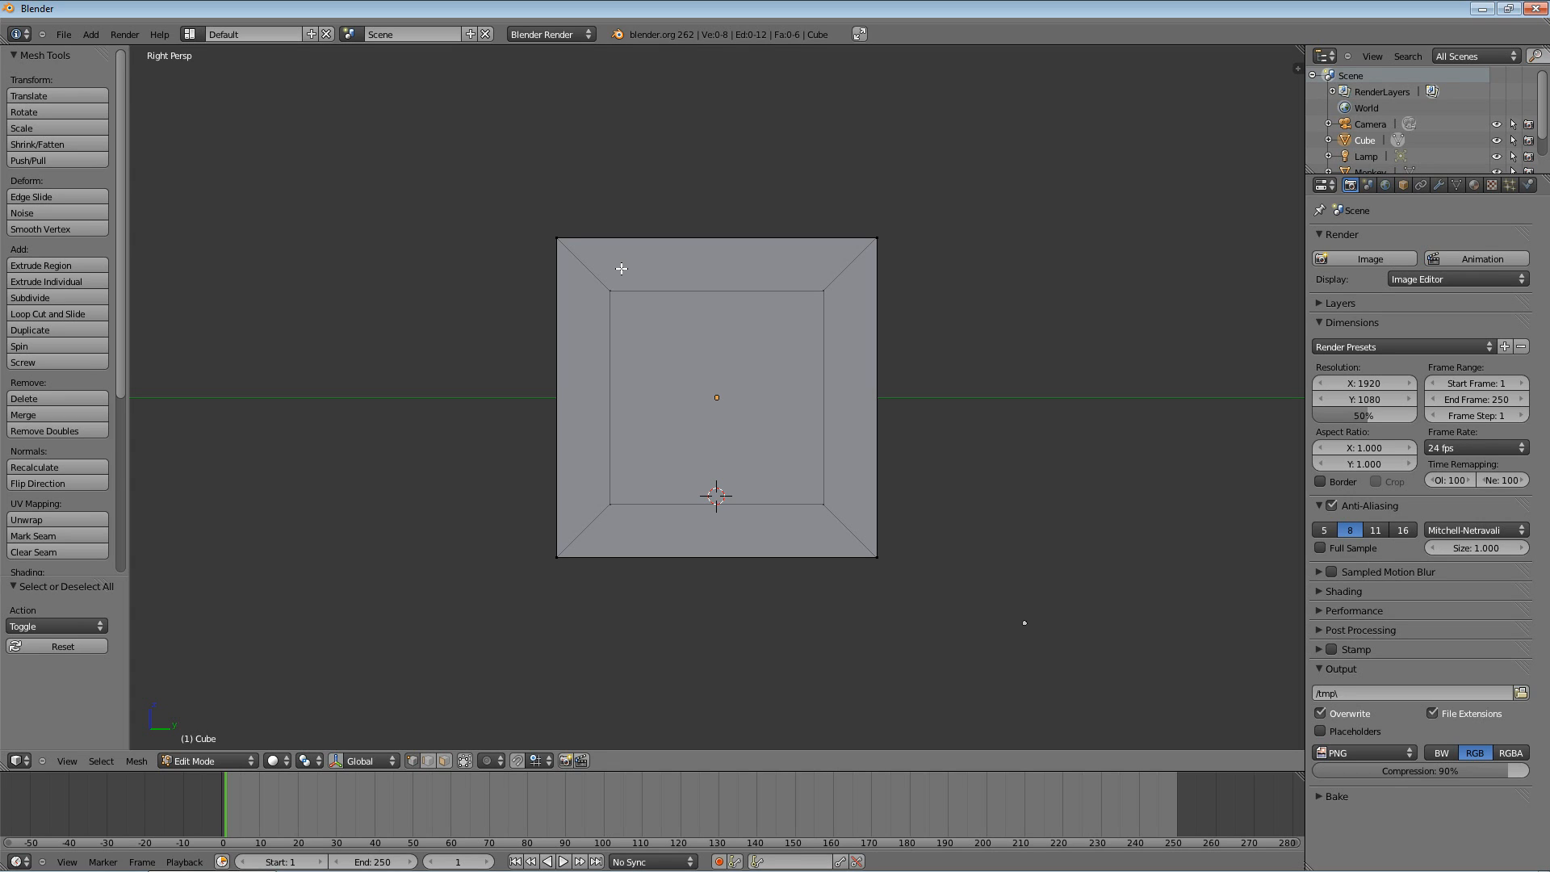
pyautogui.moveTo(545, 248)
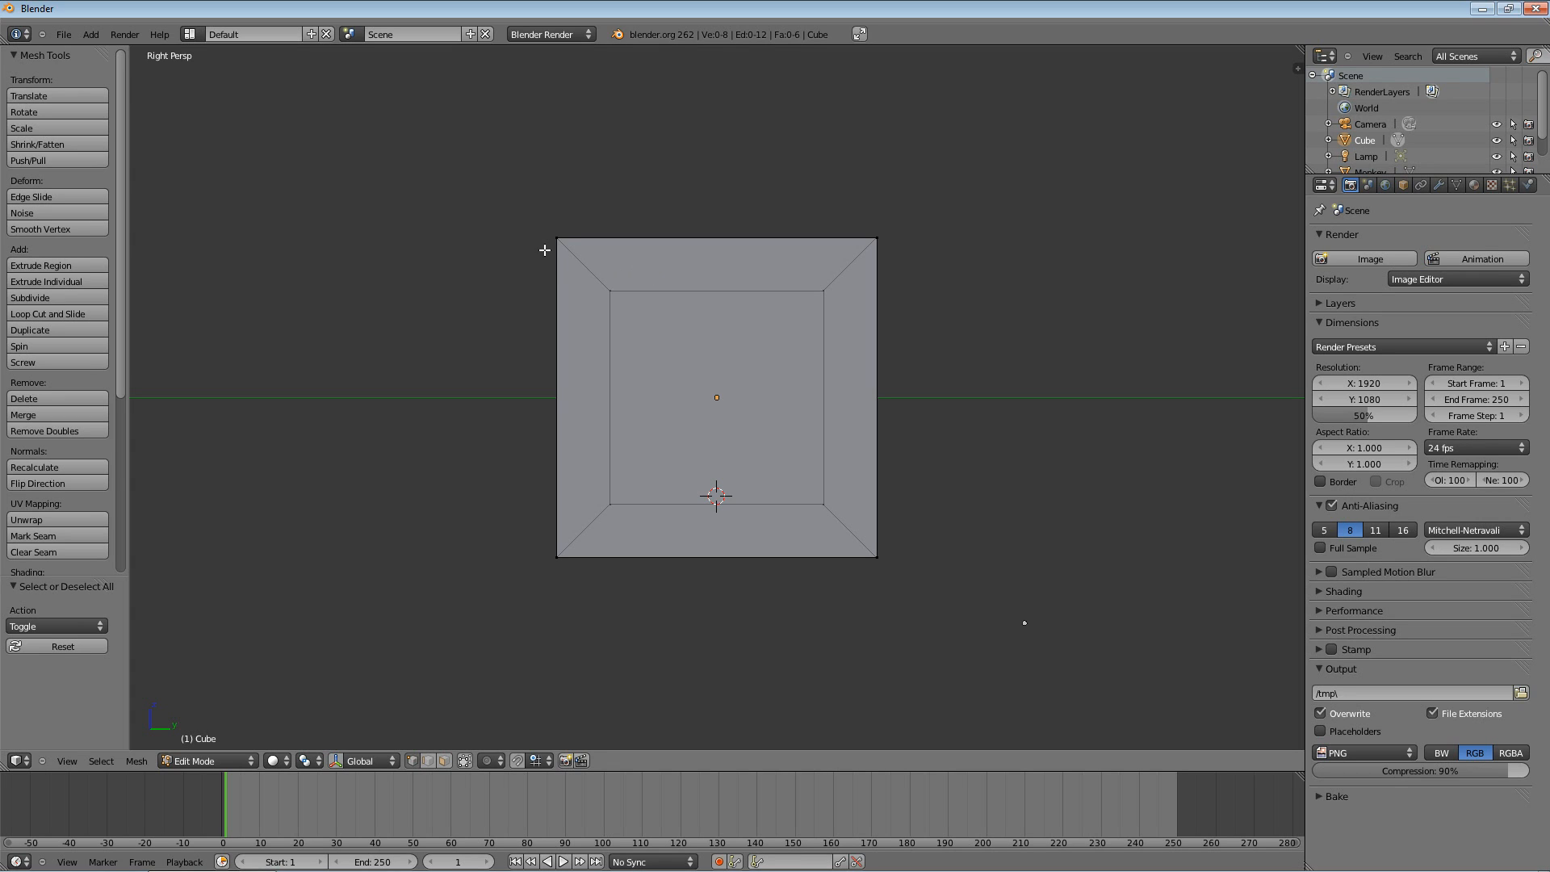
pyautogui.moveTo(557, 239)
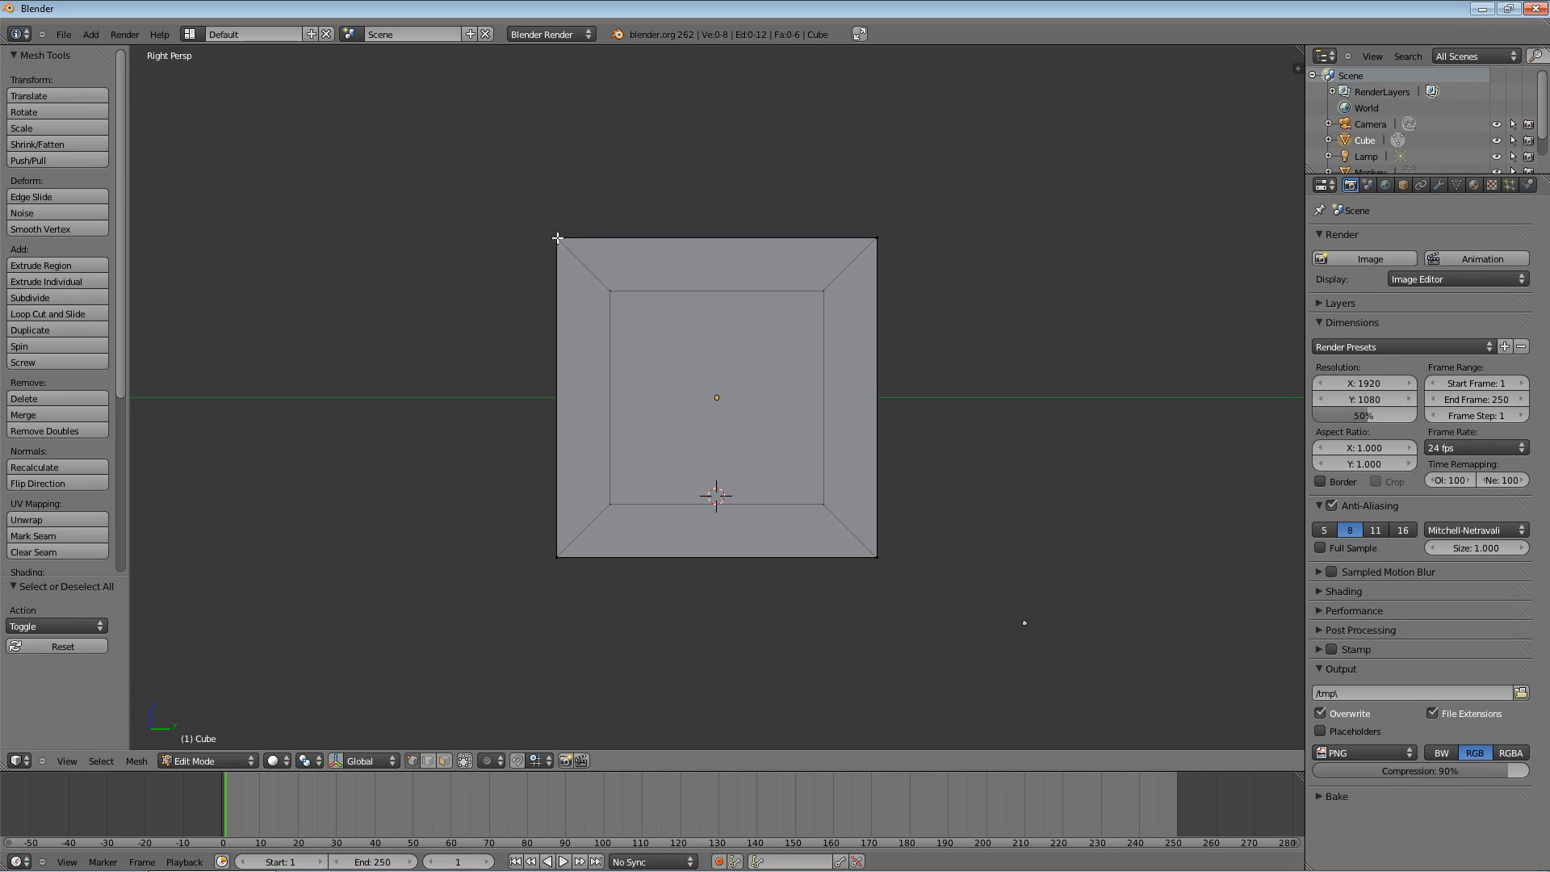
# Step: Select the cube's top face so only its four vertices are picked
pyautogui.click(559, 237)
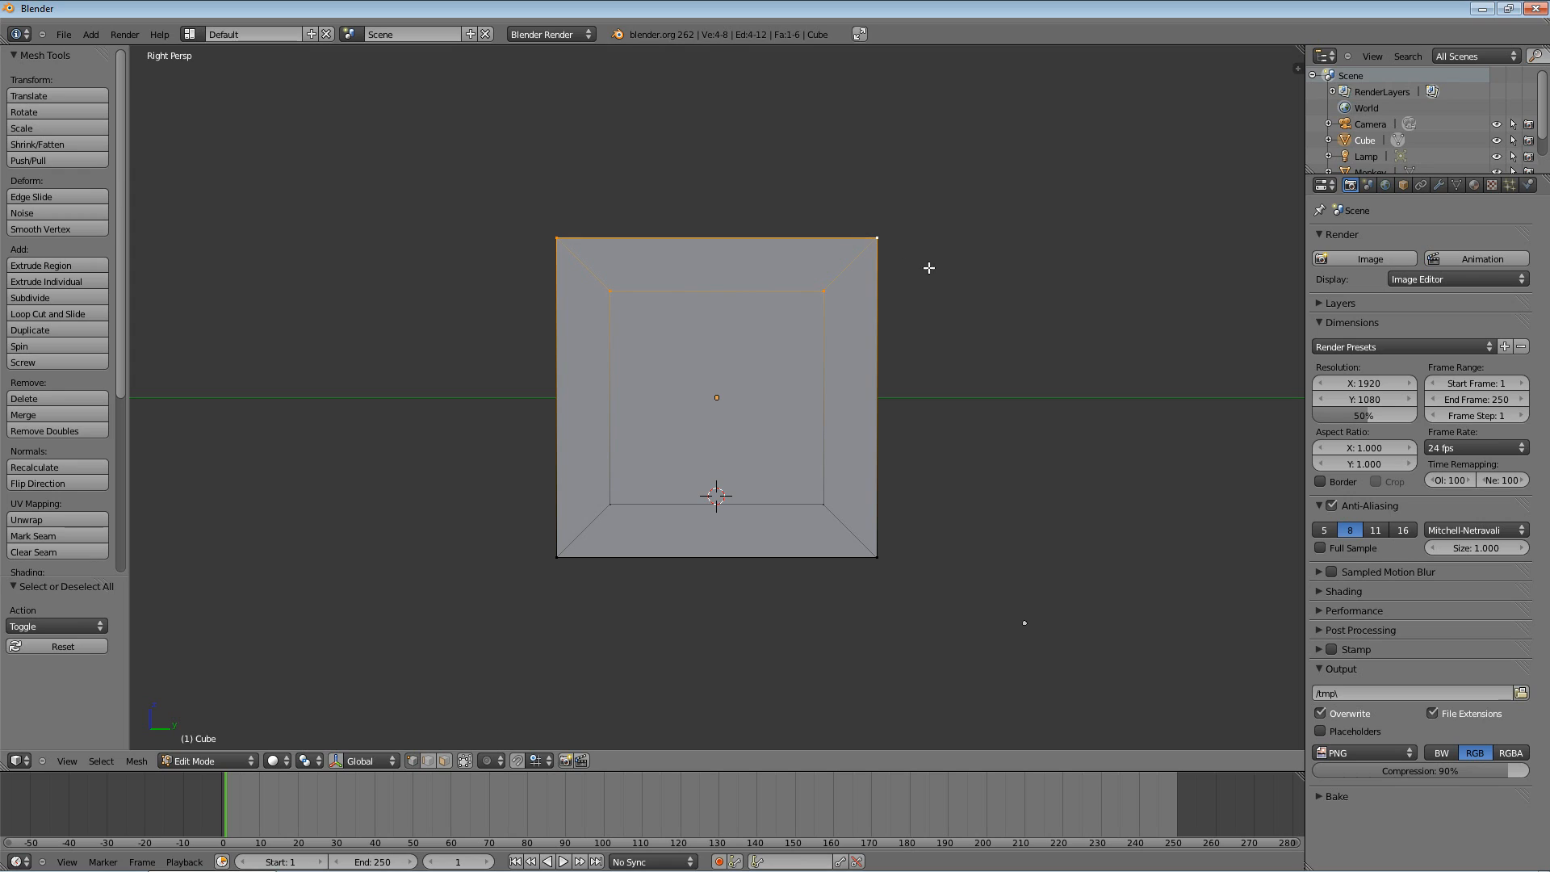
pyautogui.moveTo(786, 258)
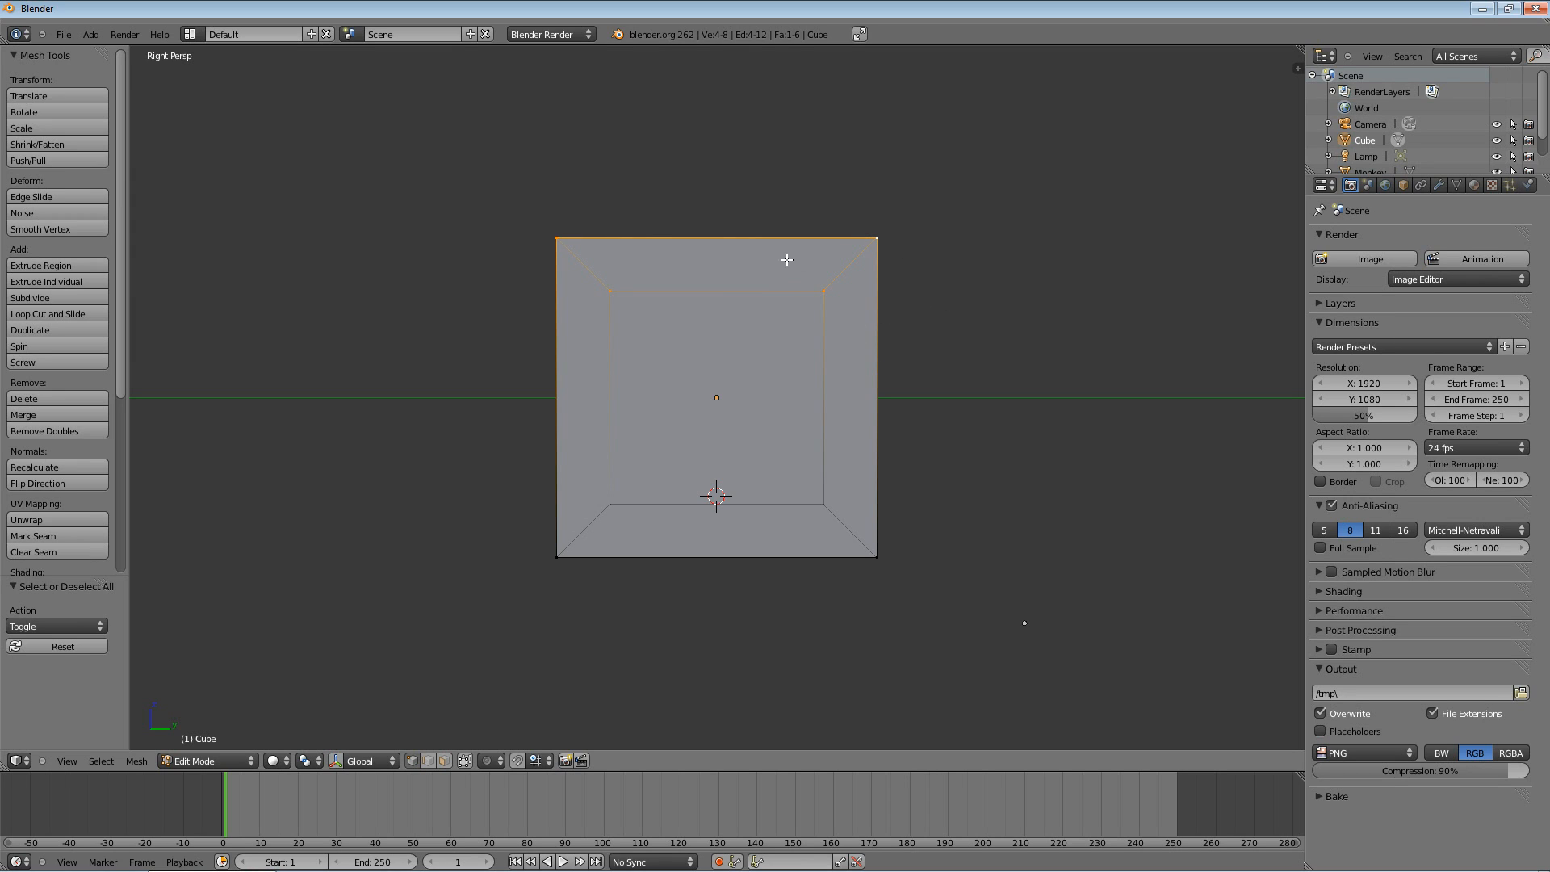
pyautogui.moveTo(710, 466)
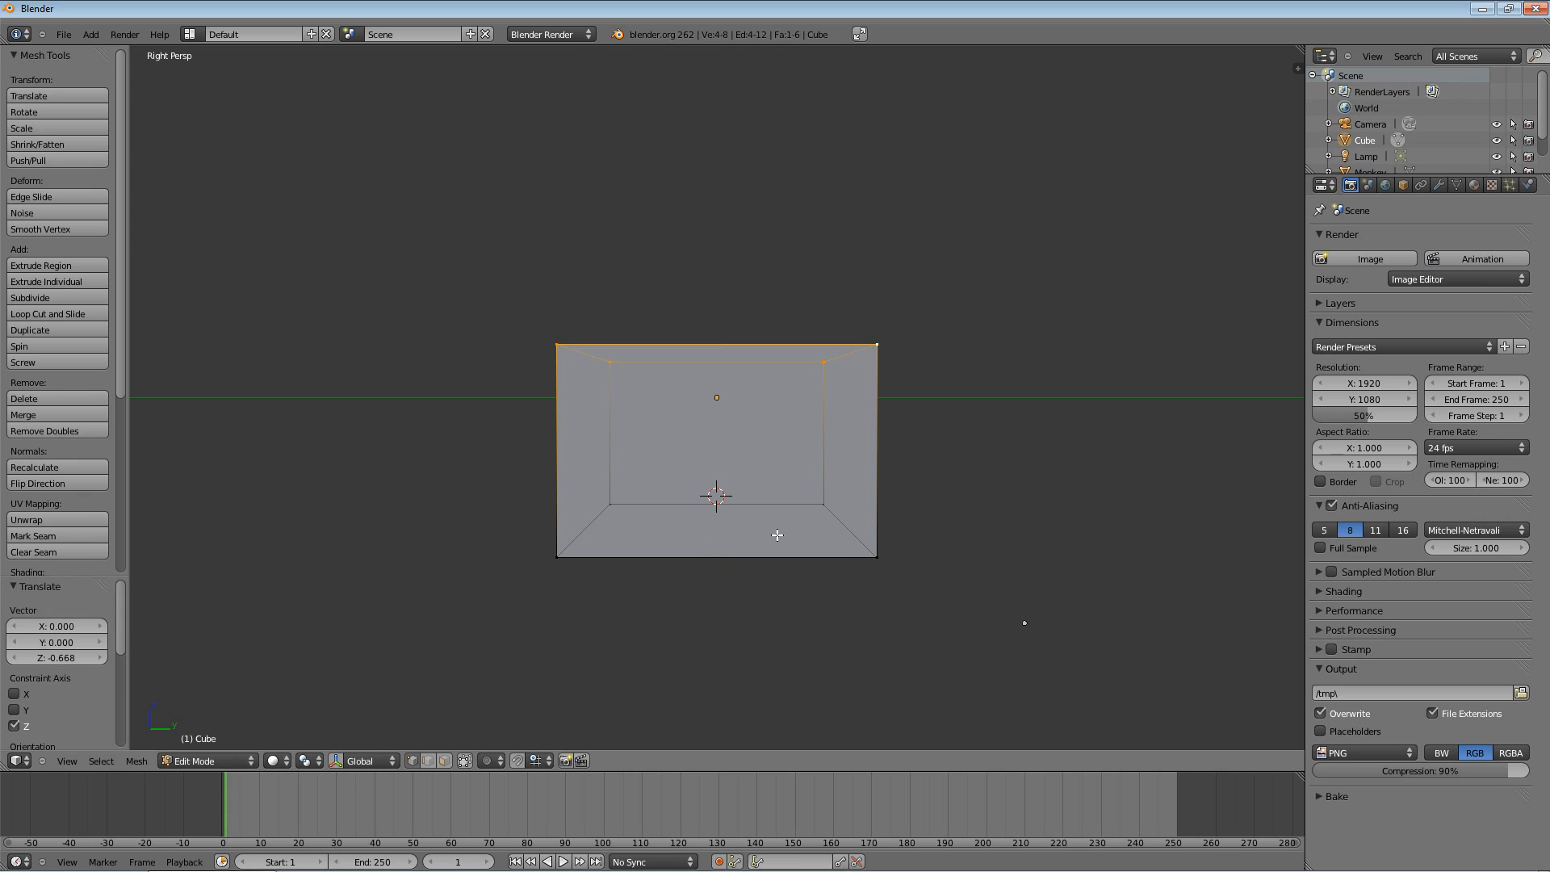
pyautogui.moveTo(786, 528)
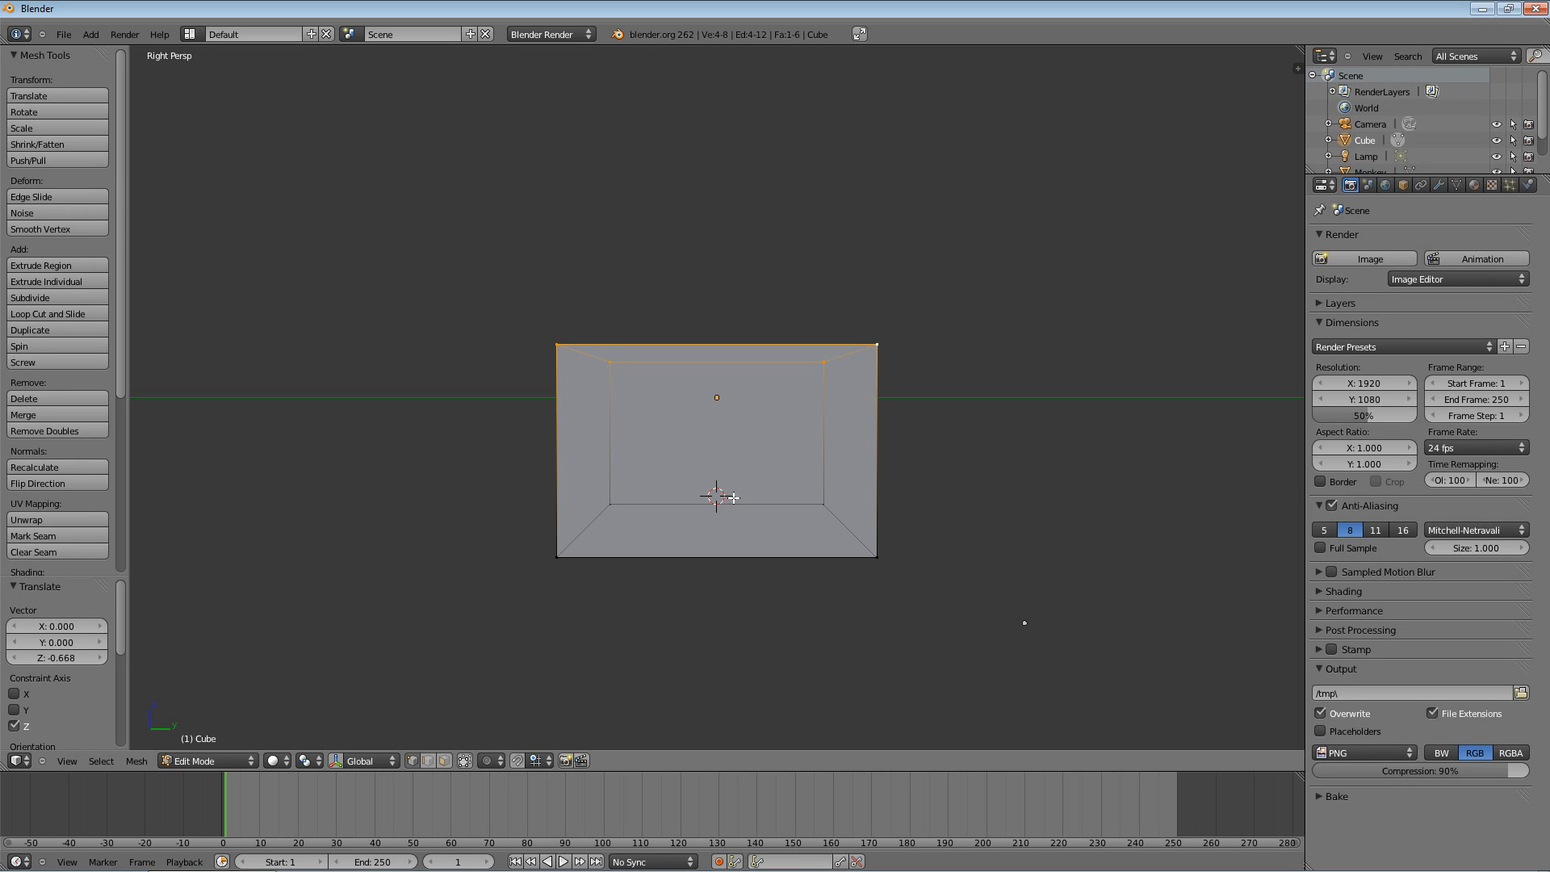
pyautogui.moveTo(595, 360)
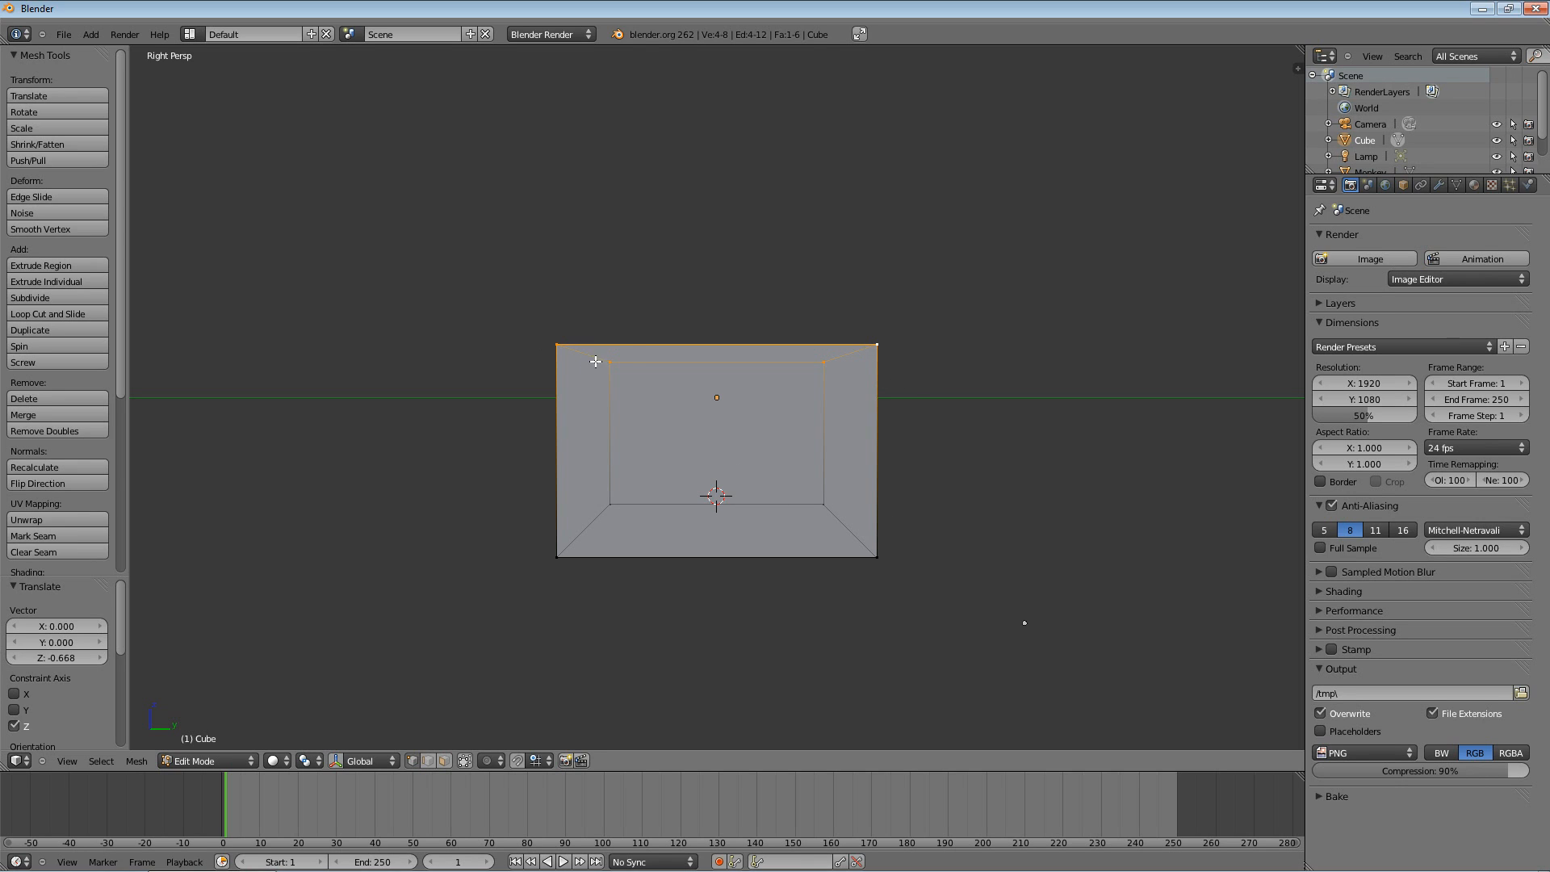
pyautogui.moveTo(875, 349)
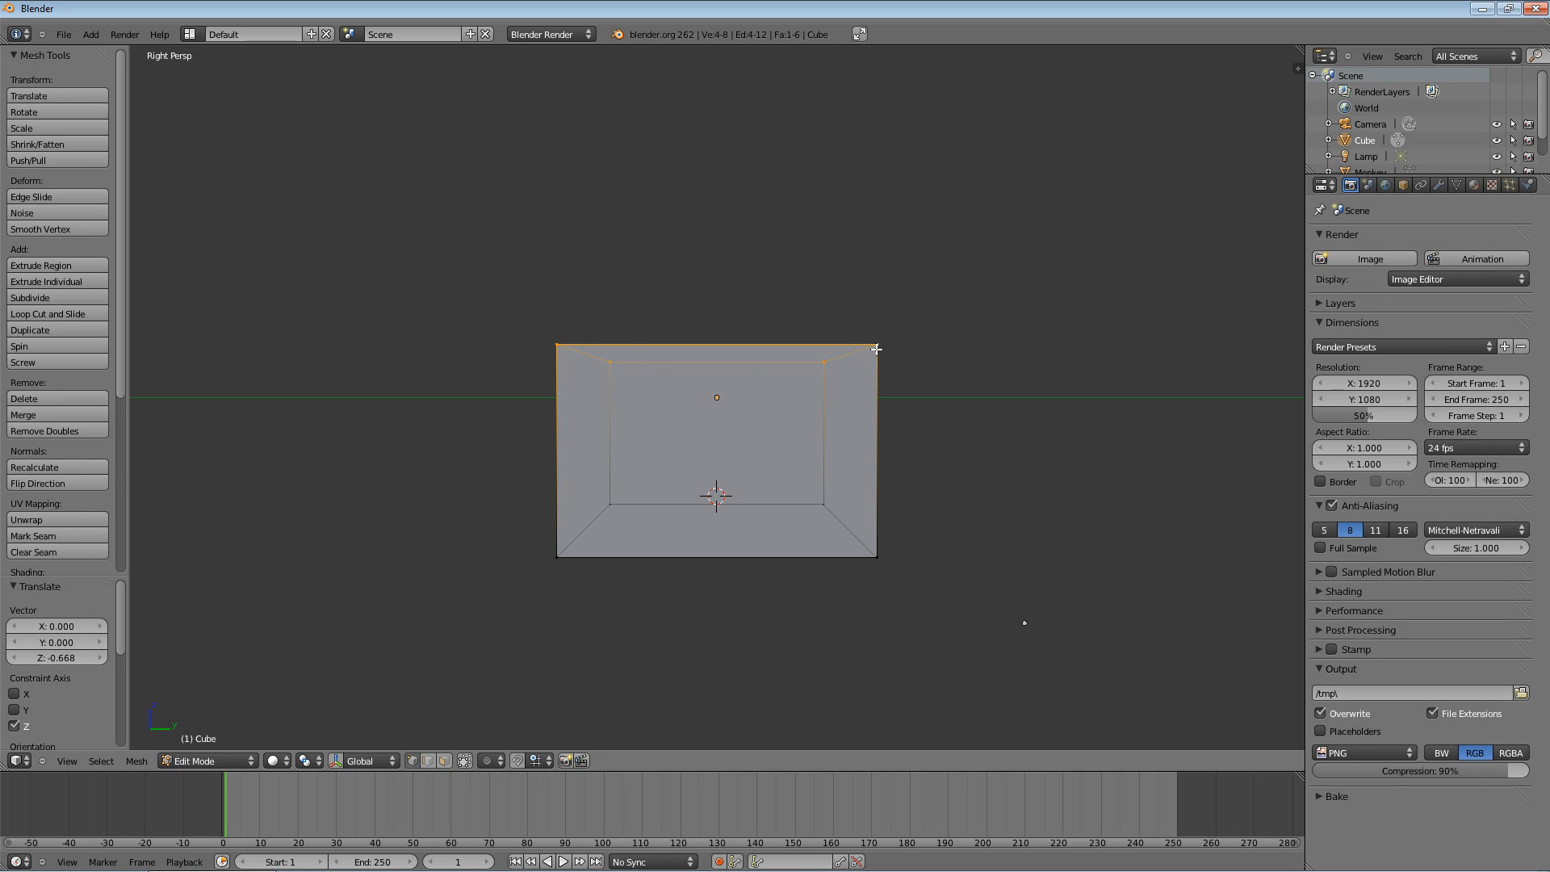
pyautogui.moveTo(864, 349)
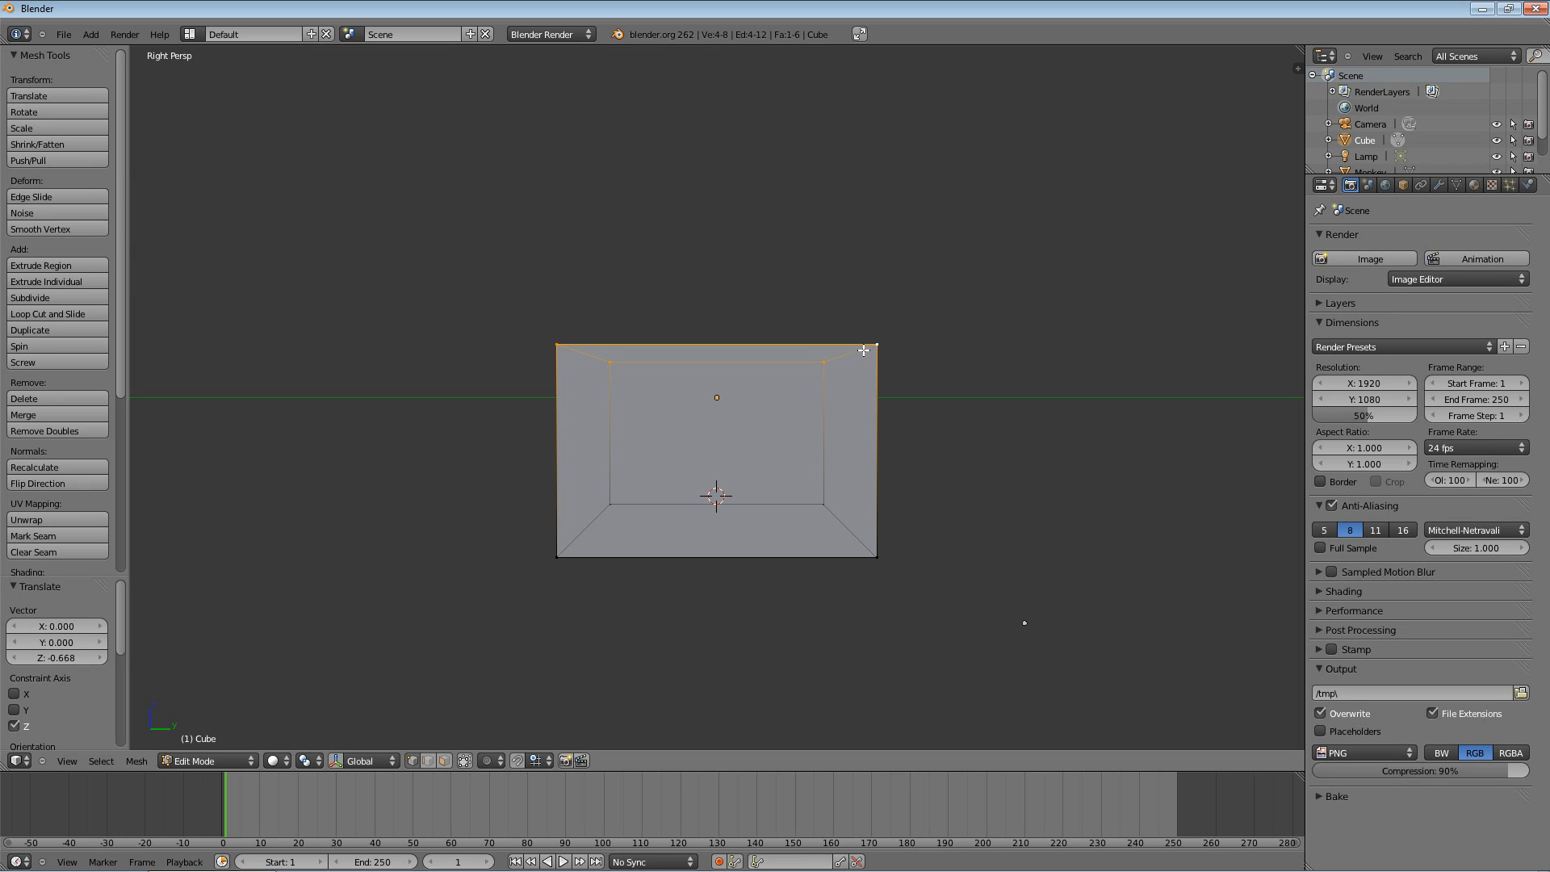
pyautogui.moveTo(937, 460)
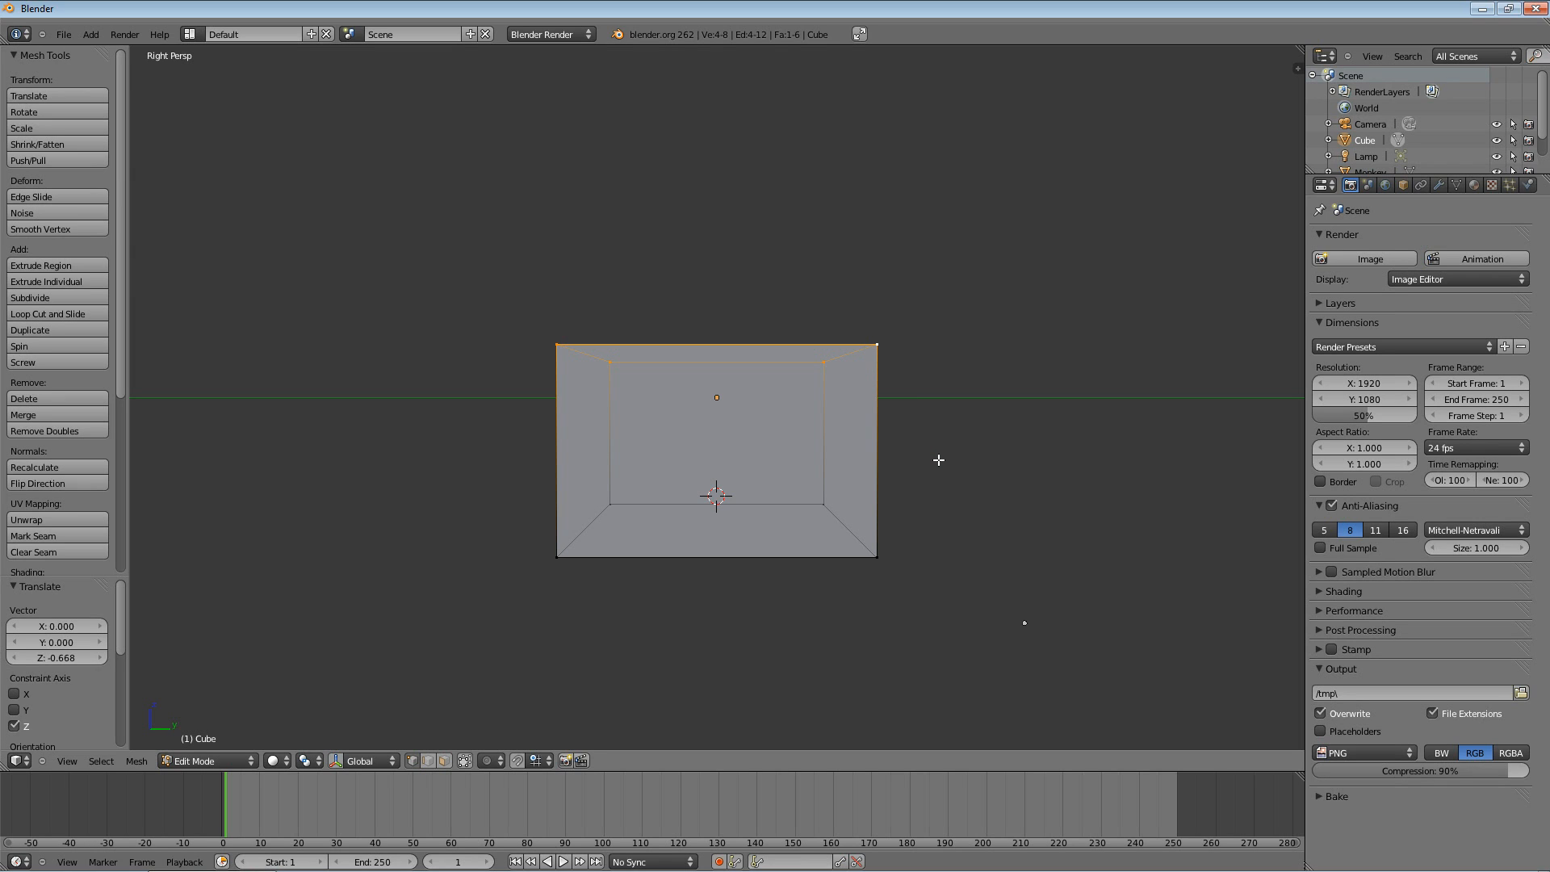
pyautogui.moveTo(848, 465)
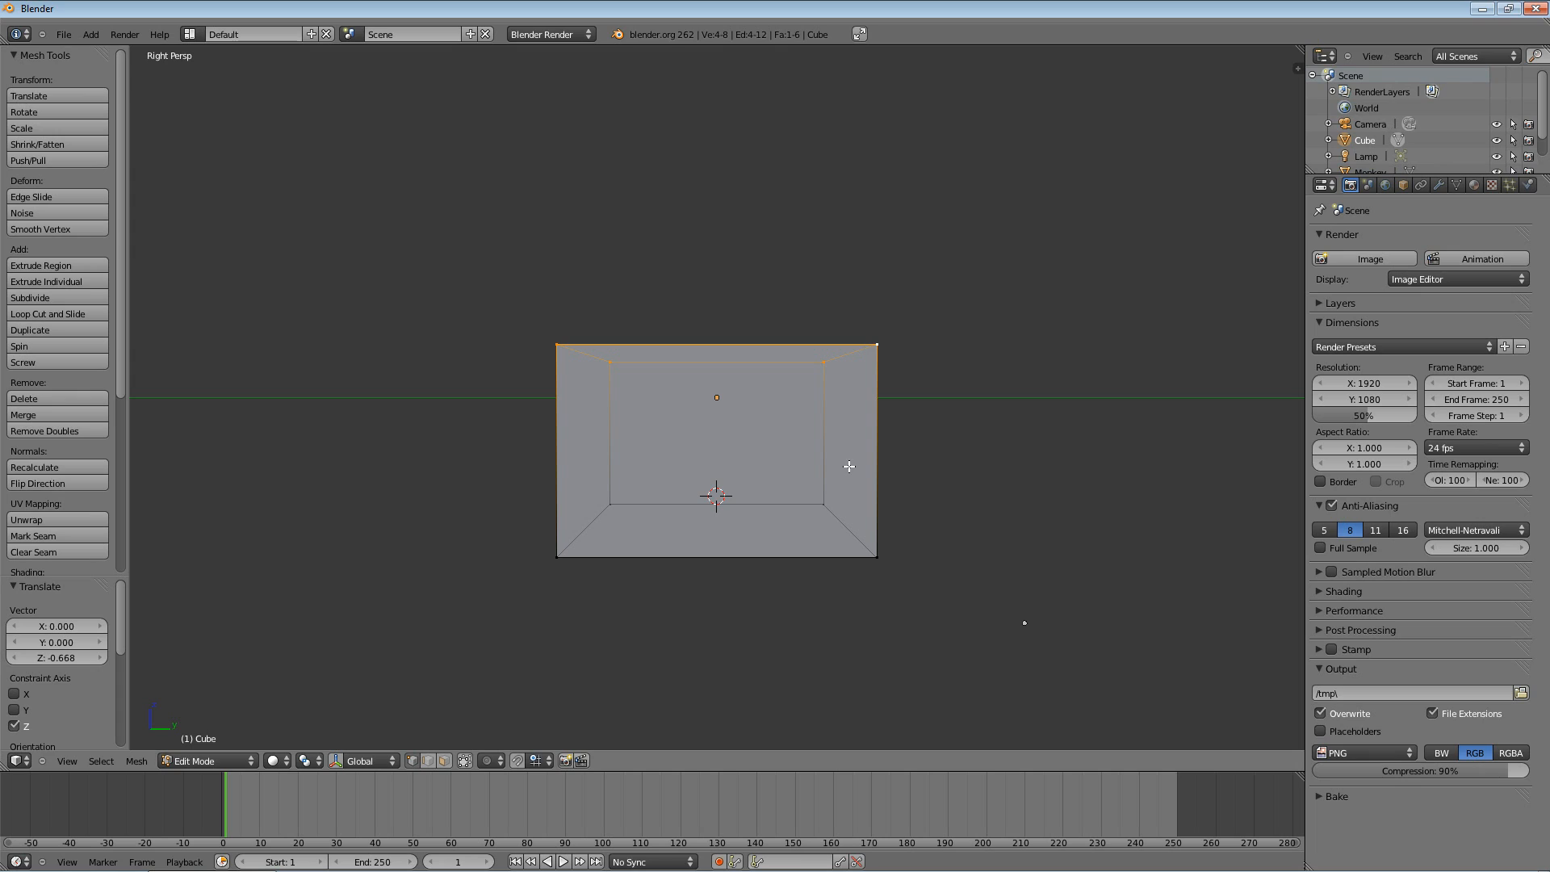
pyautogui.moveTo(856, 470)
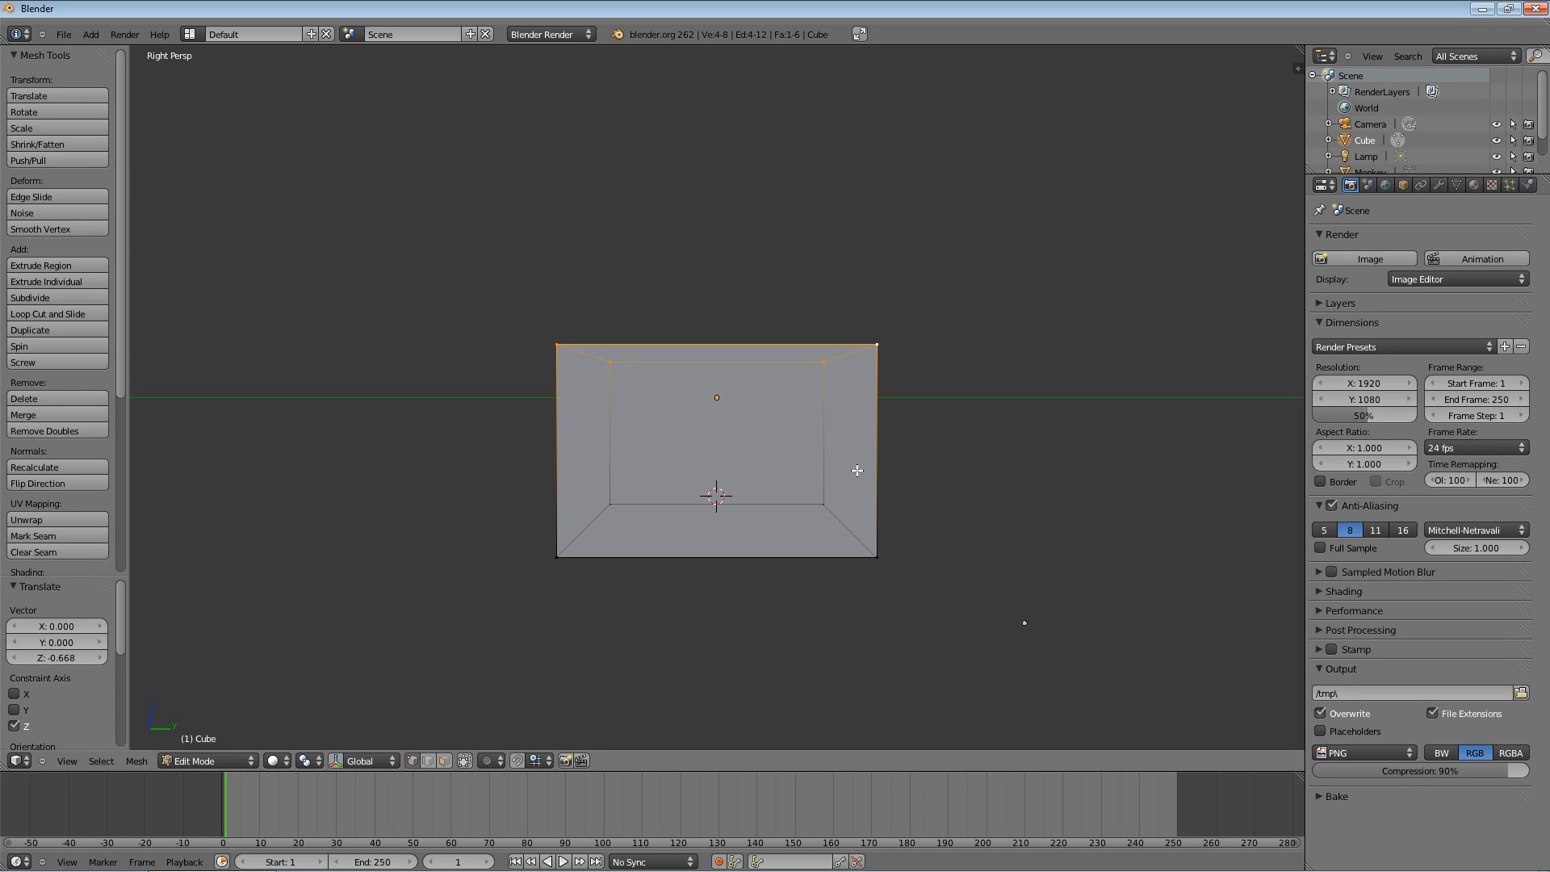
pyautogui.moveTo(861, 468)
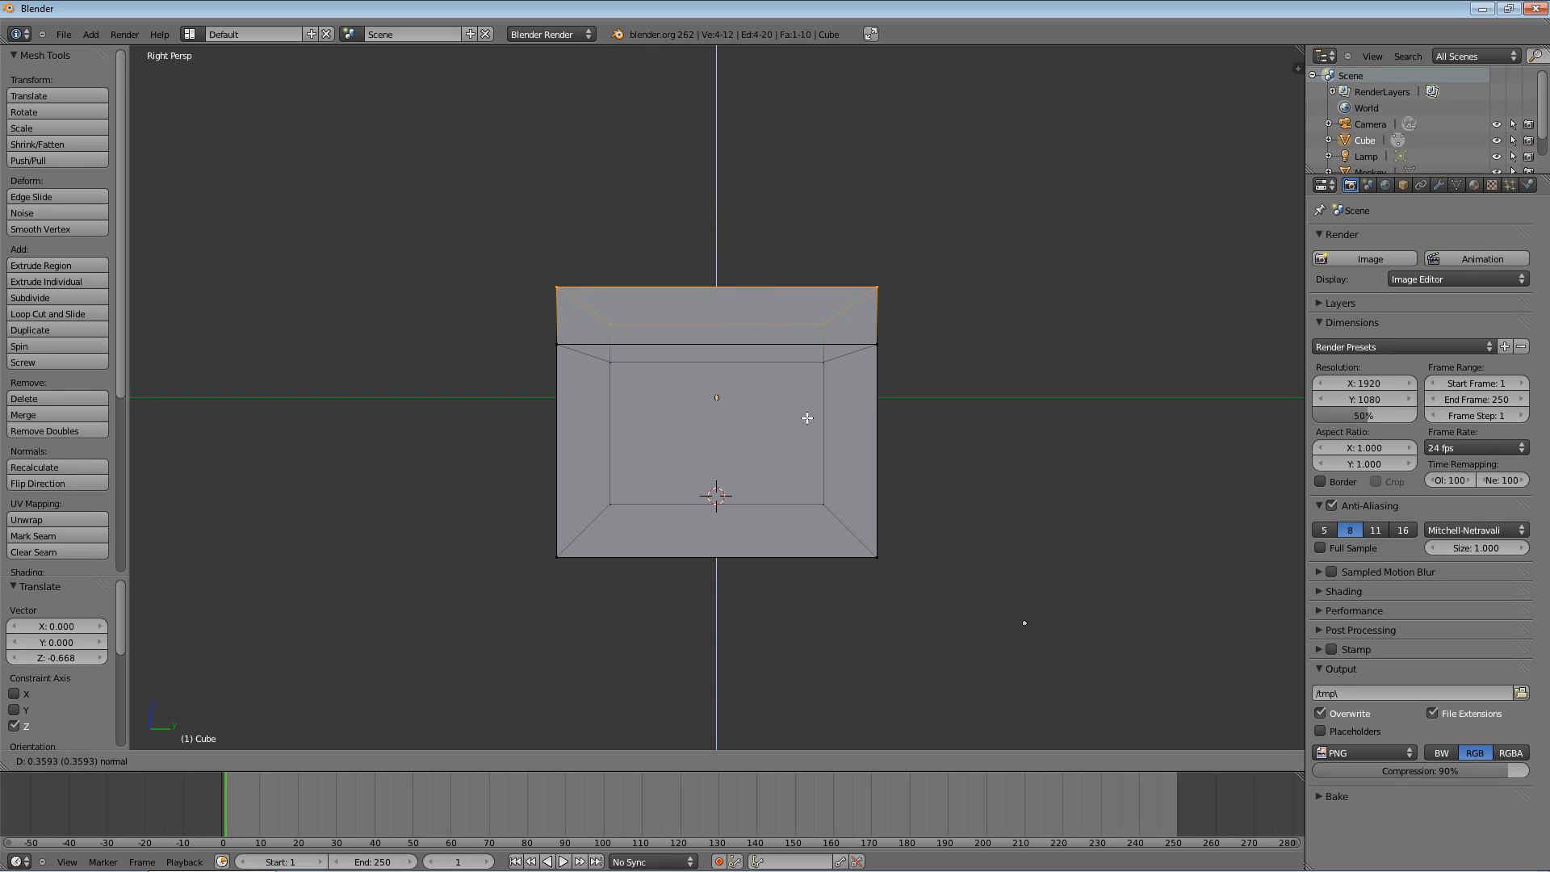
pyautogui.moveTo(803, 416)
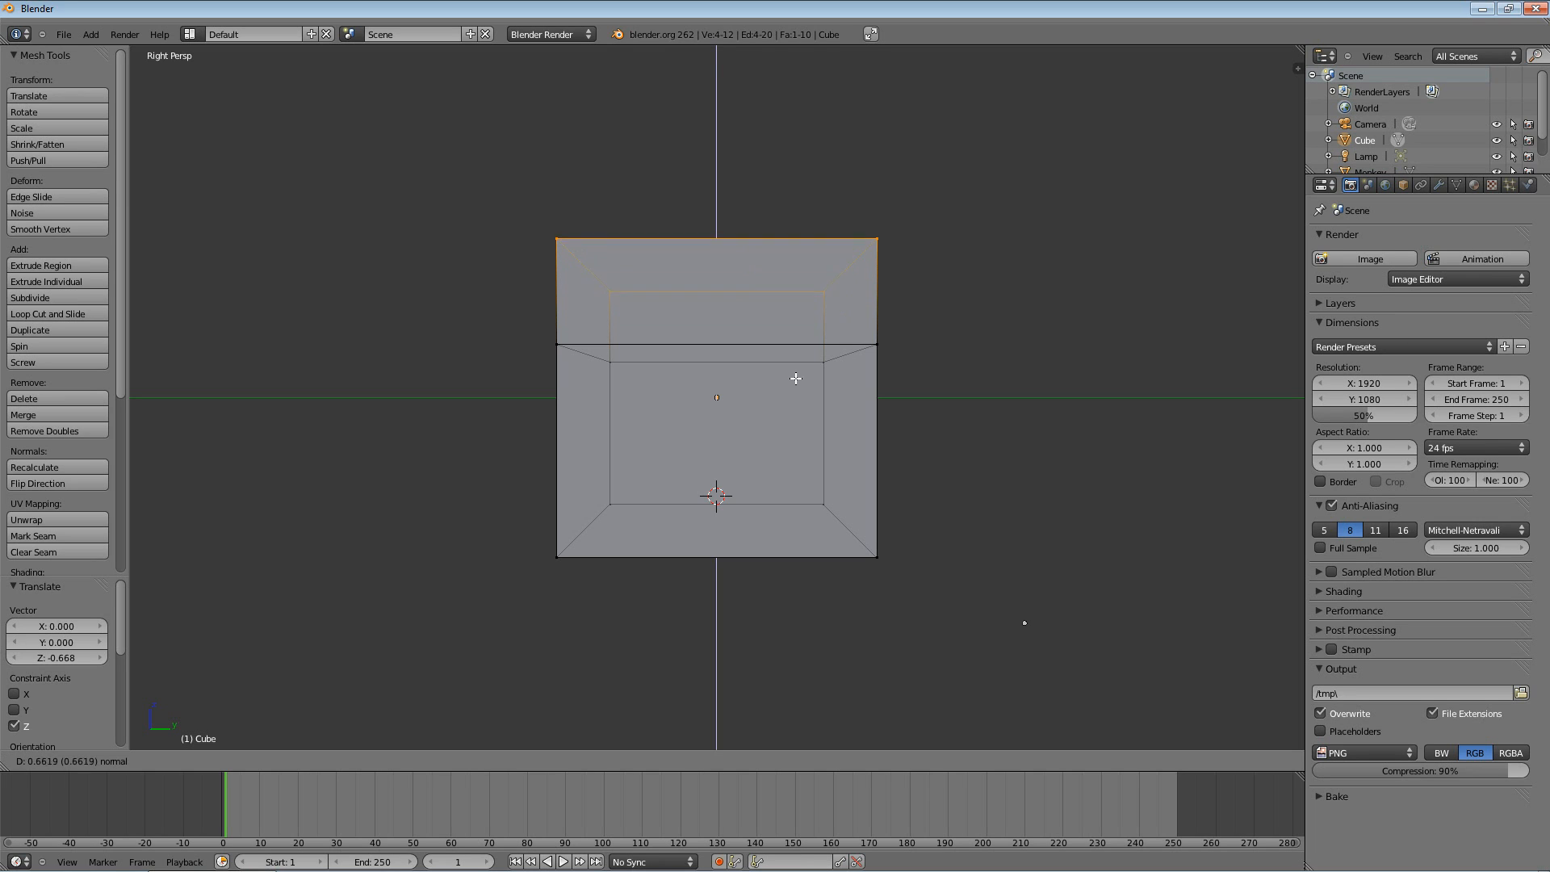
# Step: Raise the extruded top face about 1.015 along Z above the block
pyautogui.moveTo(796, 378); pyautogui.dragTo(791, 436)
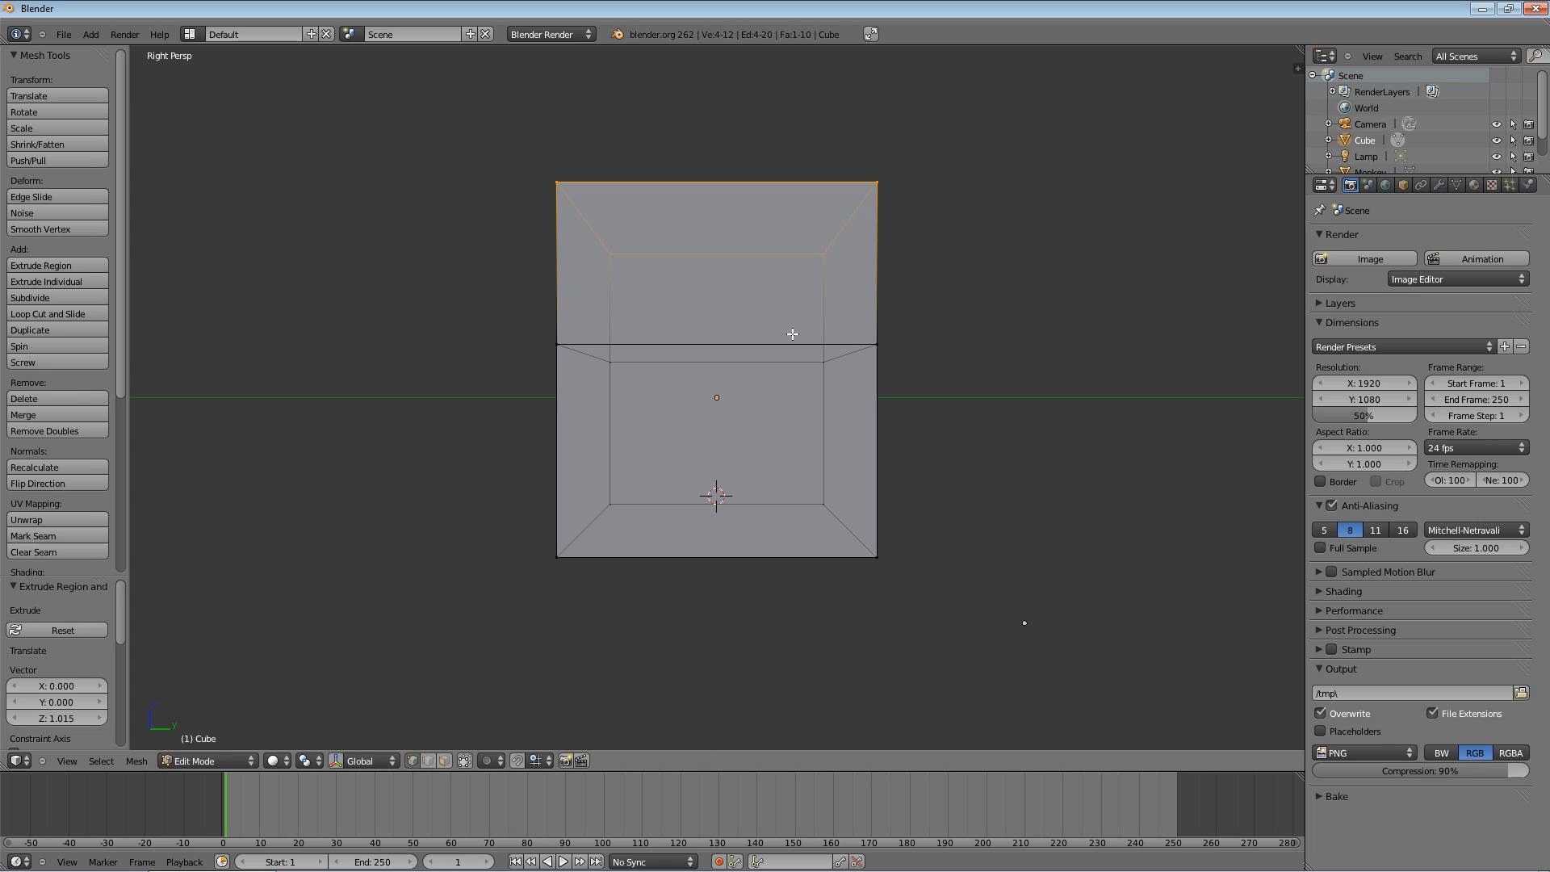
pyautogui.moveTo(806, 364)
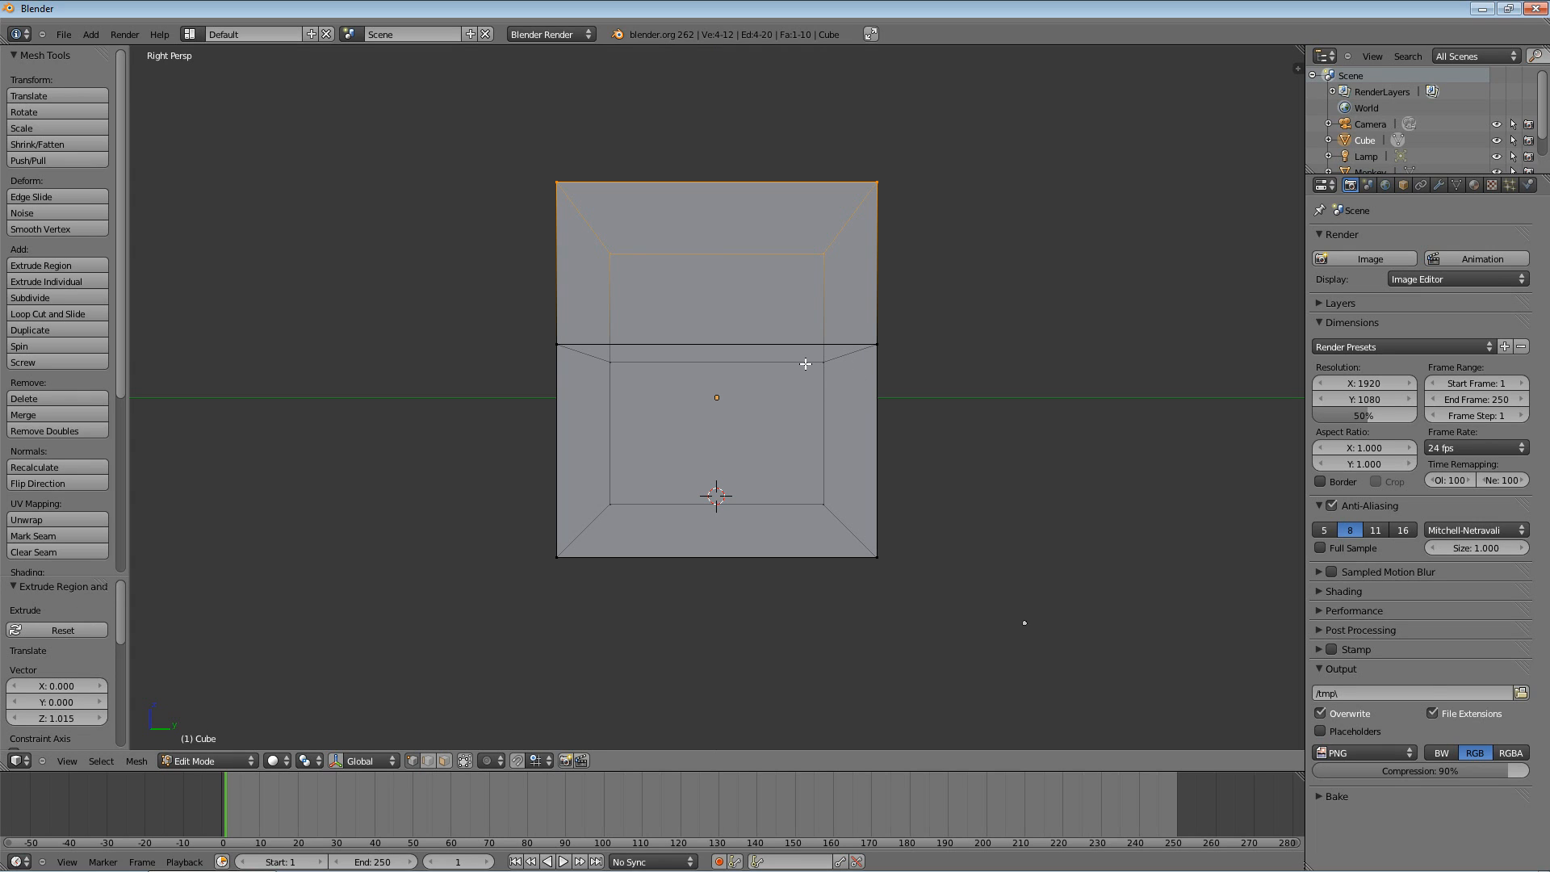
pyautogui.moveTo(910, 384)
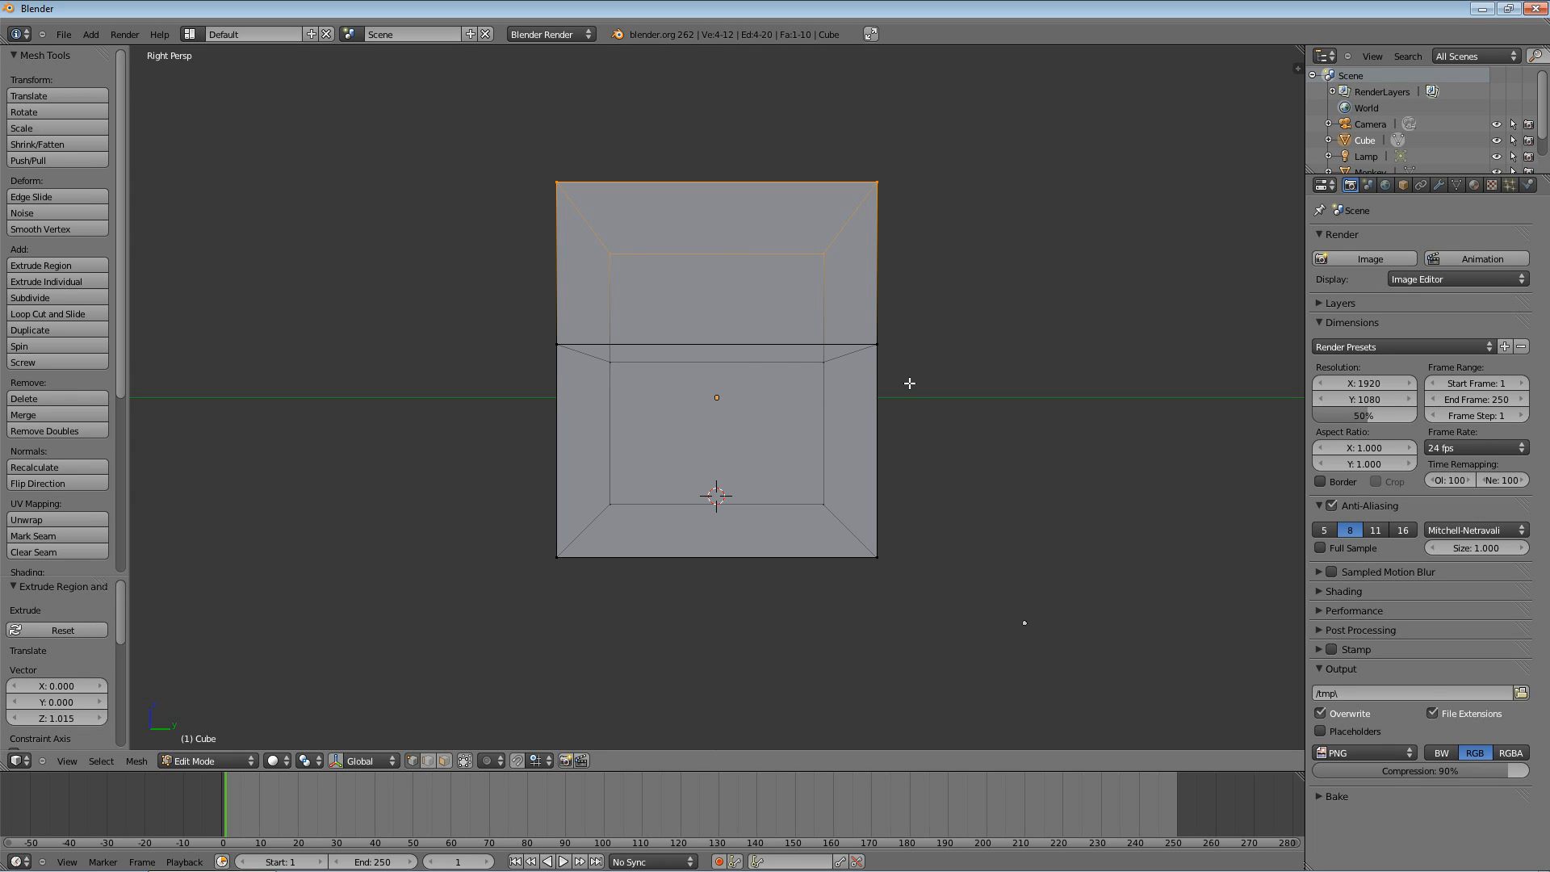
pyautogui.moveTo(712, 276)
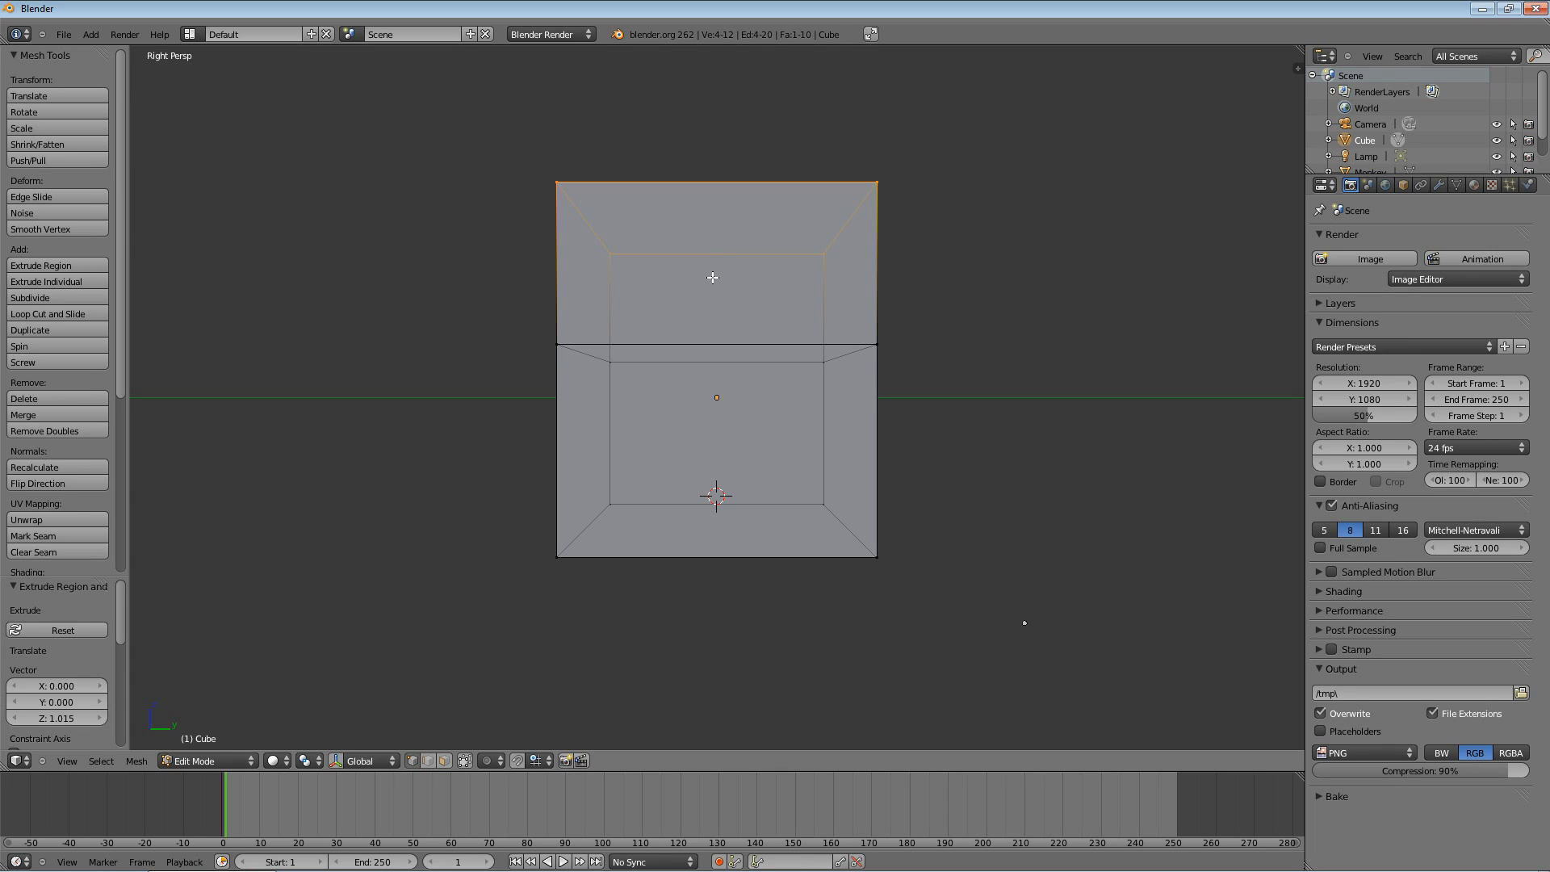
pyautogui.moveTo(730, 438)
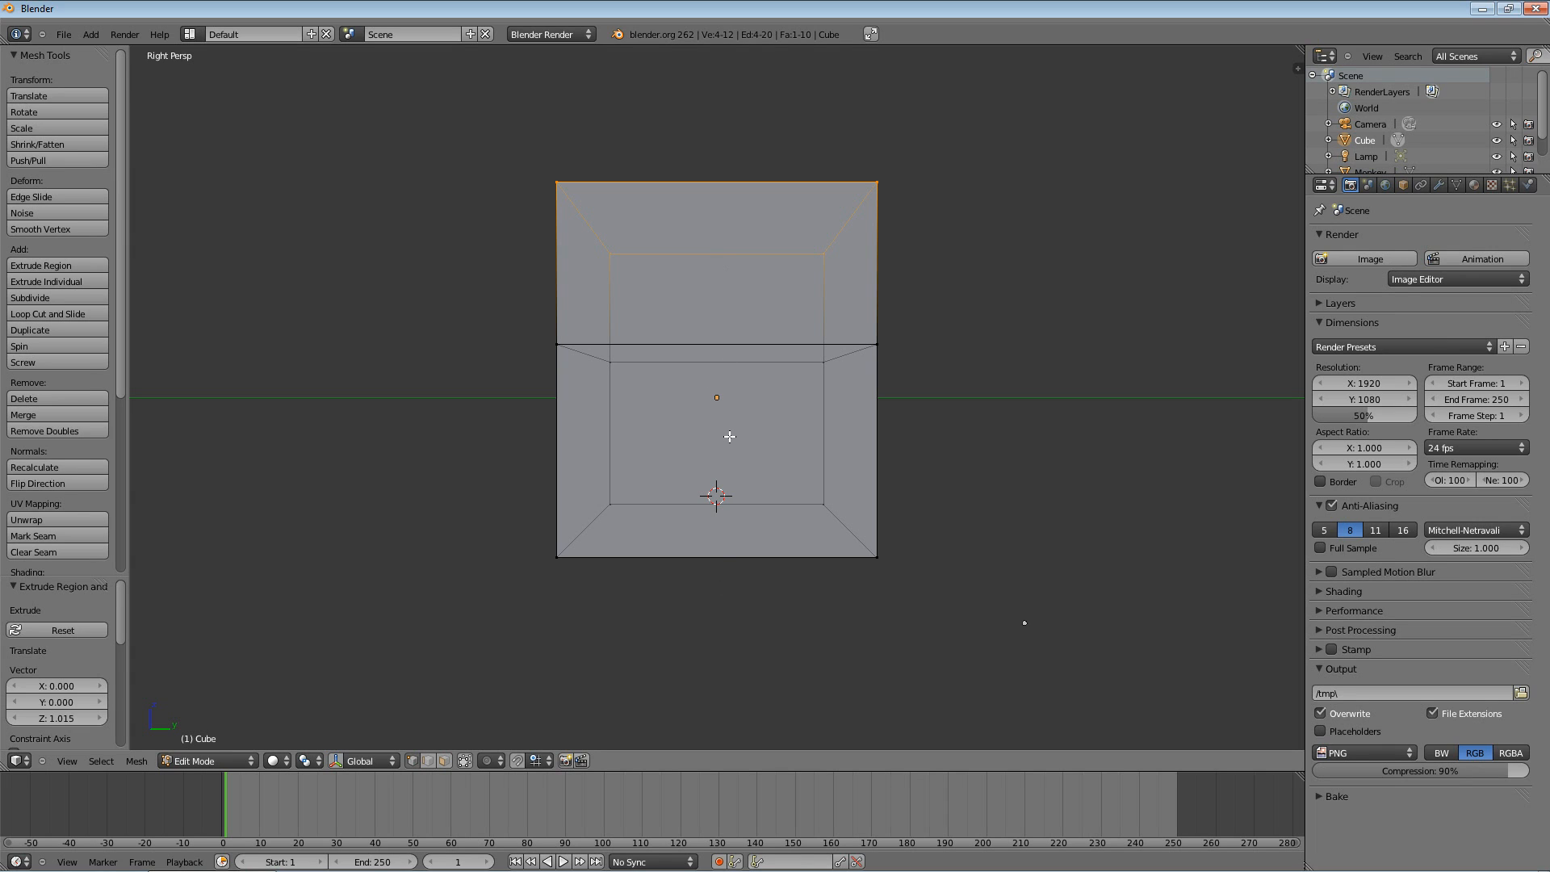
pyautogui.moveTo(730, 227)
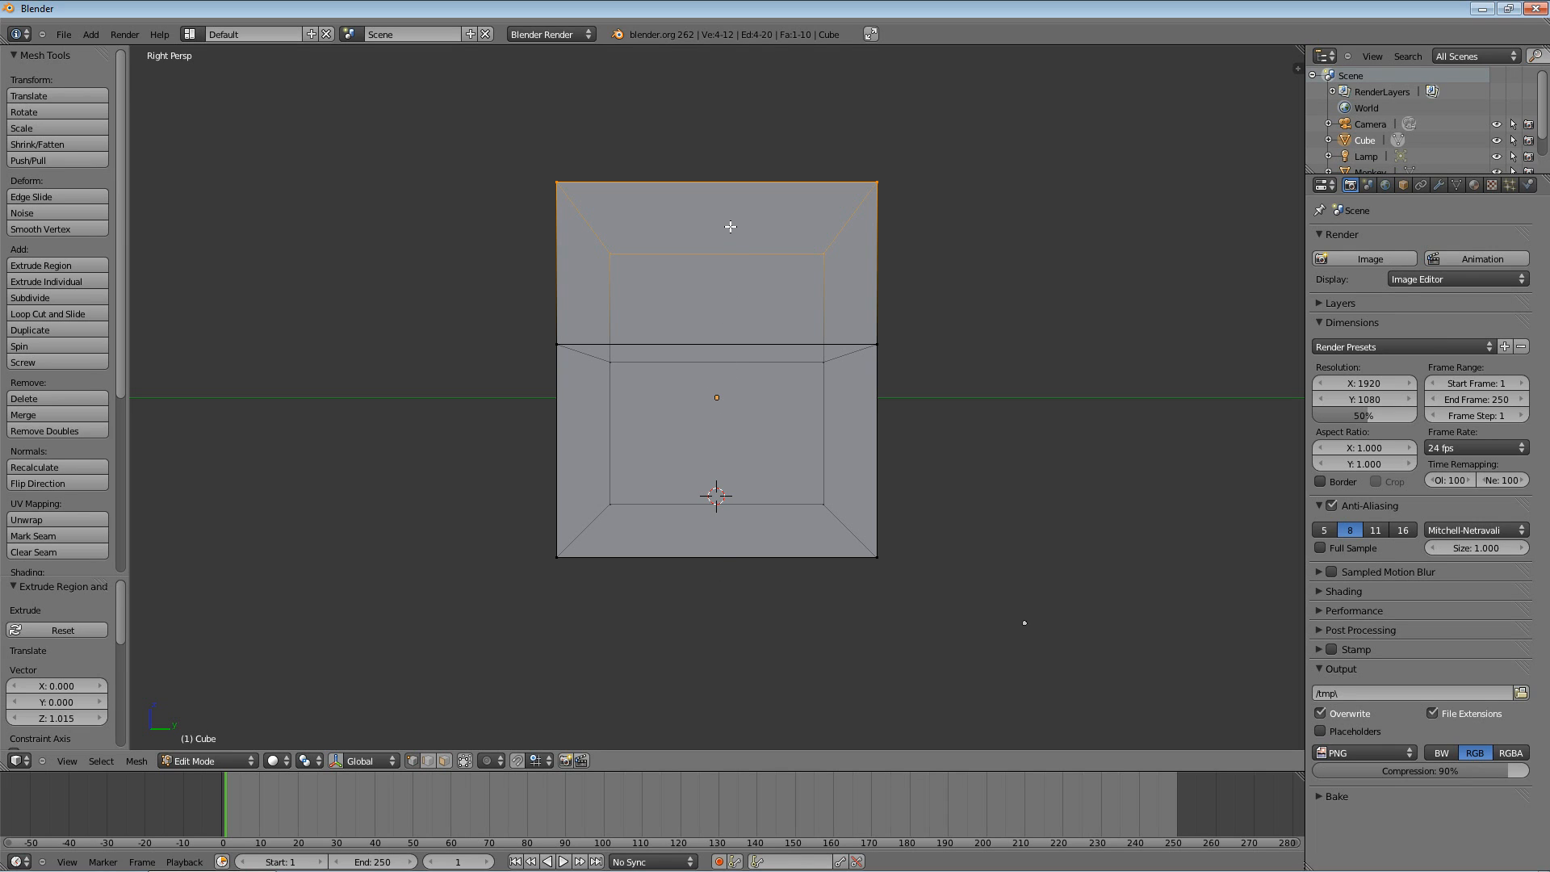
pyautogui.moveTo(755, 318)
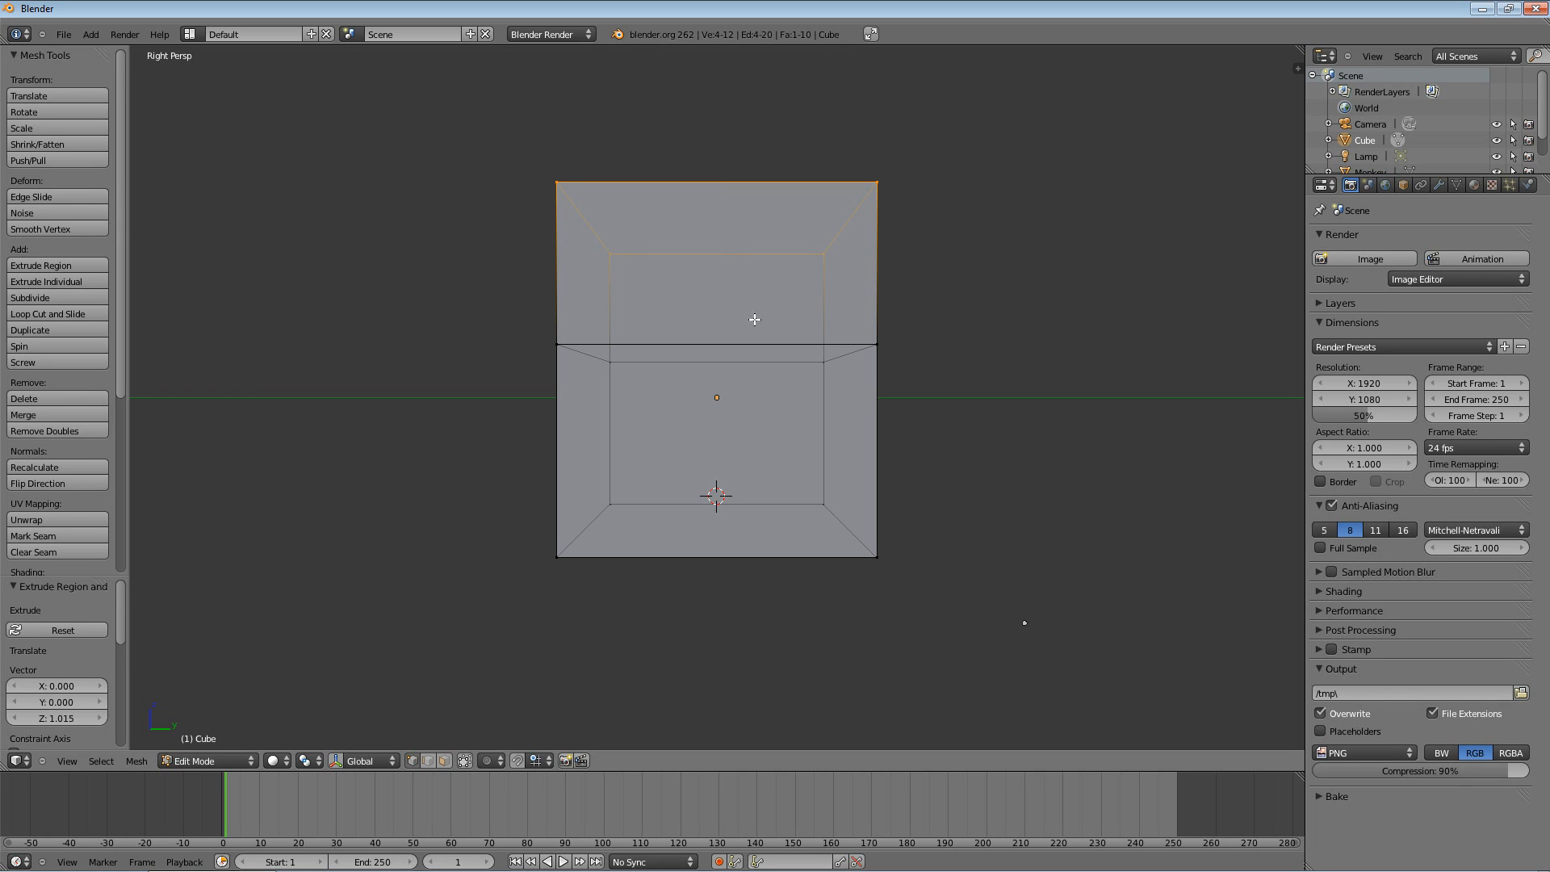
pyautogui.moveTo(924, 271)
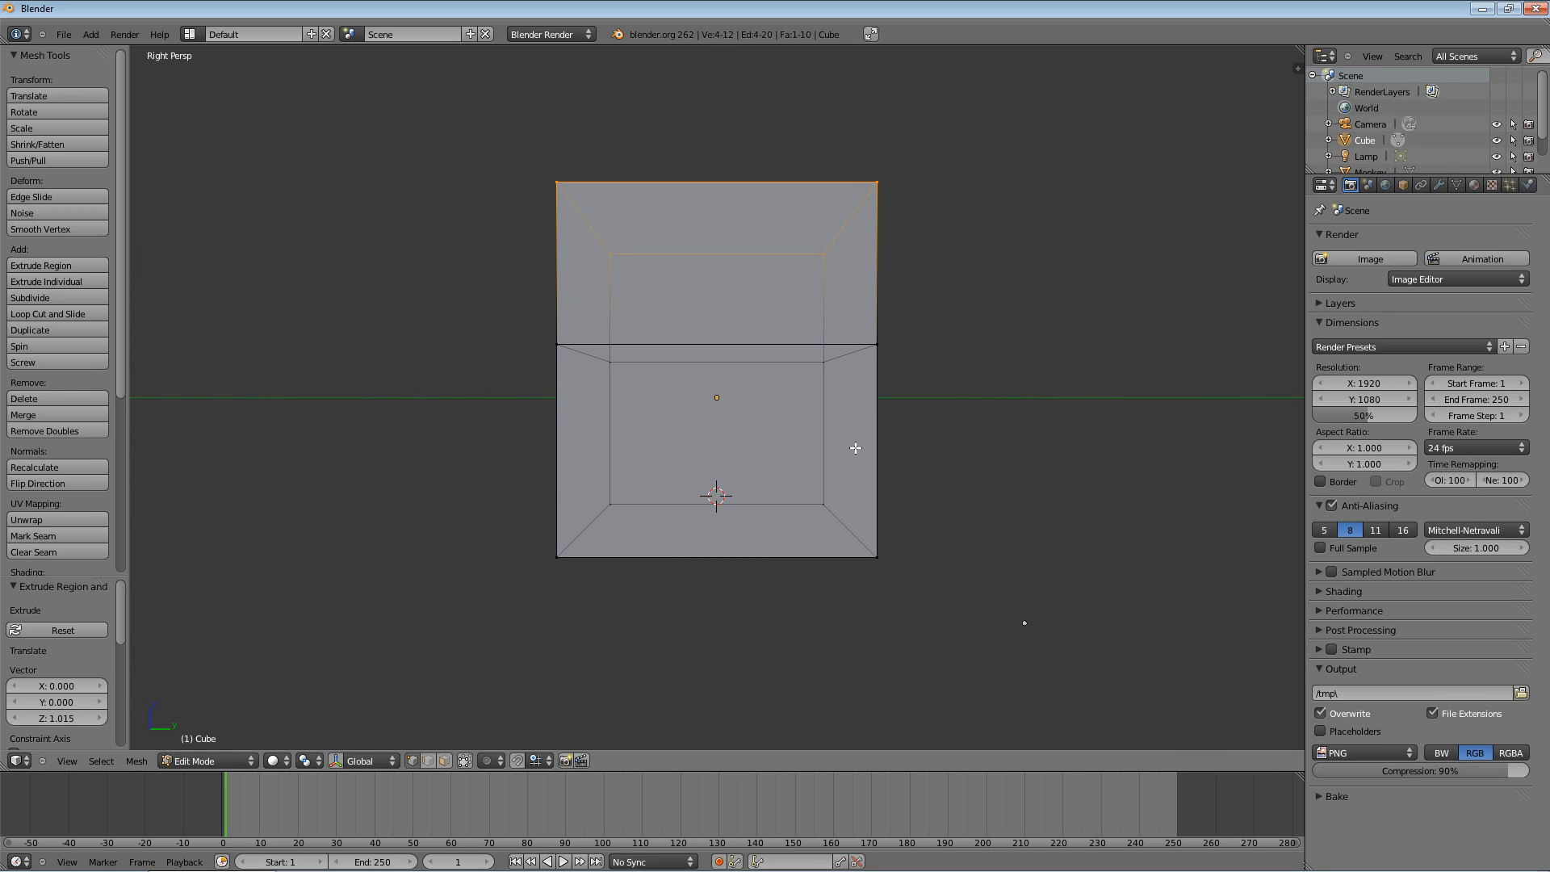
pyautogui.moveTo(949, 493)
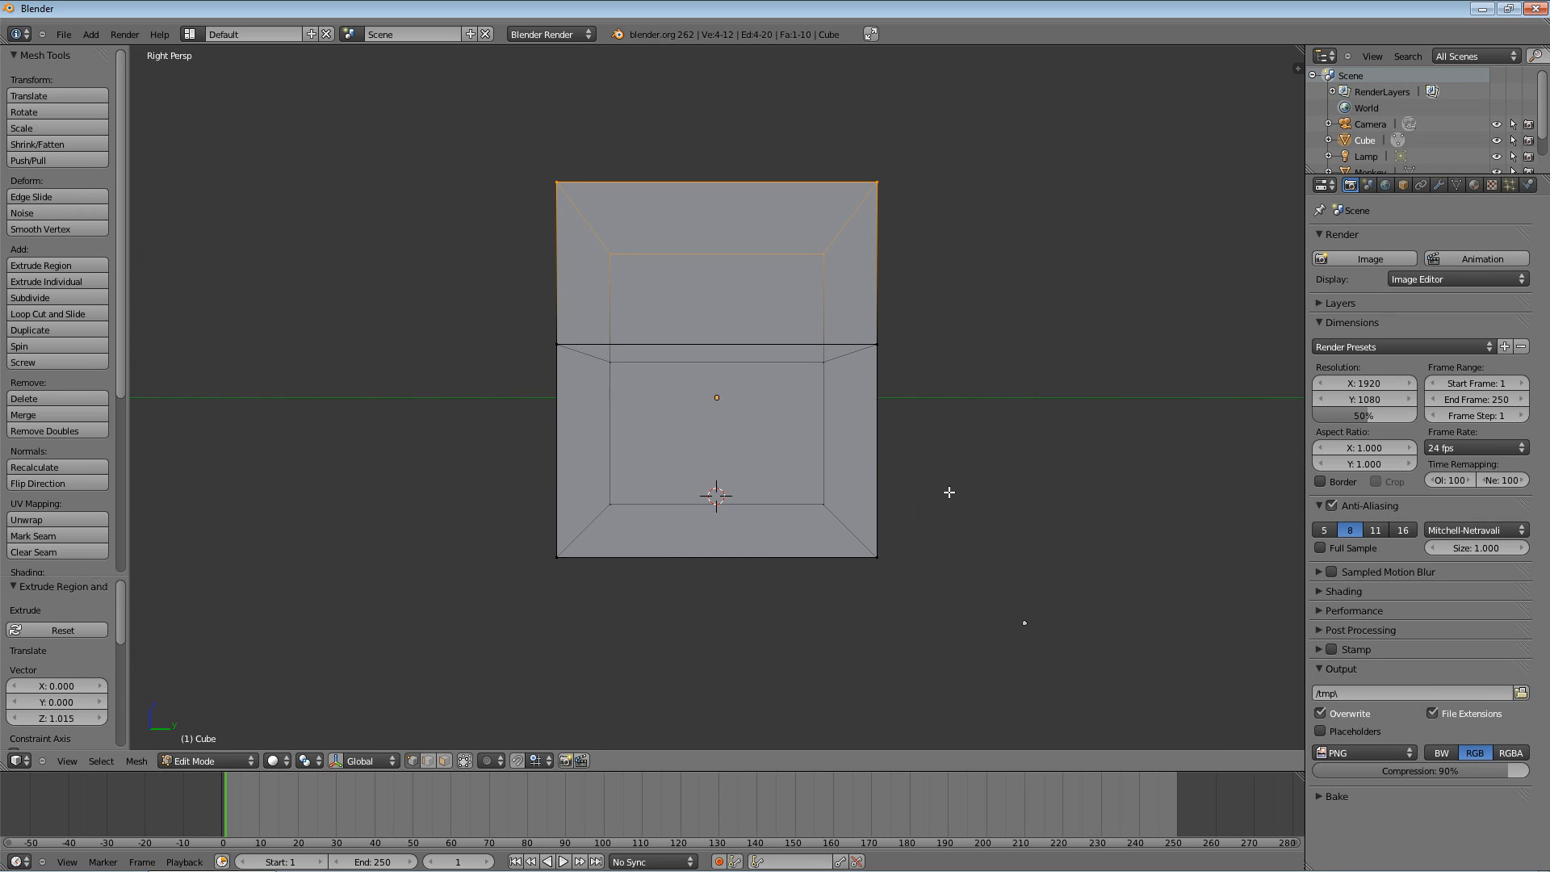
pyautogui.moveTo(919, 486)
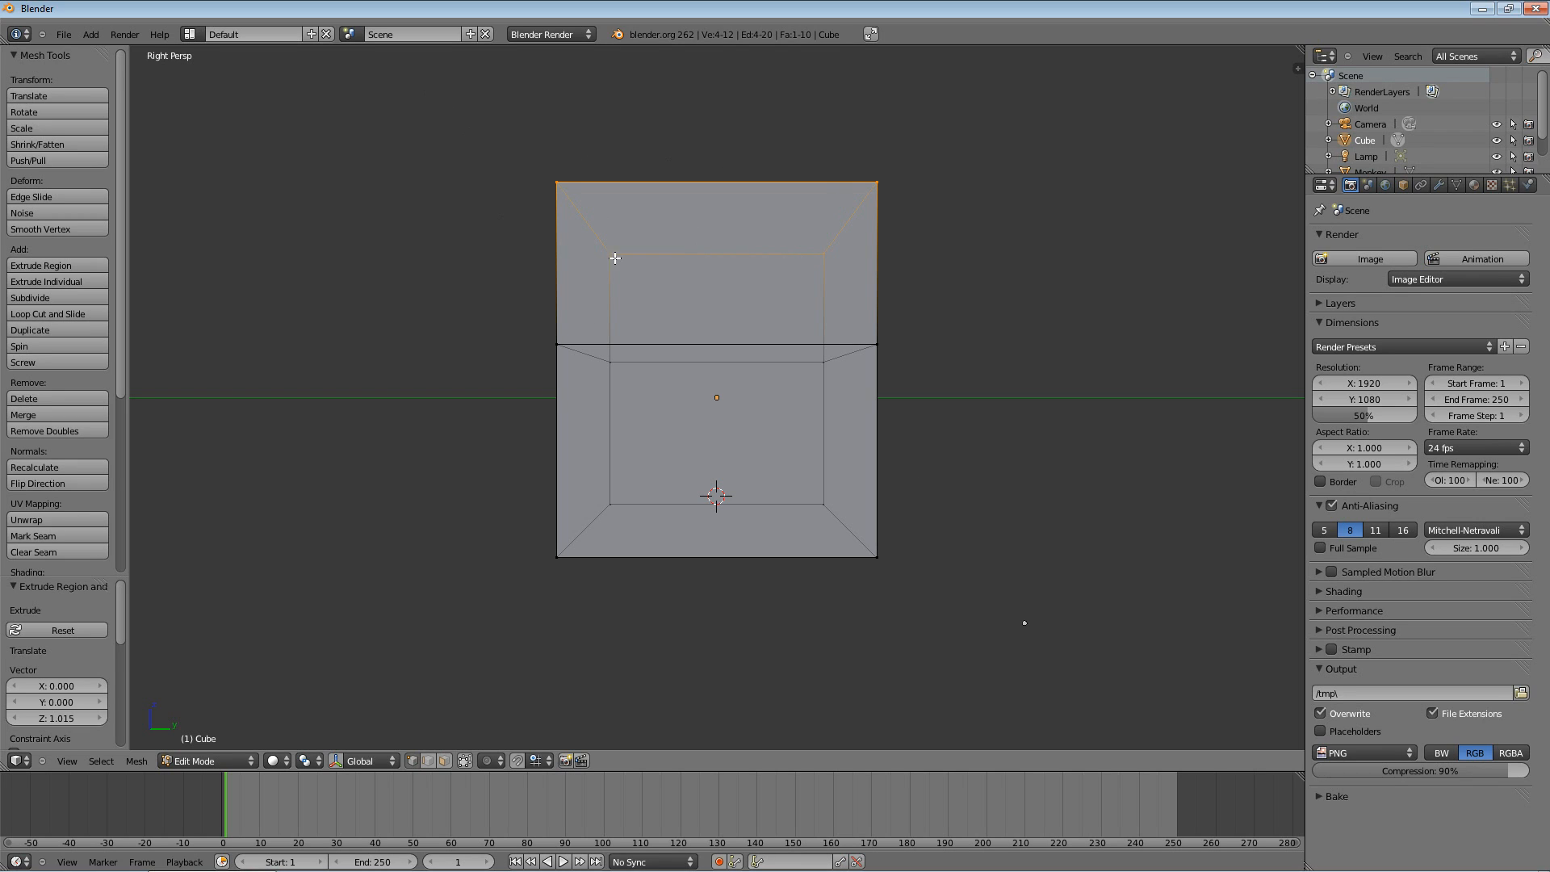
pyautogui.moveTo(797, 271)
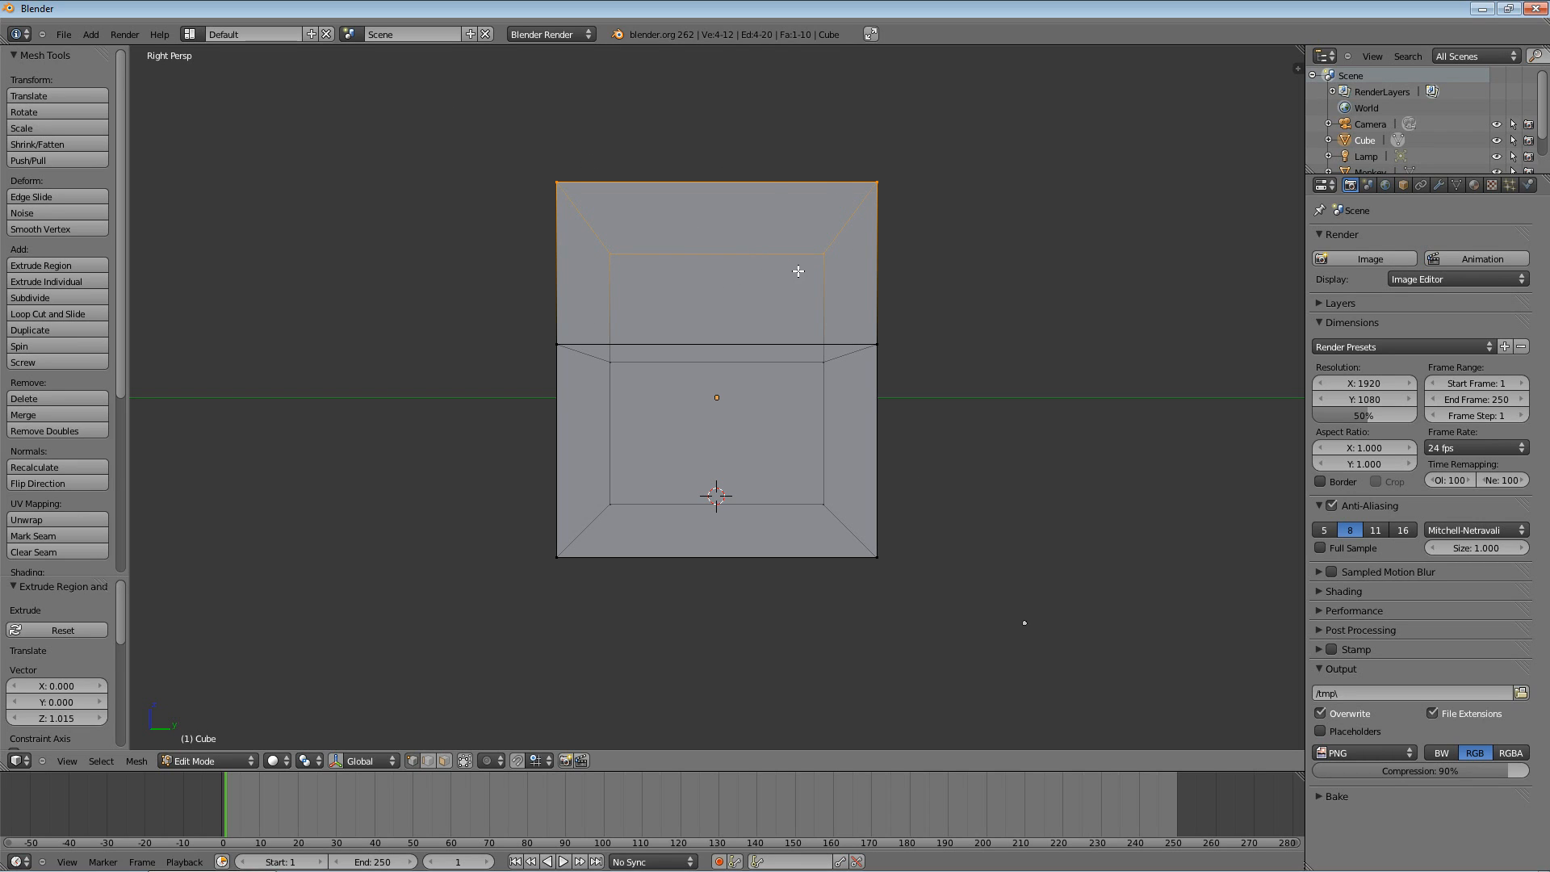
pyautogui.moveTo(785, 271)
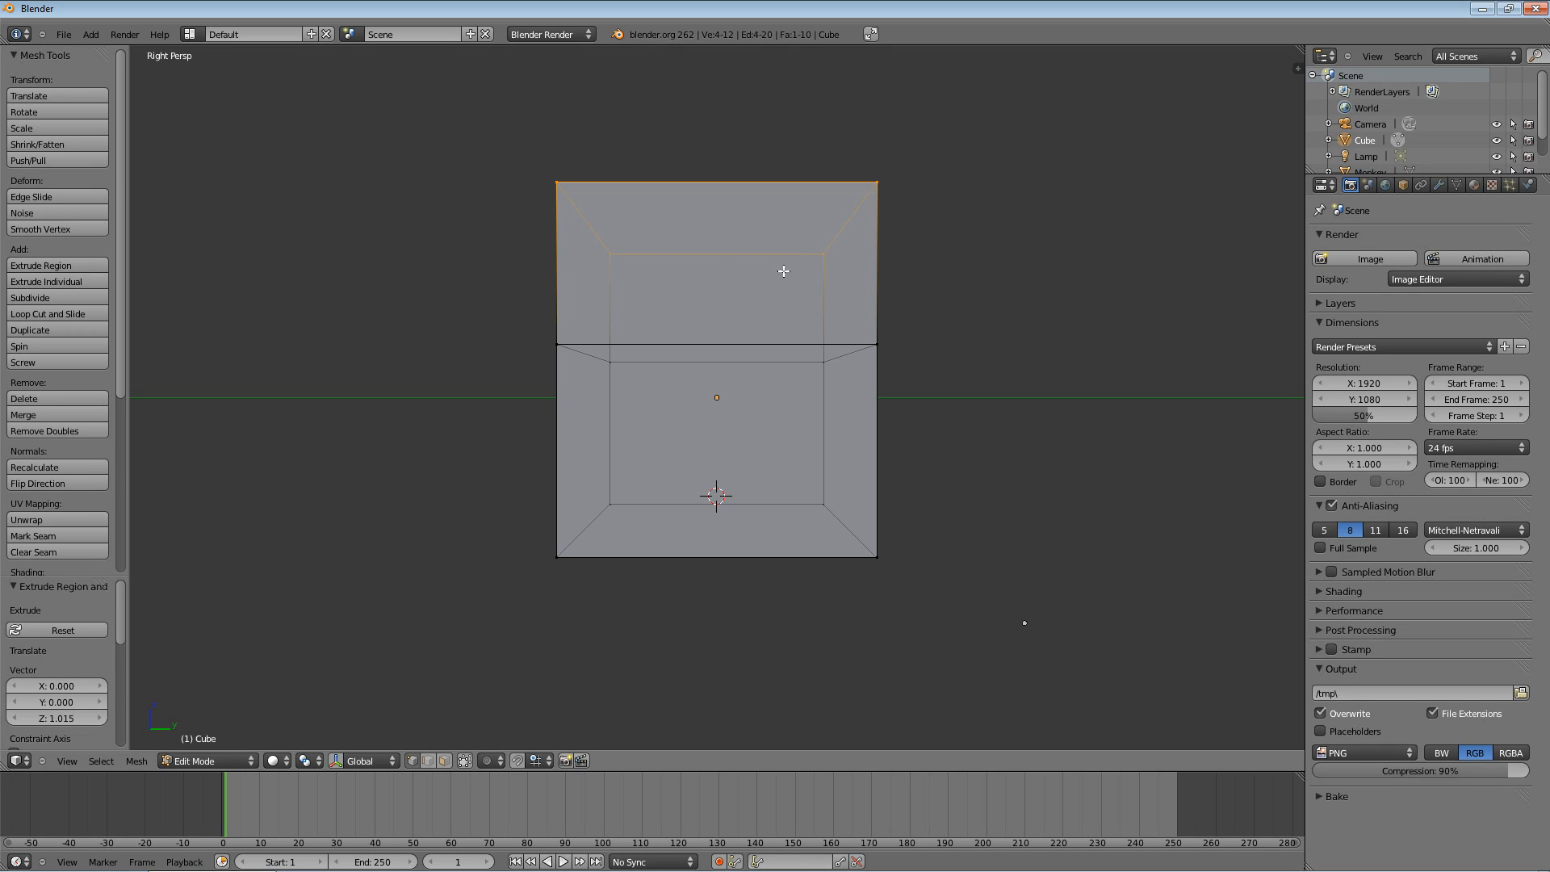
pyautogui.moveTo(419, 219)
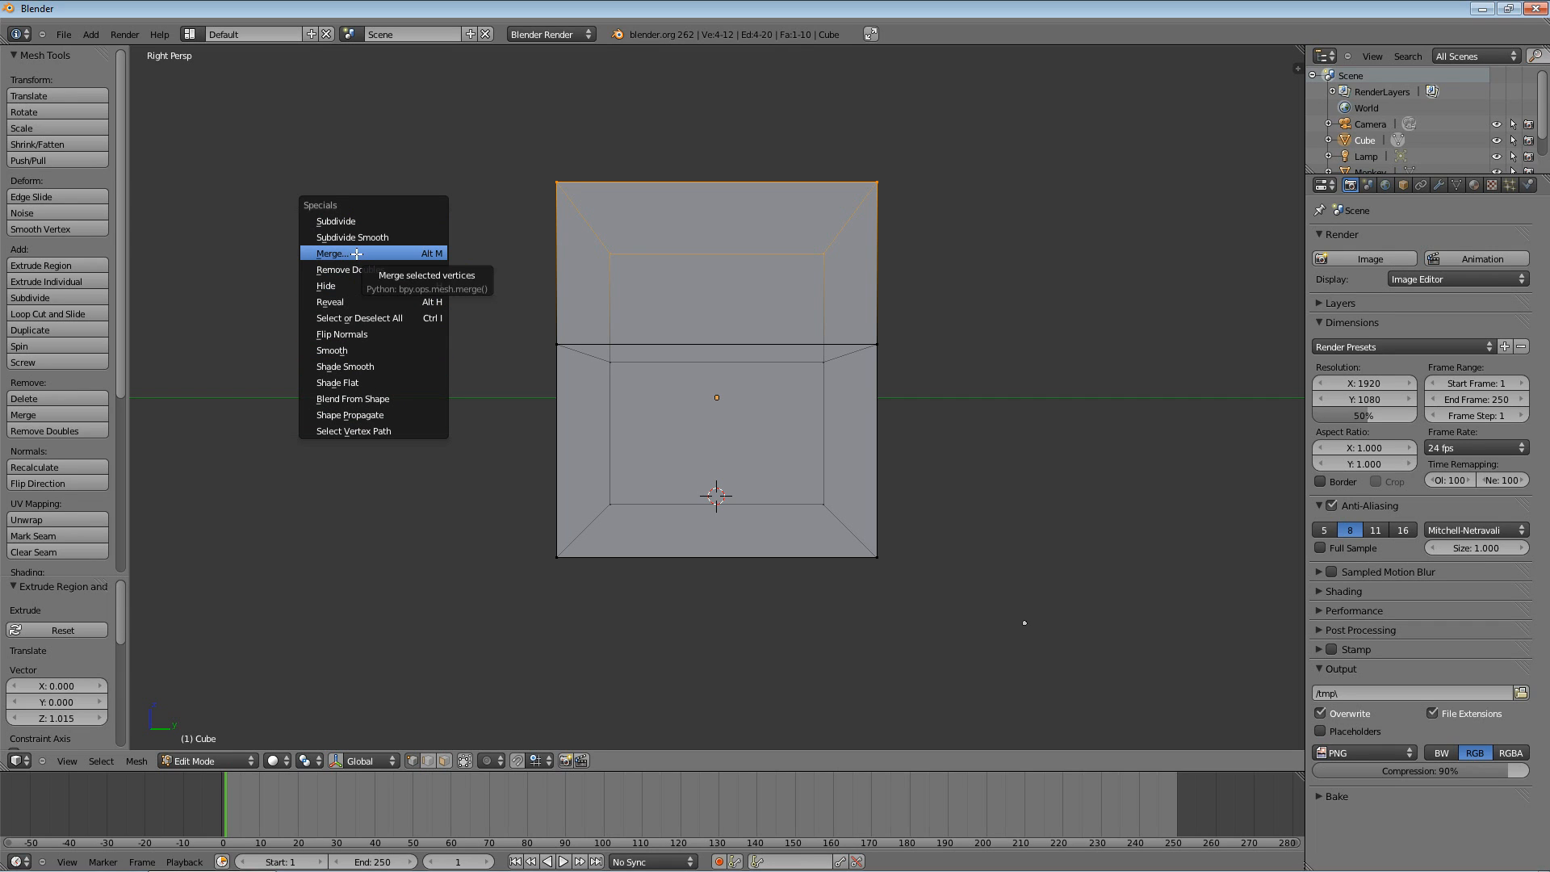
# Step: Merge the top vertices At Center into a single roof peak
pyautogui.click(331, 254)
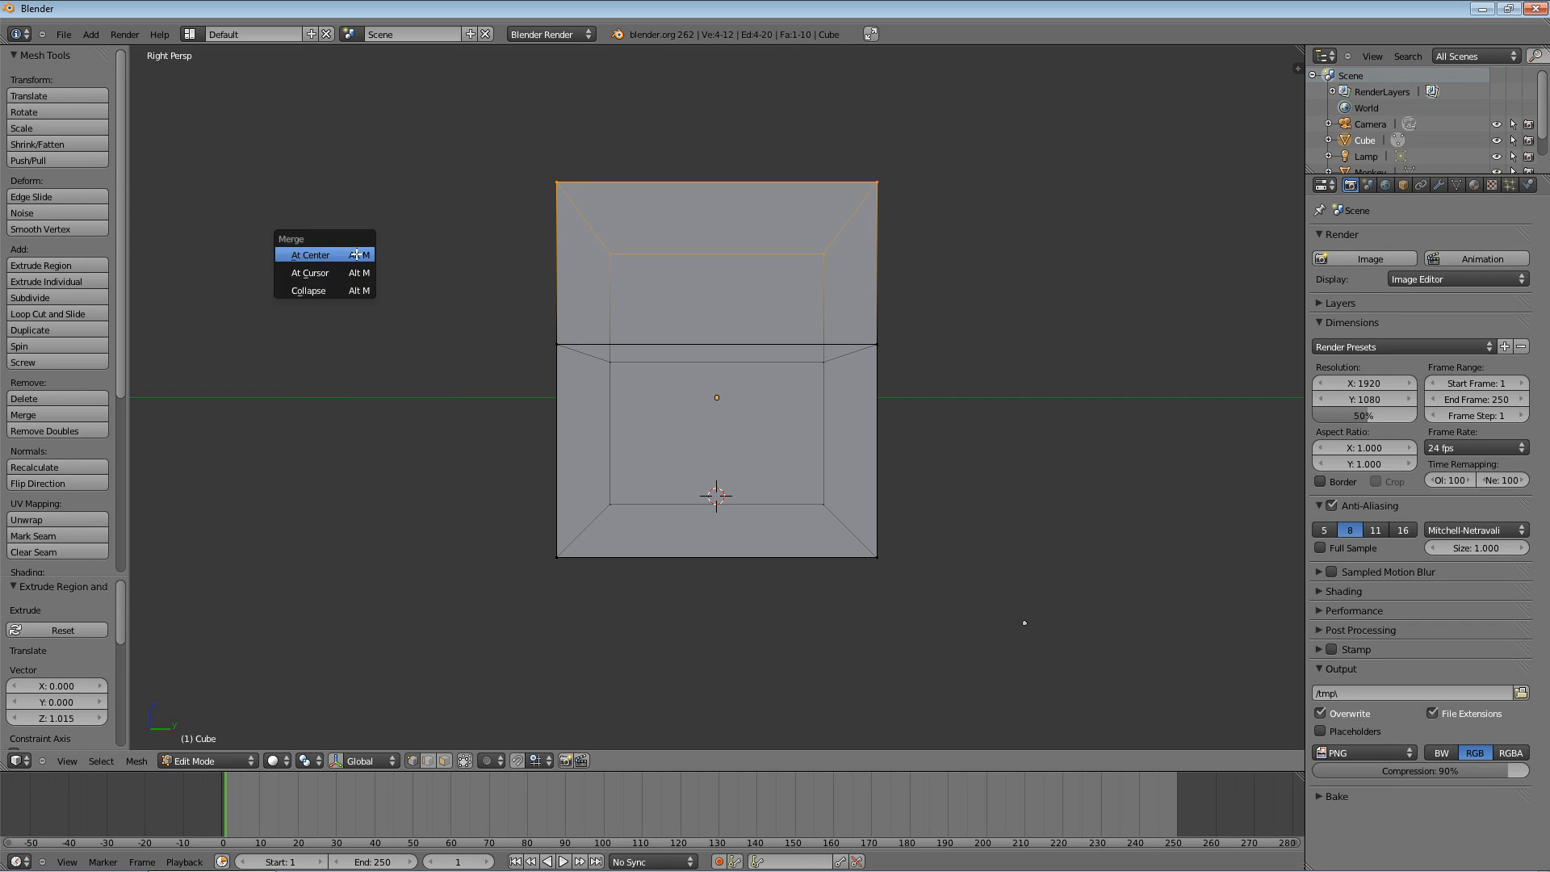
pyautogui.moveTo(310, 253)
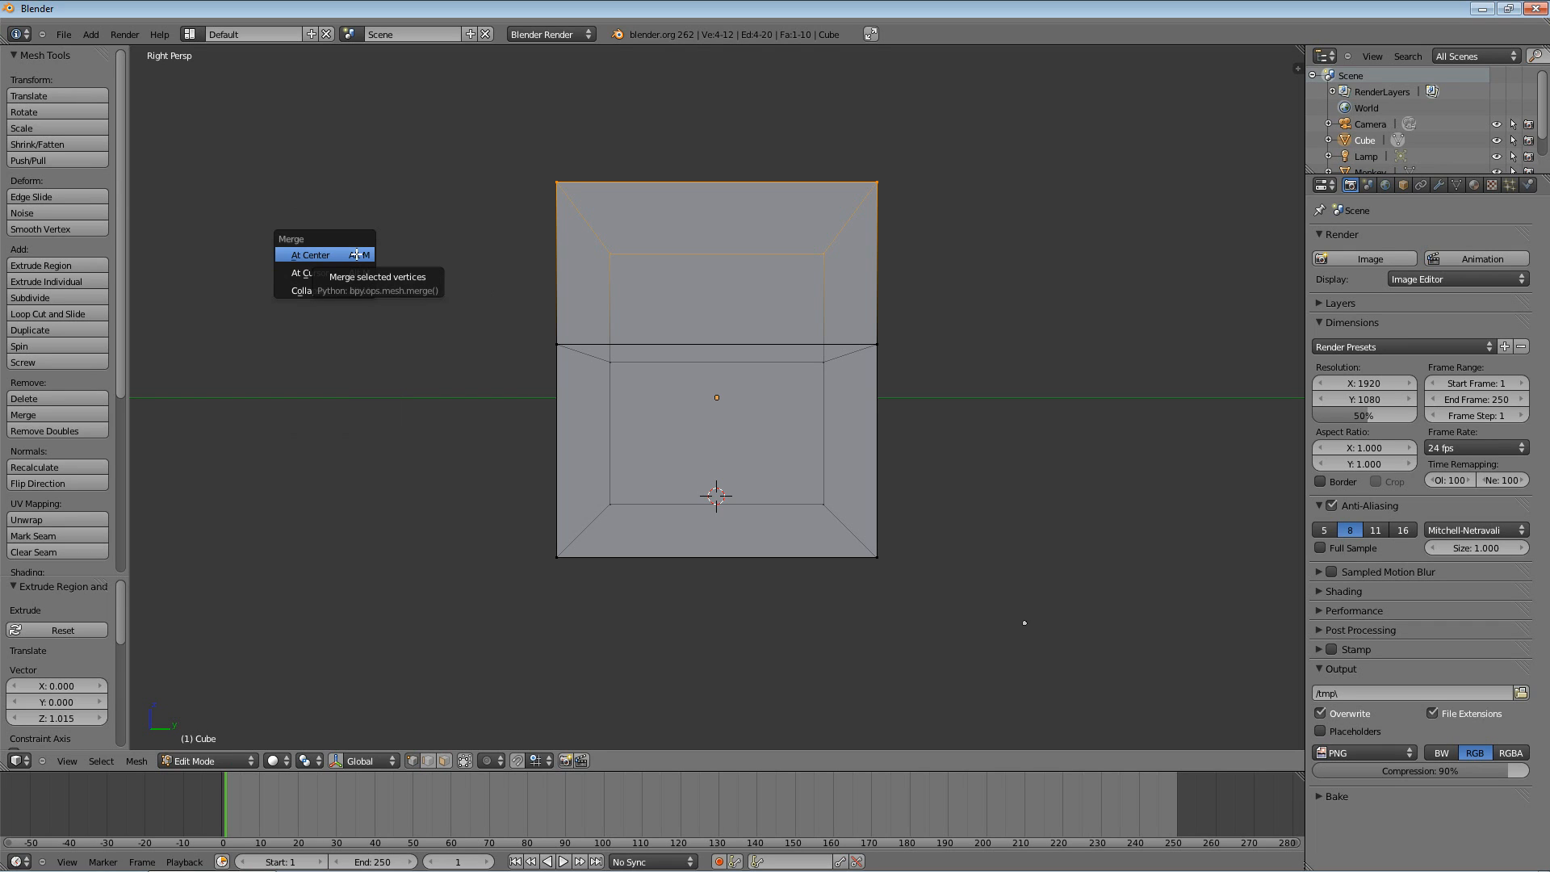
pyautogui.click(310, 255)
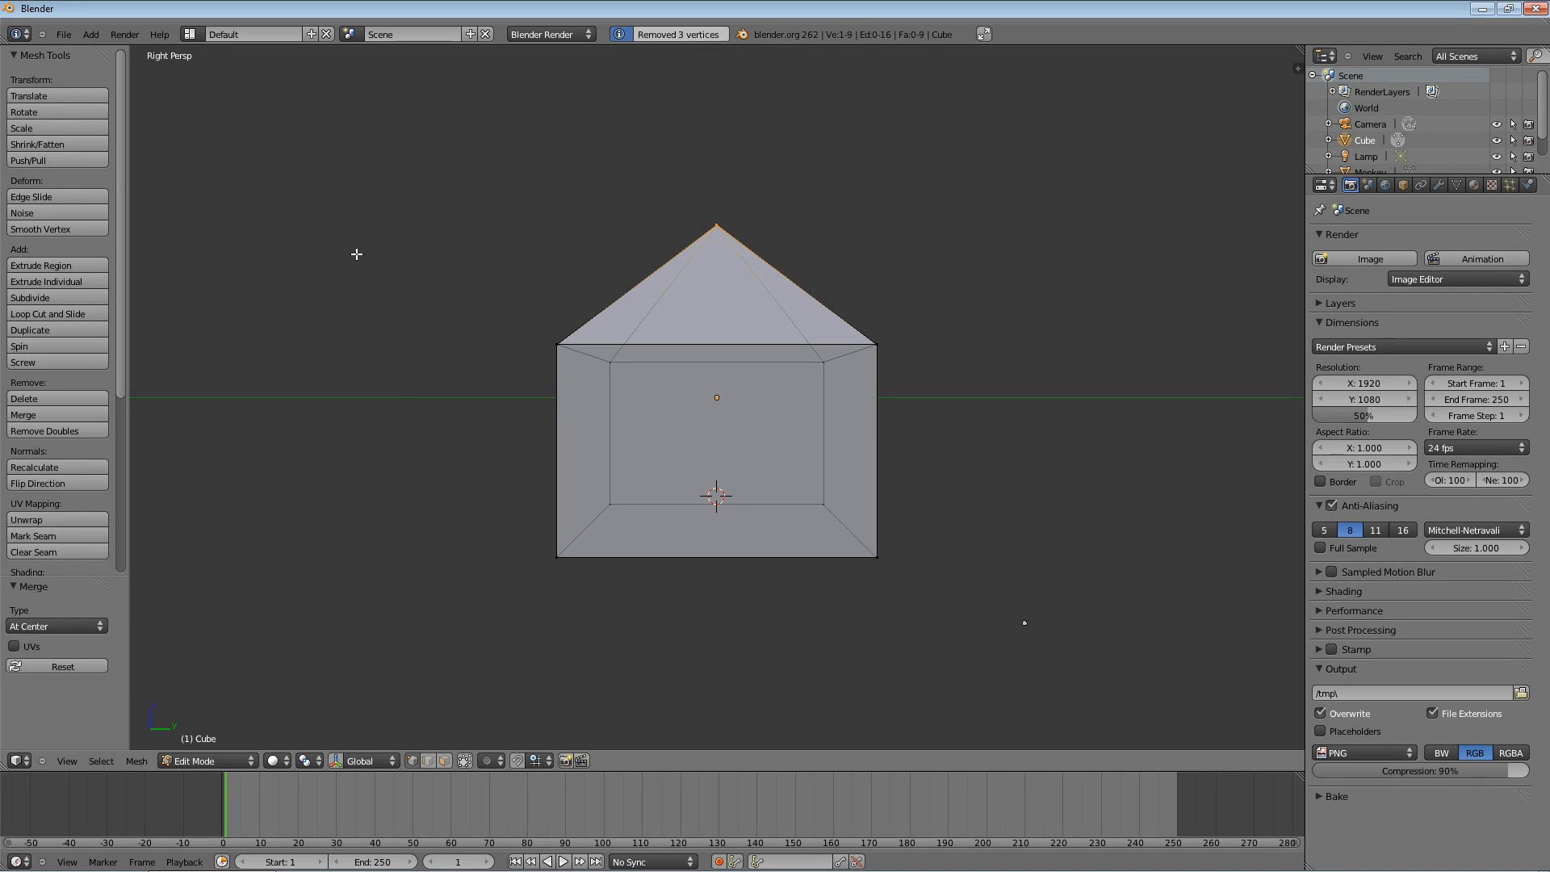
pyautogui.moveTo(412, 249)
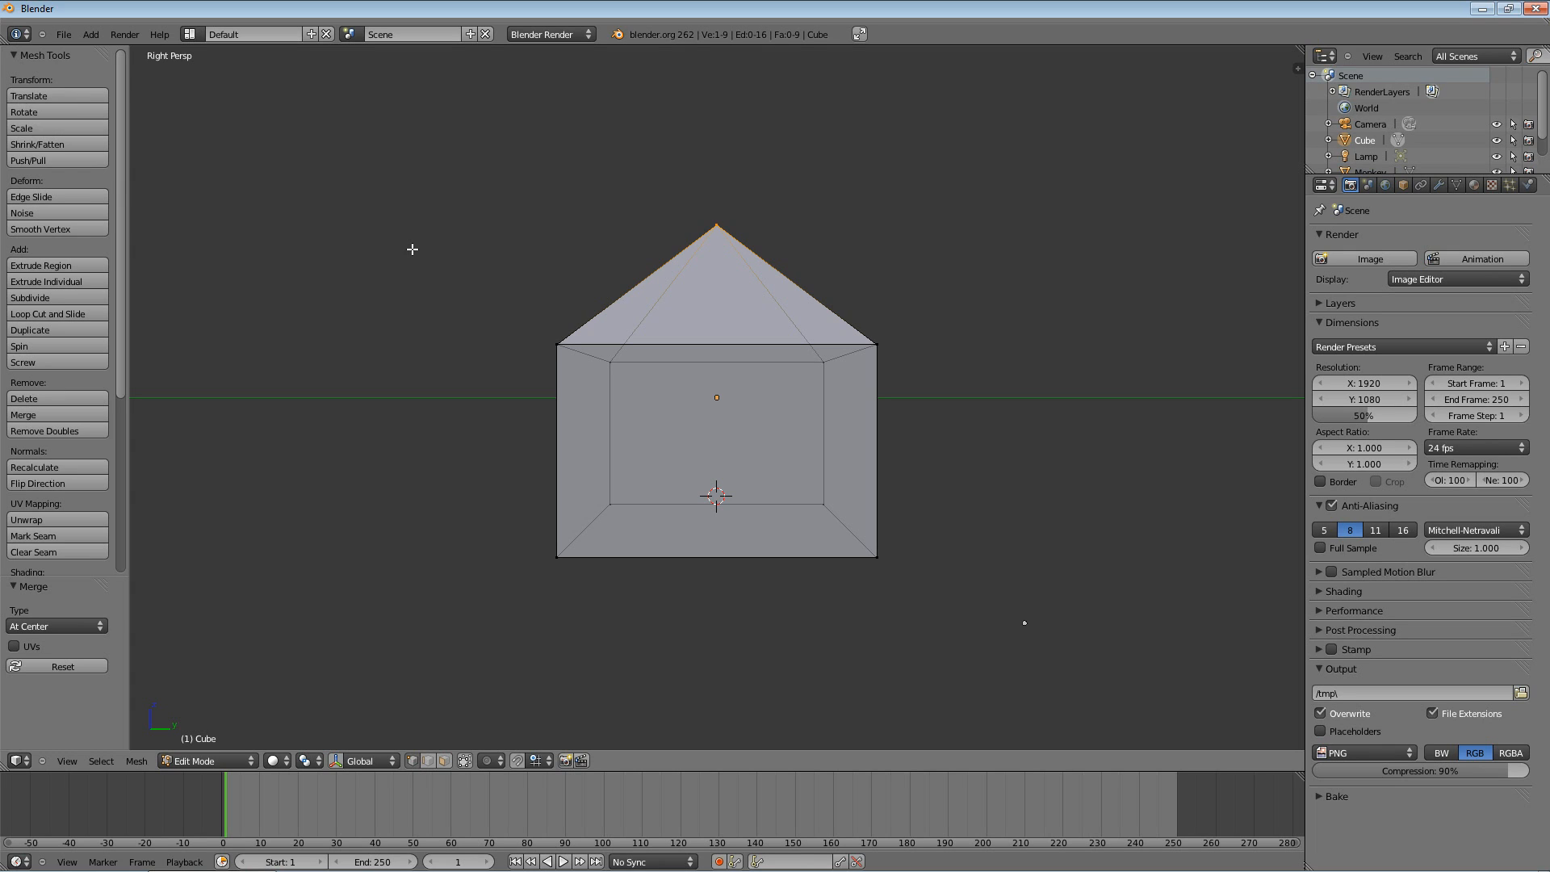
pyautogui.moveTo(434, 200)
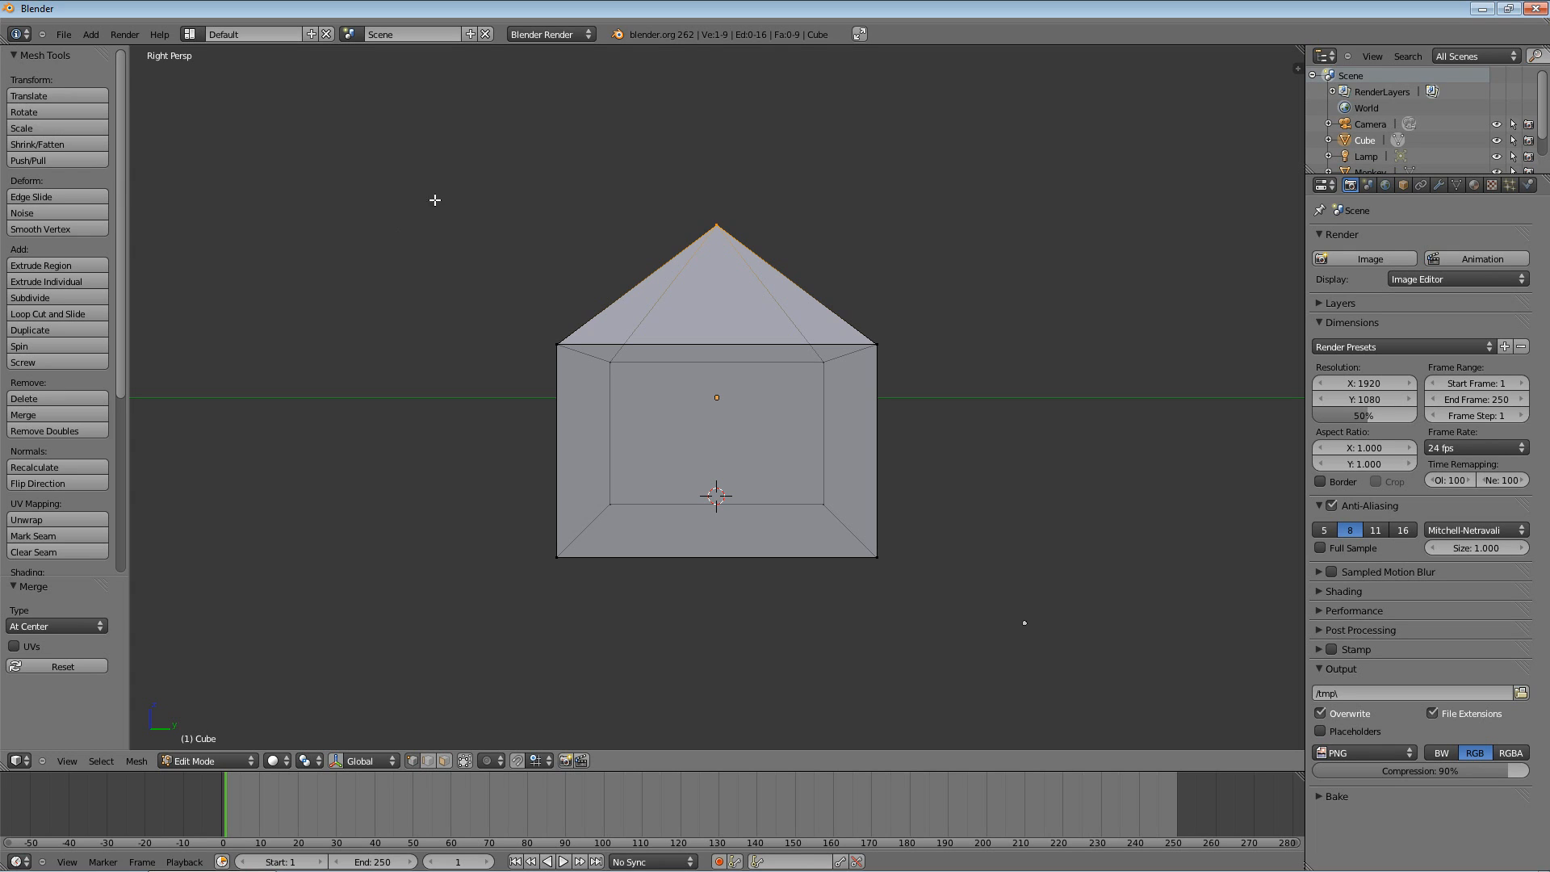
pyautogui.moveTo(864, 264)
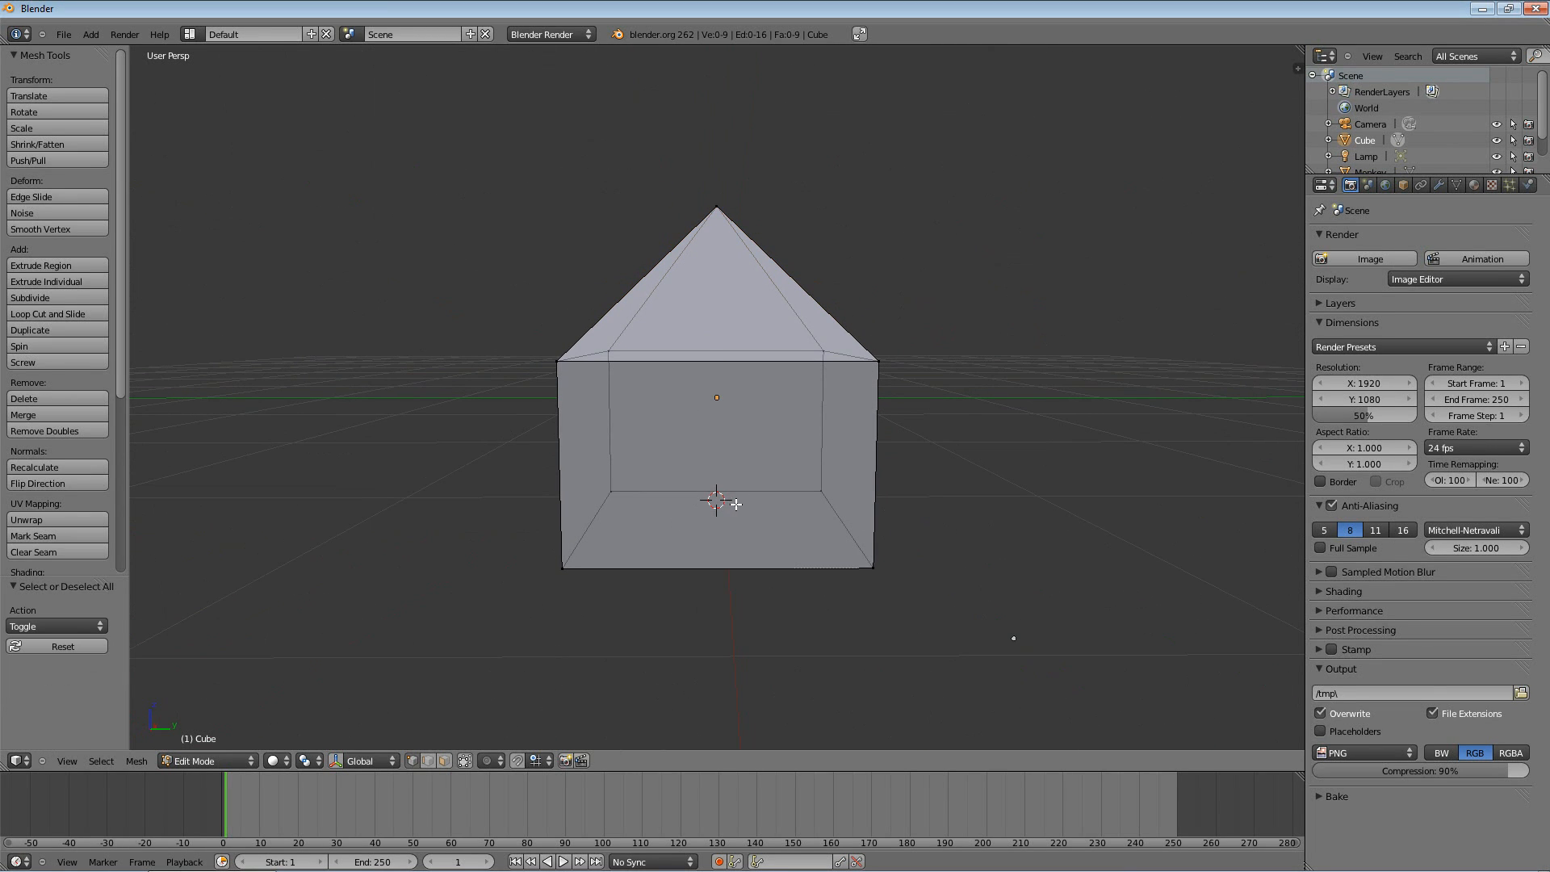
# Step: Select the whole house mesh for moving it upward
pyautogui.press('a')
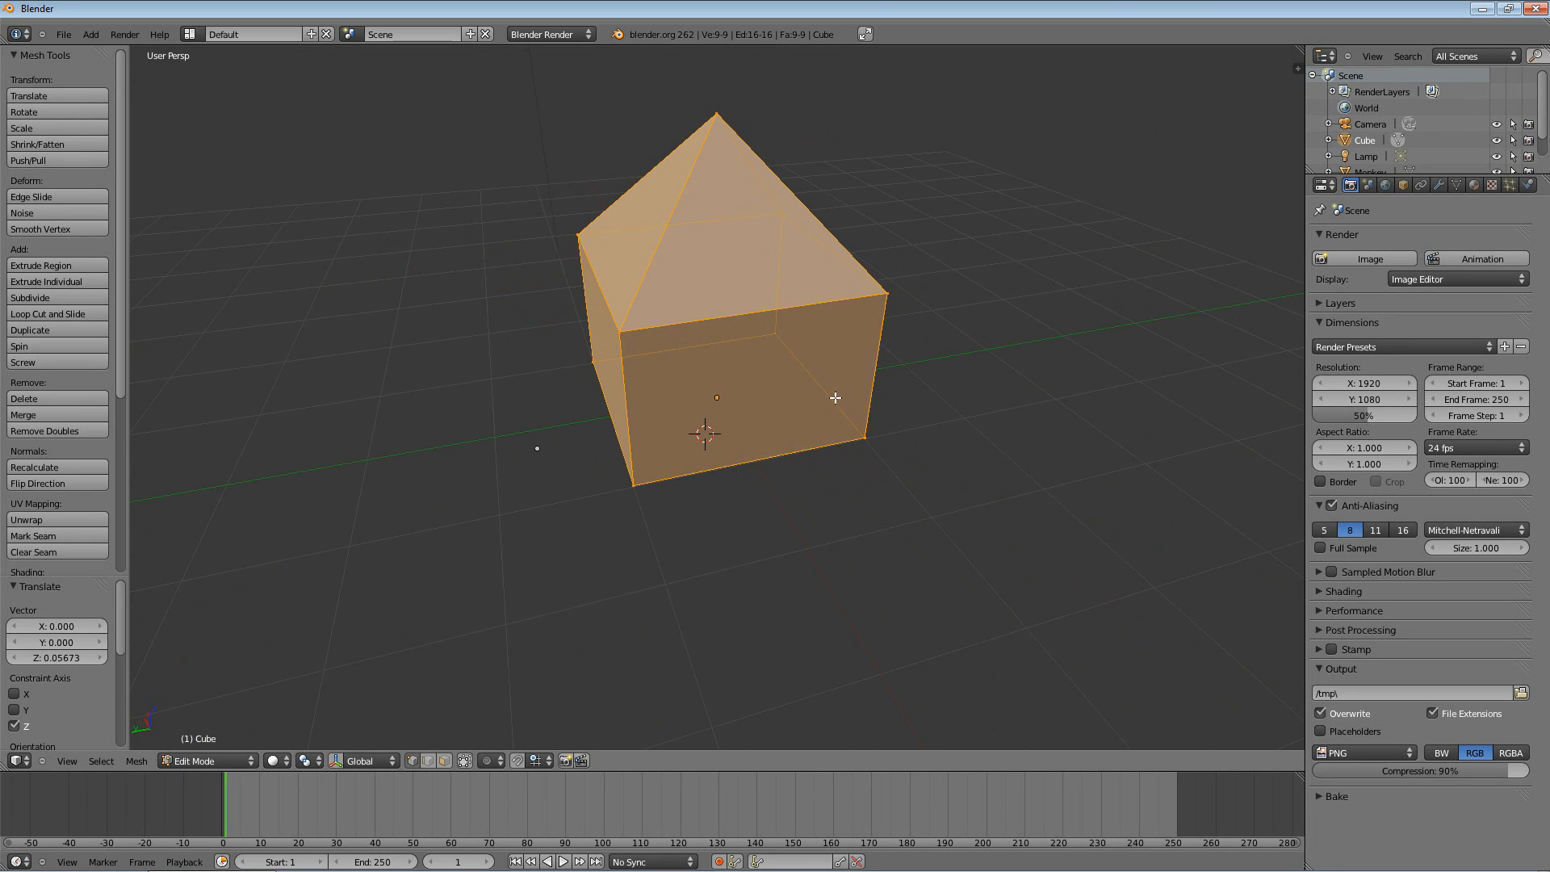
pyautogui.moveTo(807, 393)
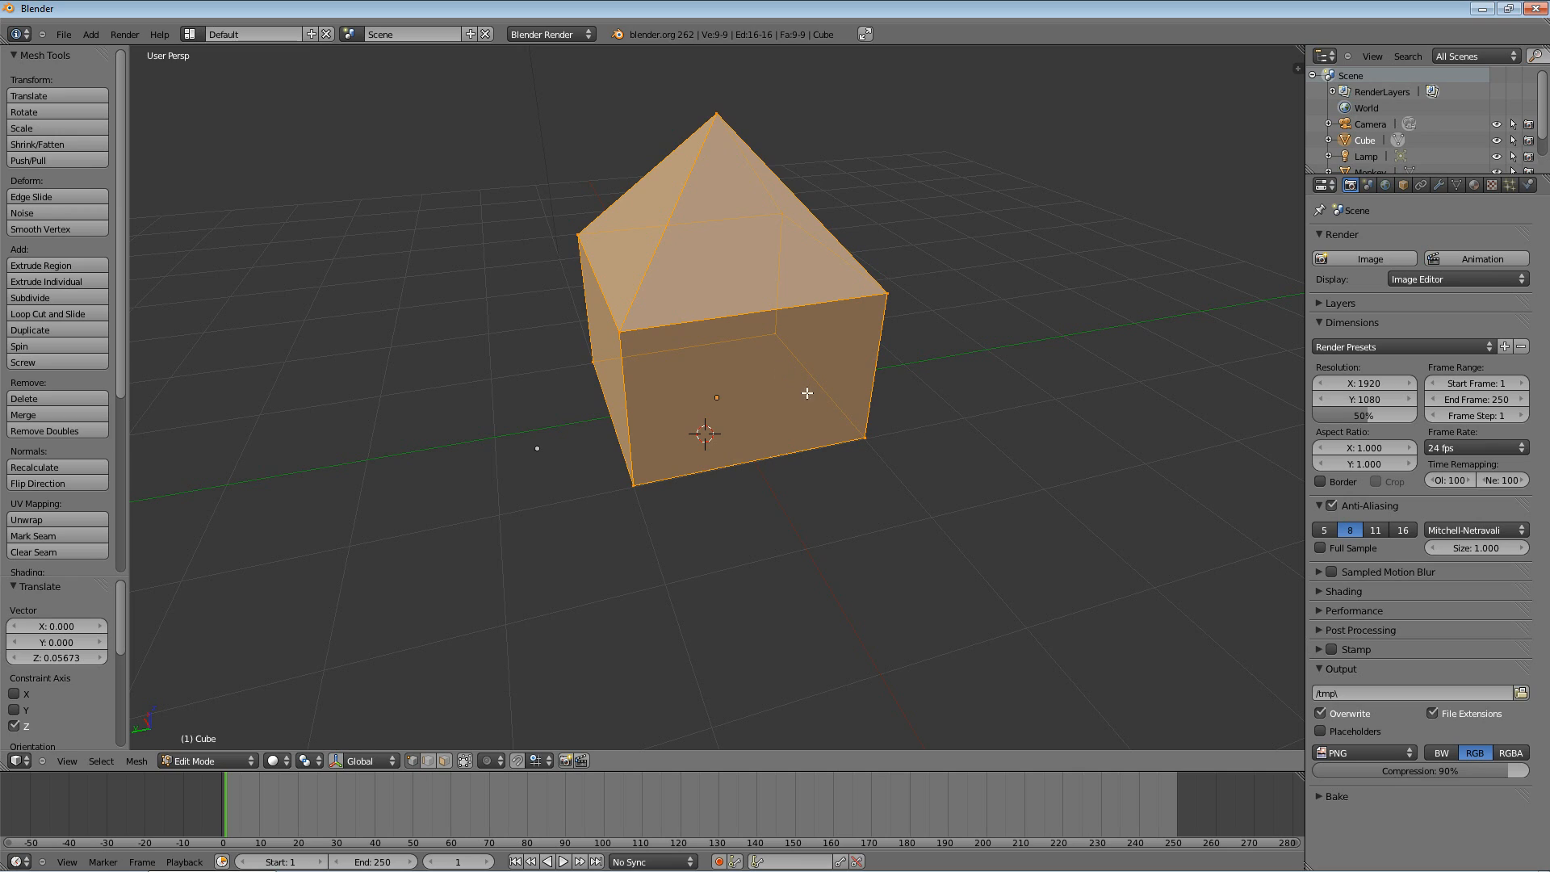
pyautogui.moveTo(696, 341)
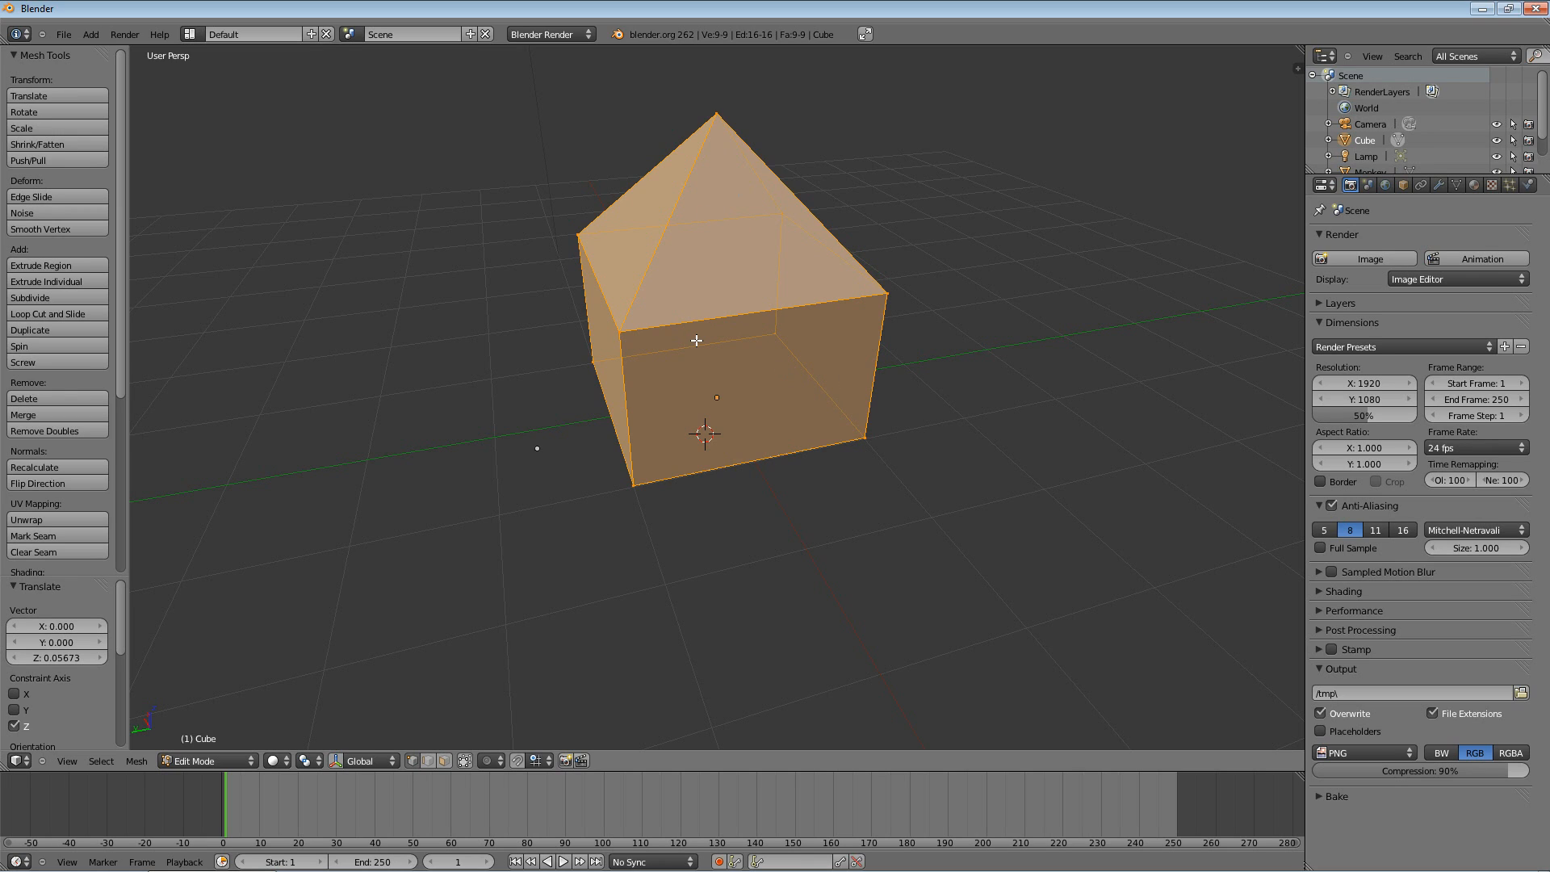
pyautogui.moveTo(909, 298)
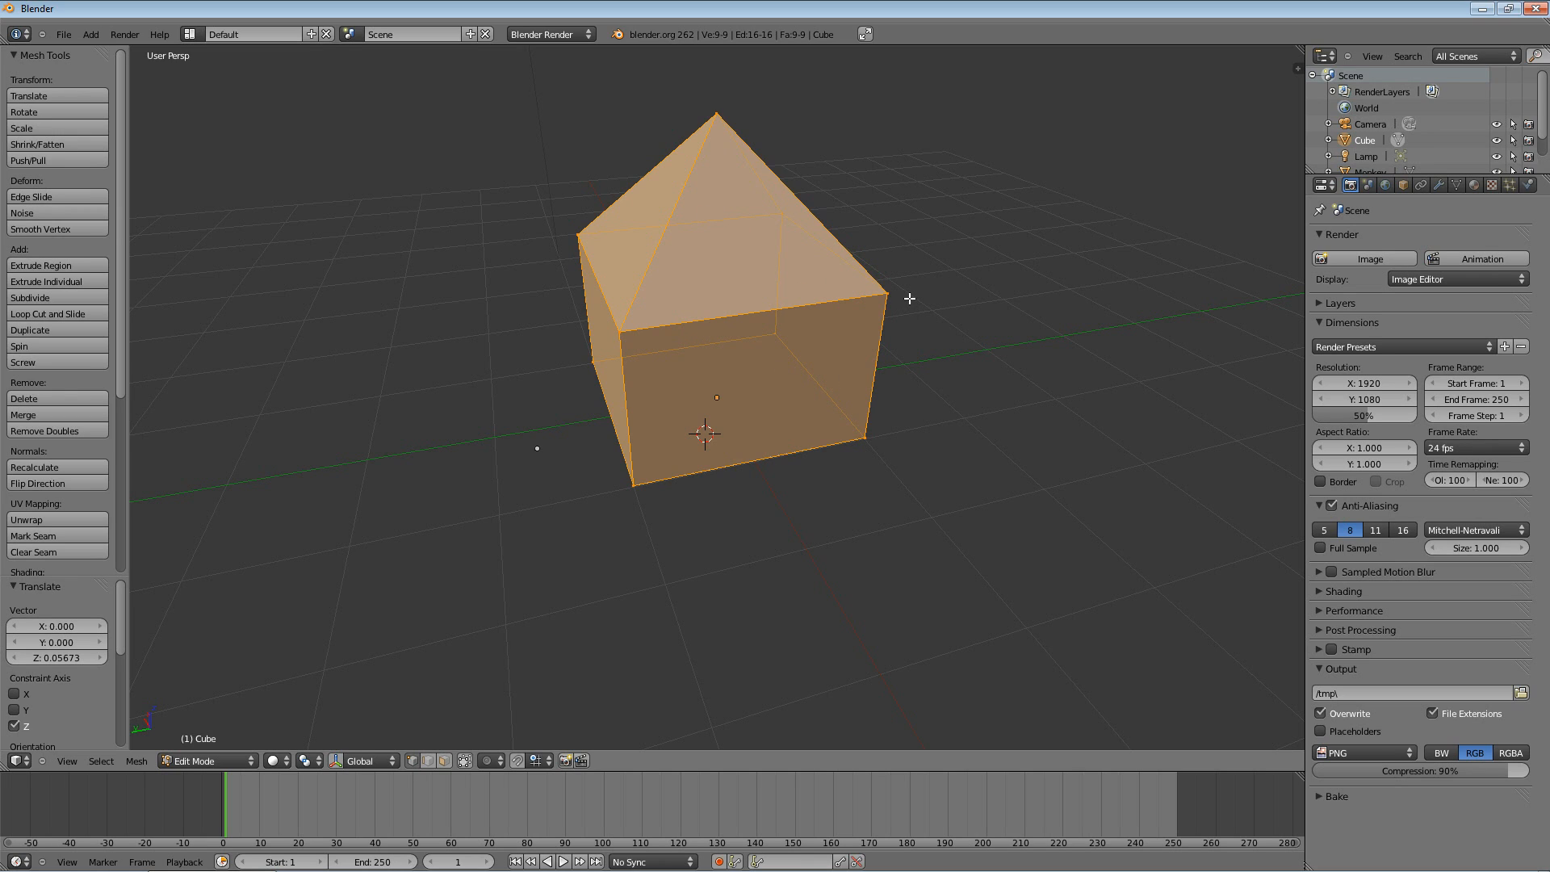
pyautogui.moveTo(959, 304)
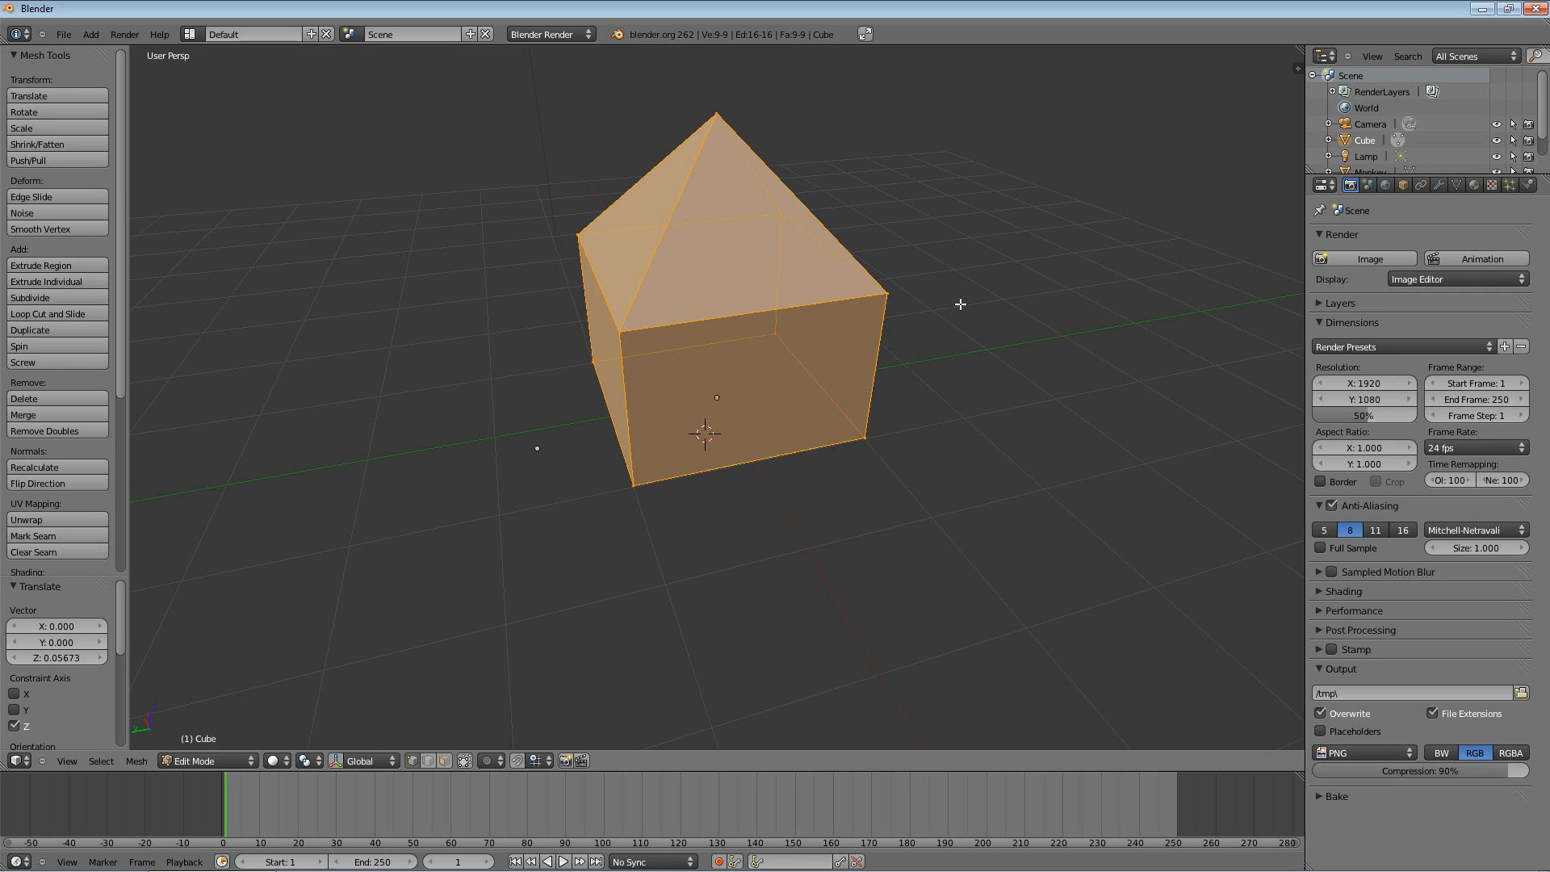
pyautogui.moveTo(1039, 305)
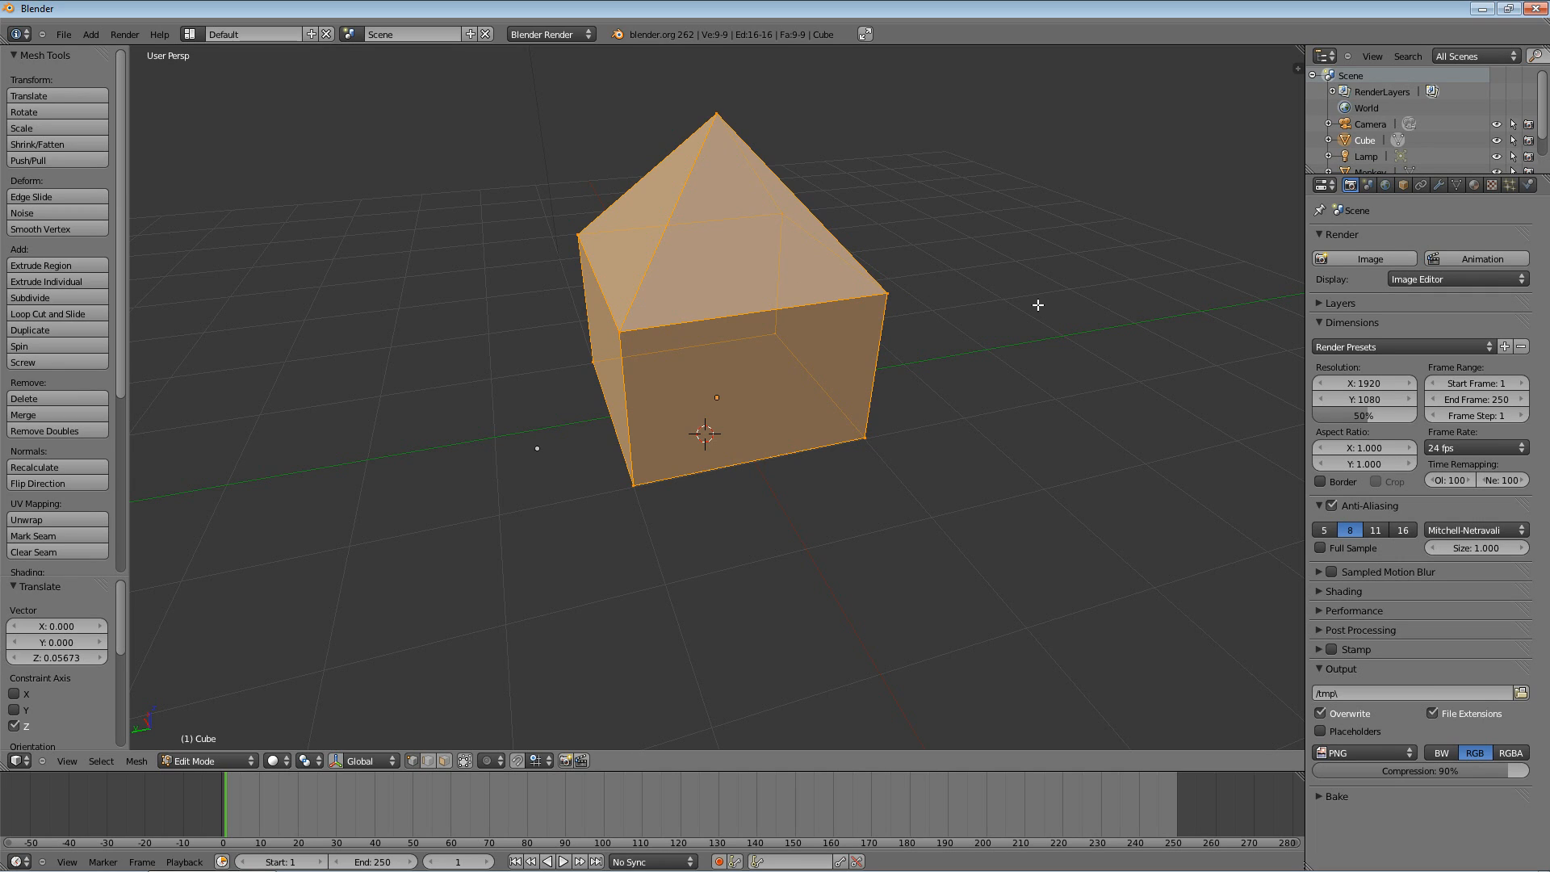
pyautogui.moveTo(922, 415)
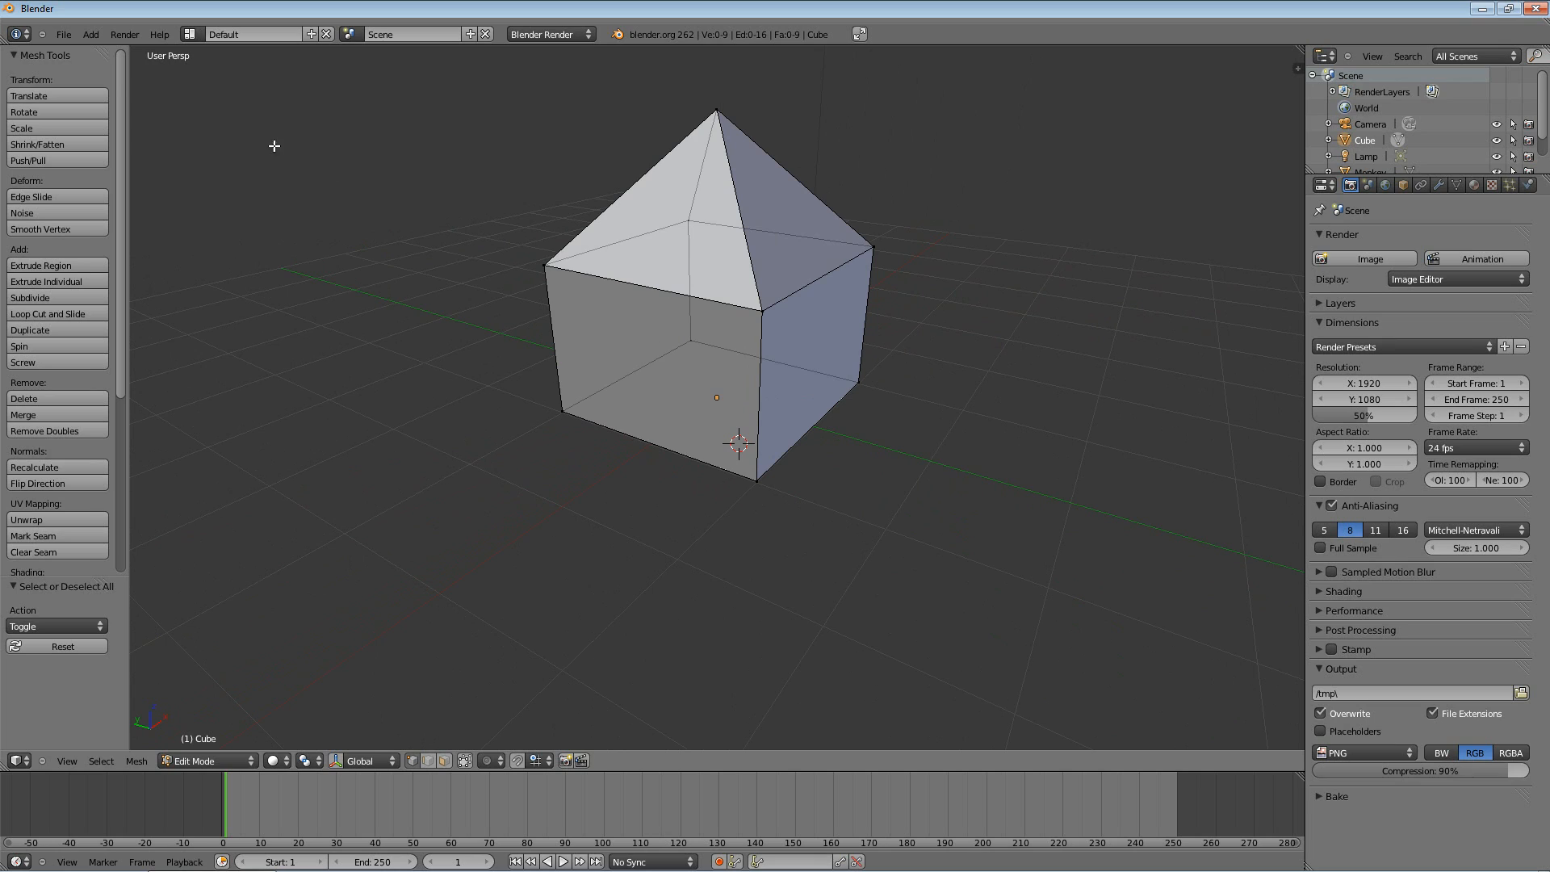
pyautogui.moveTo(465, 205)
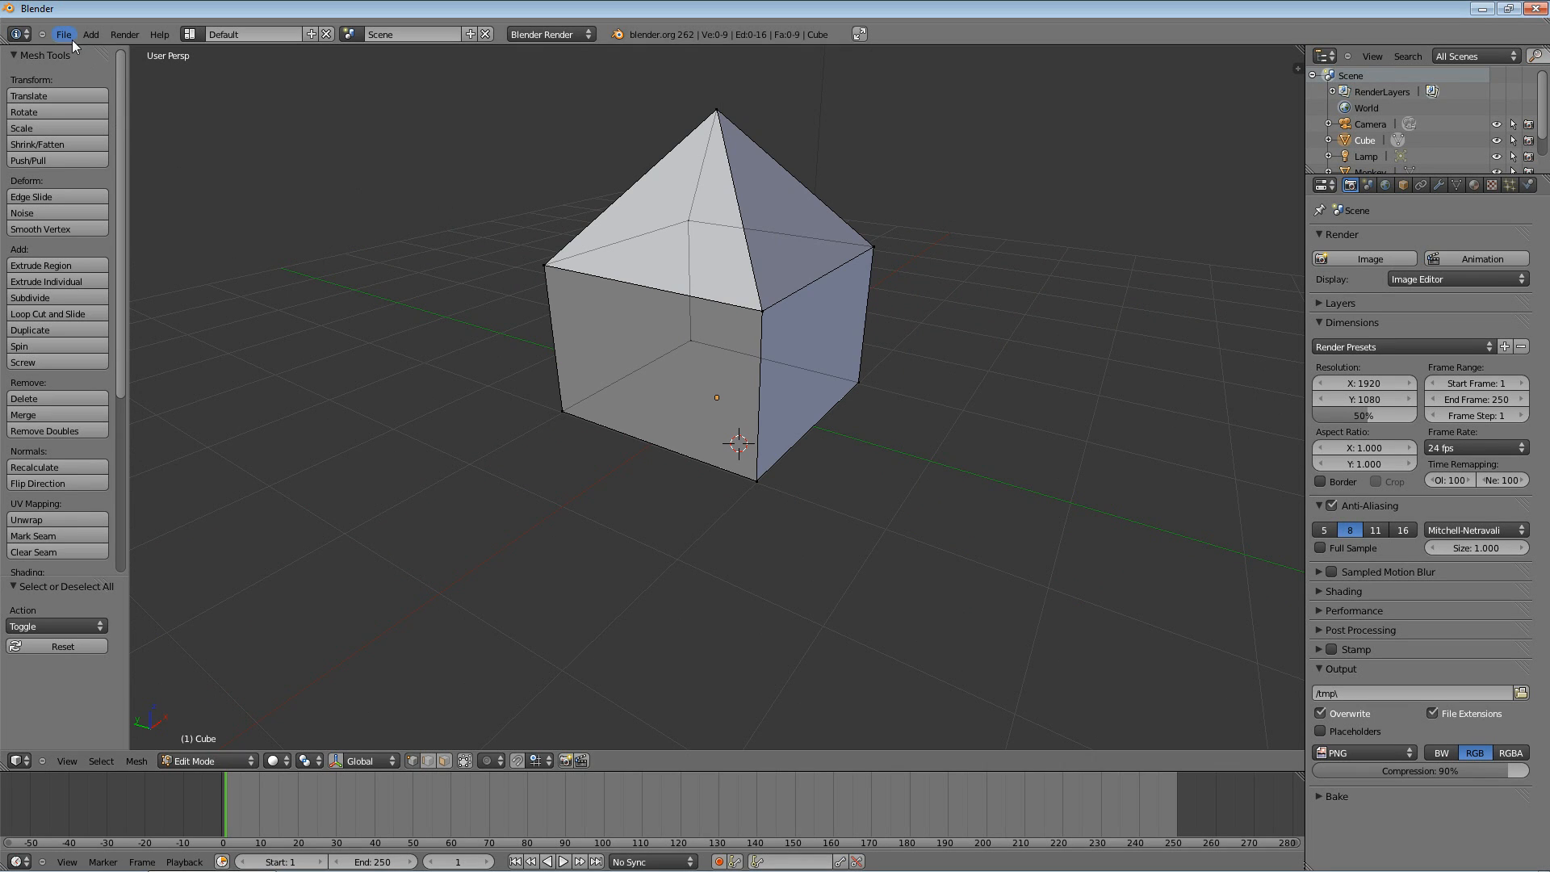
# Step: Save the model as simplehouse.blend in the Desktop folder via Save As
pyautogui.click(63, 34)
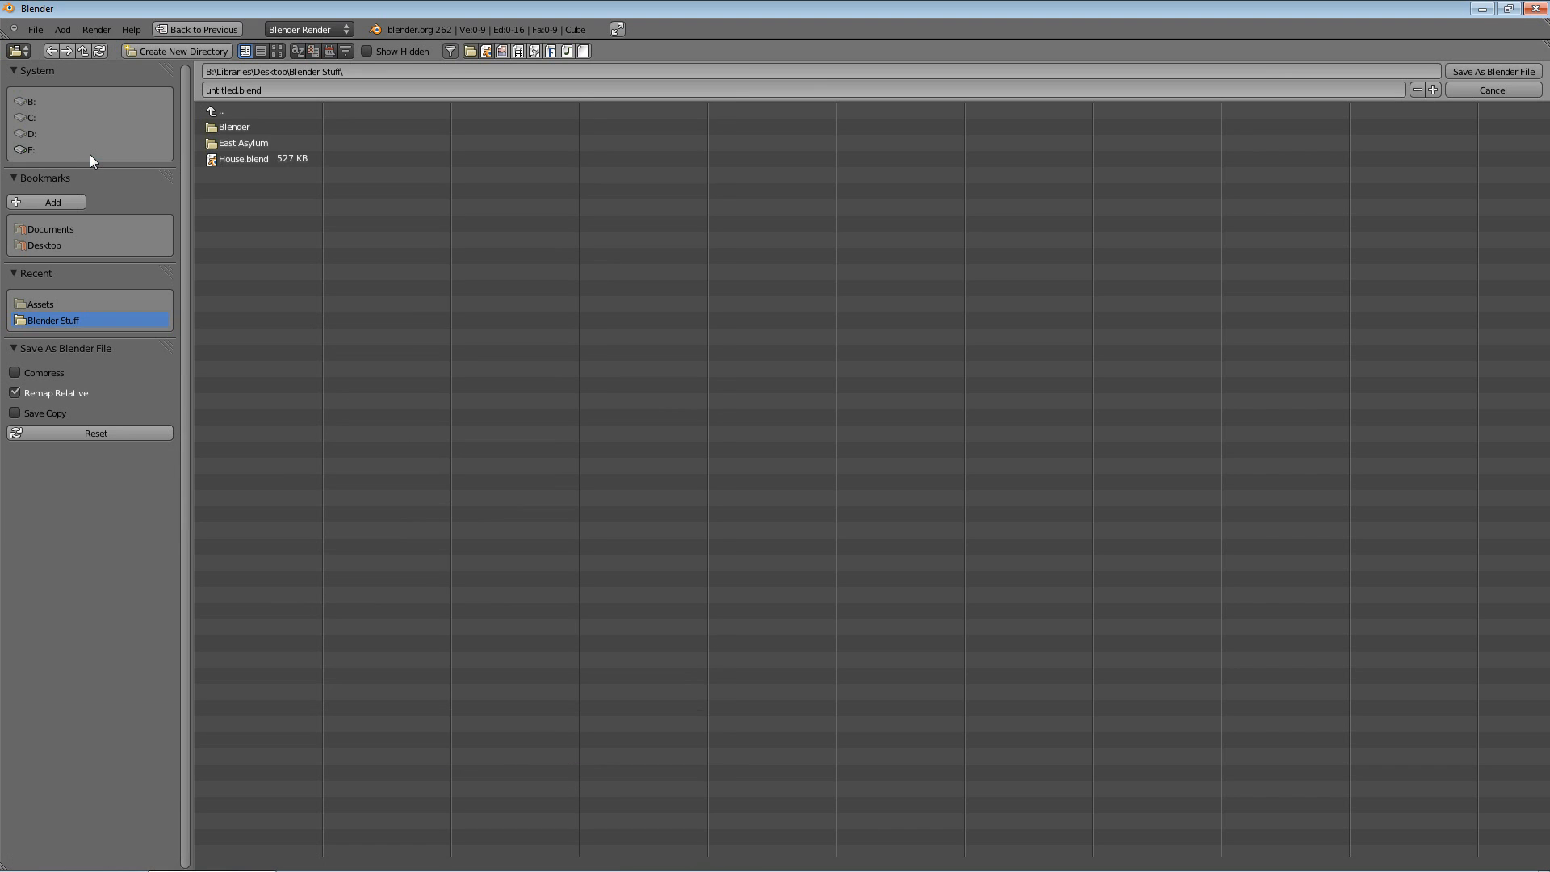
pyautogui.click(222, 111)
pyautogui.write('simplehouse')
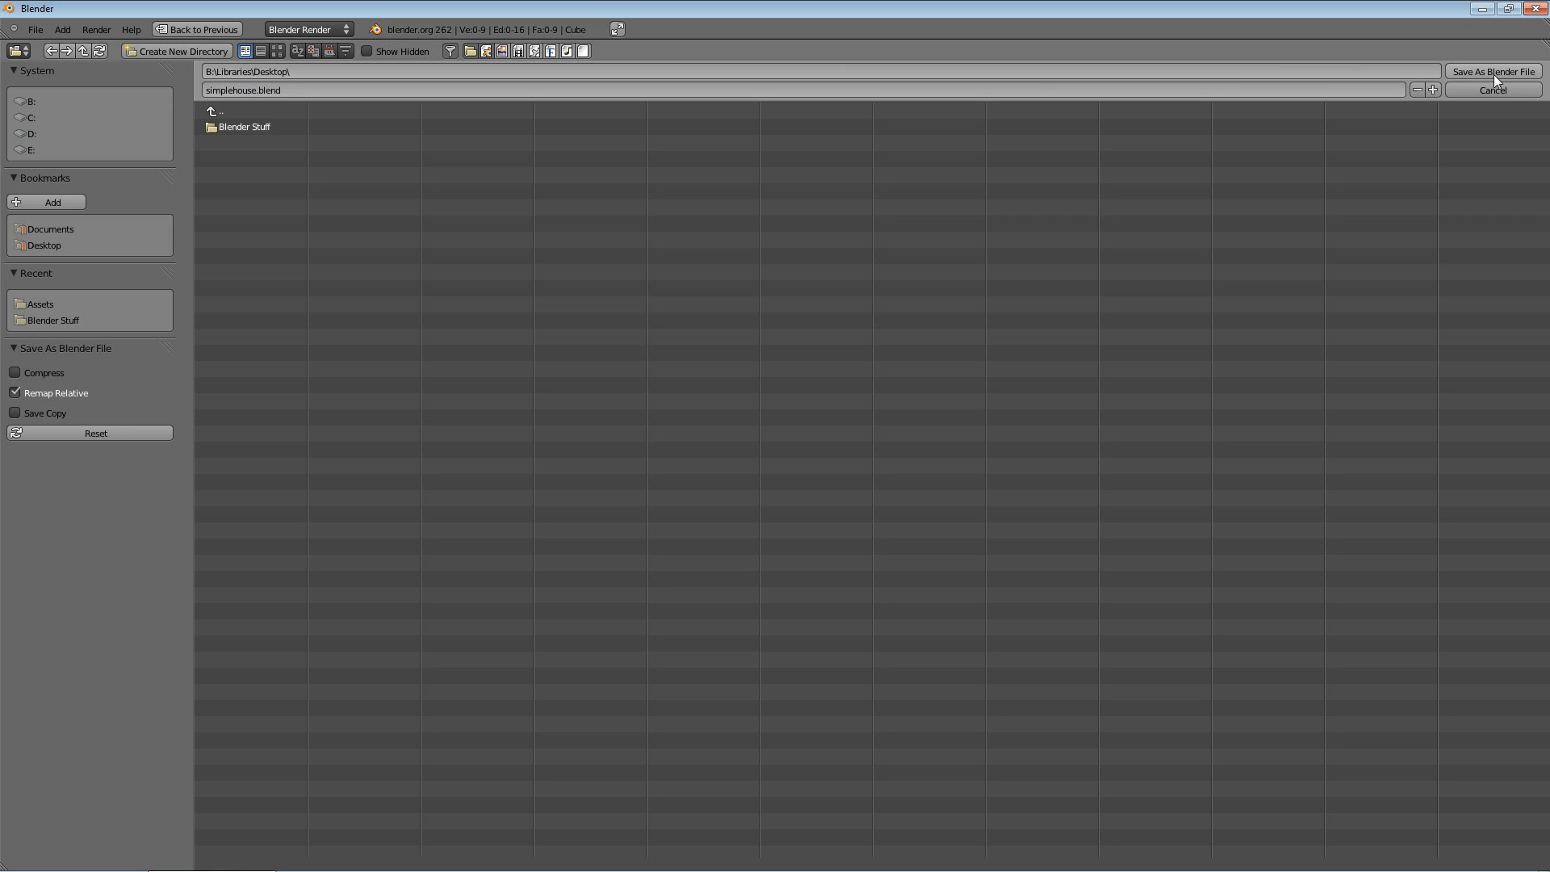
pyautogui.click(1492, 71)
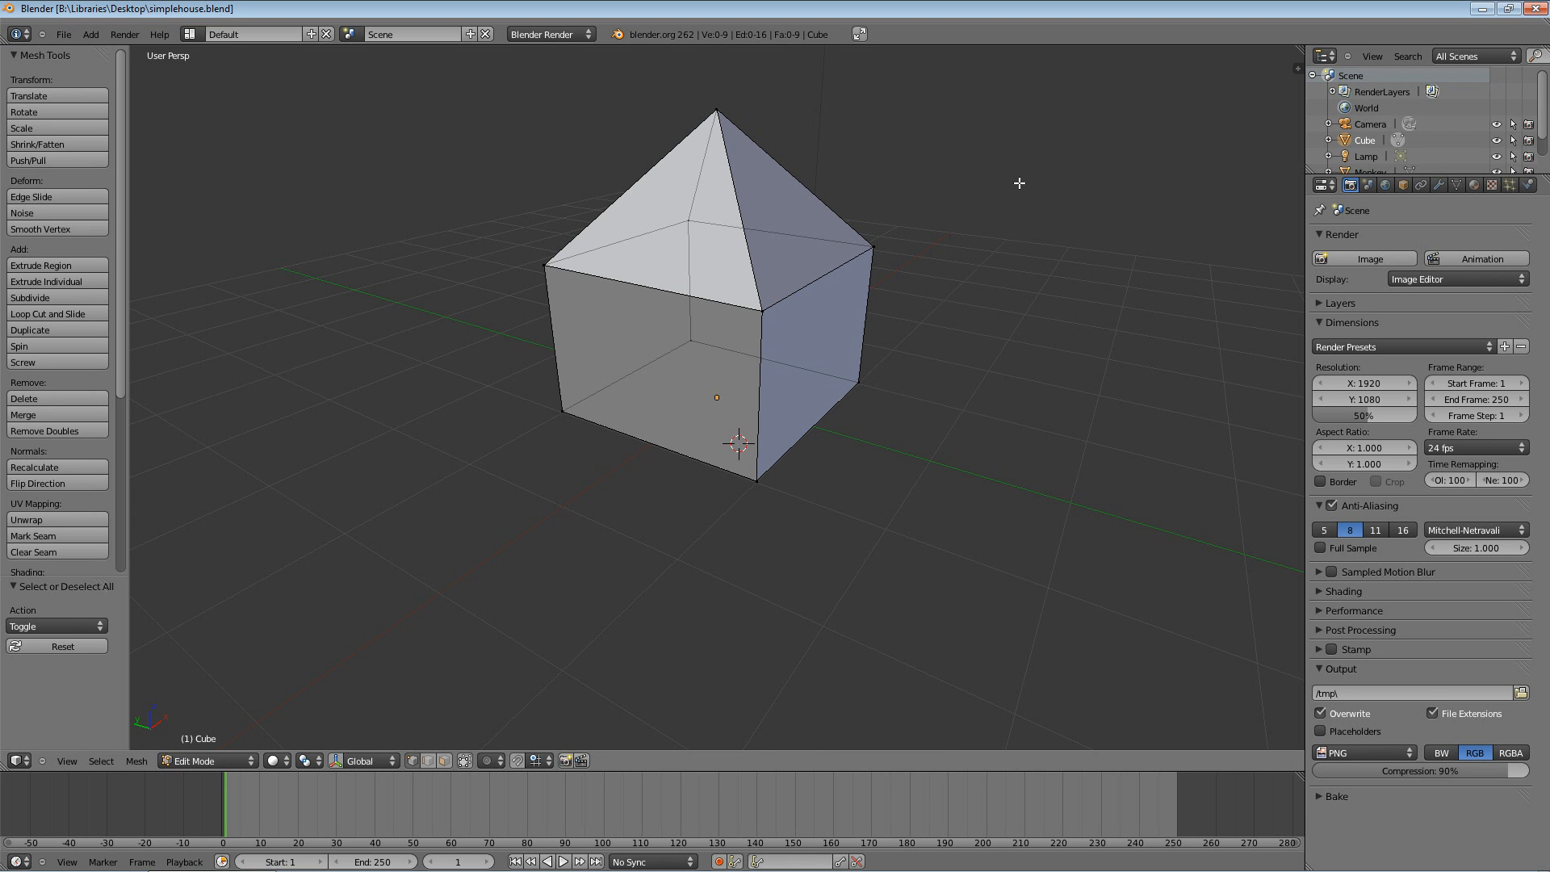
pyautogui.moveTo(454, 364)
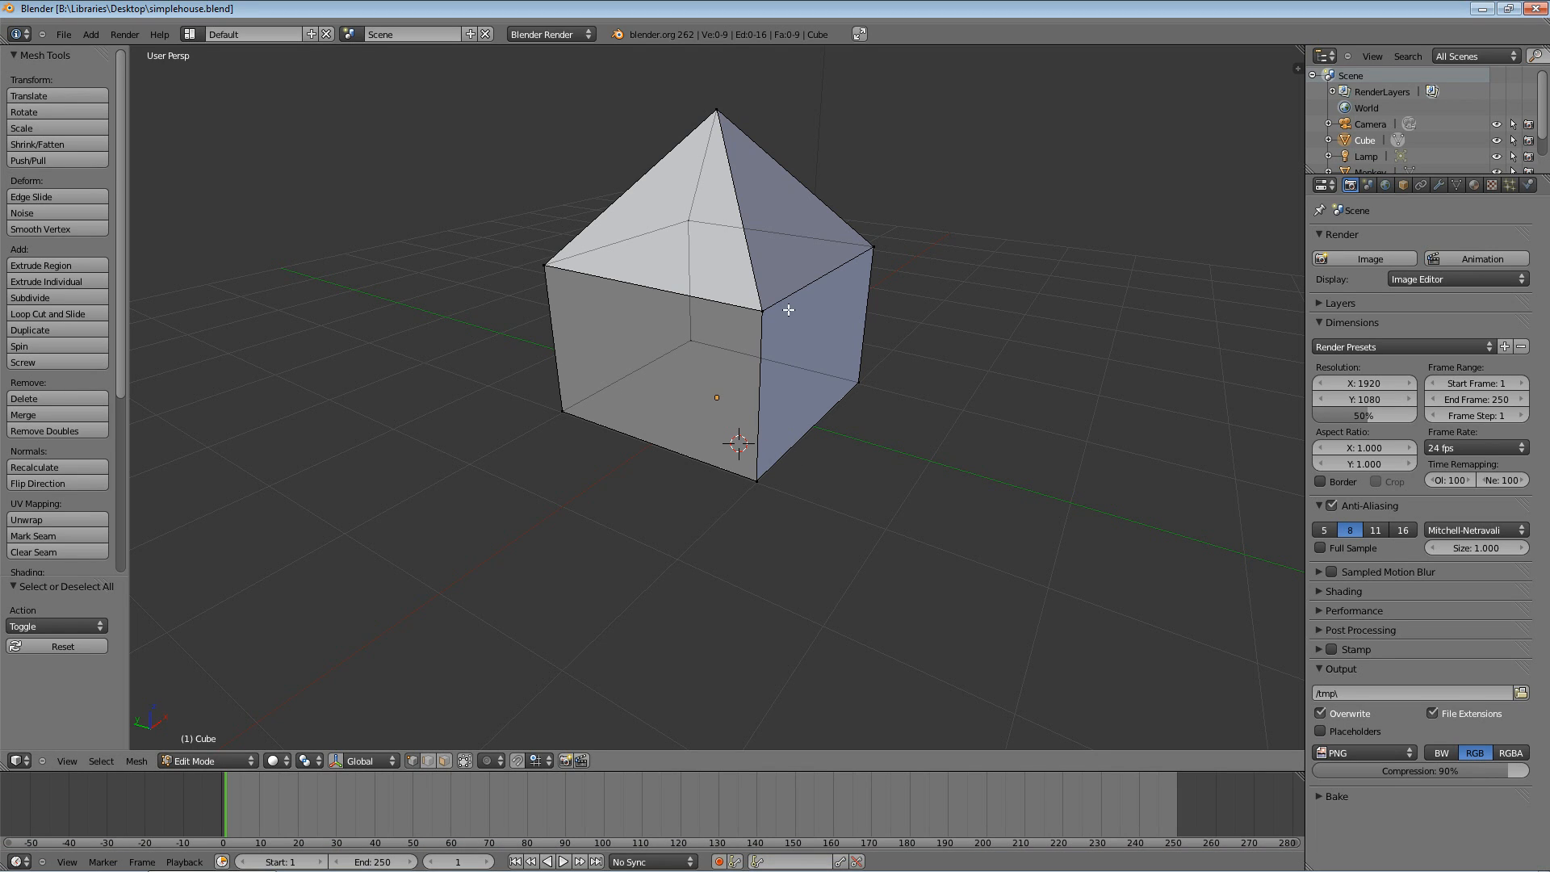
pyautogui.moveTo(914, 309)
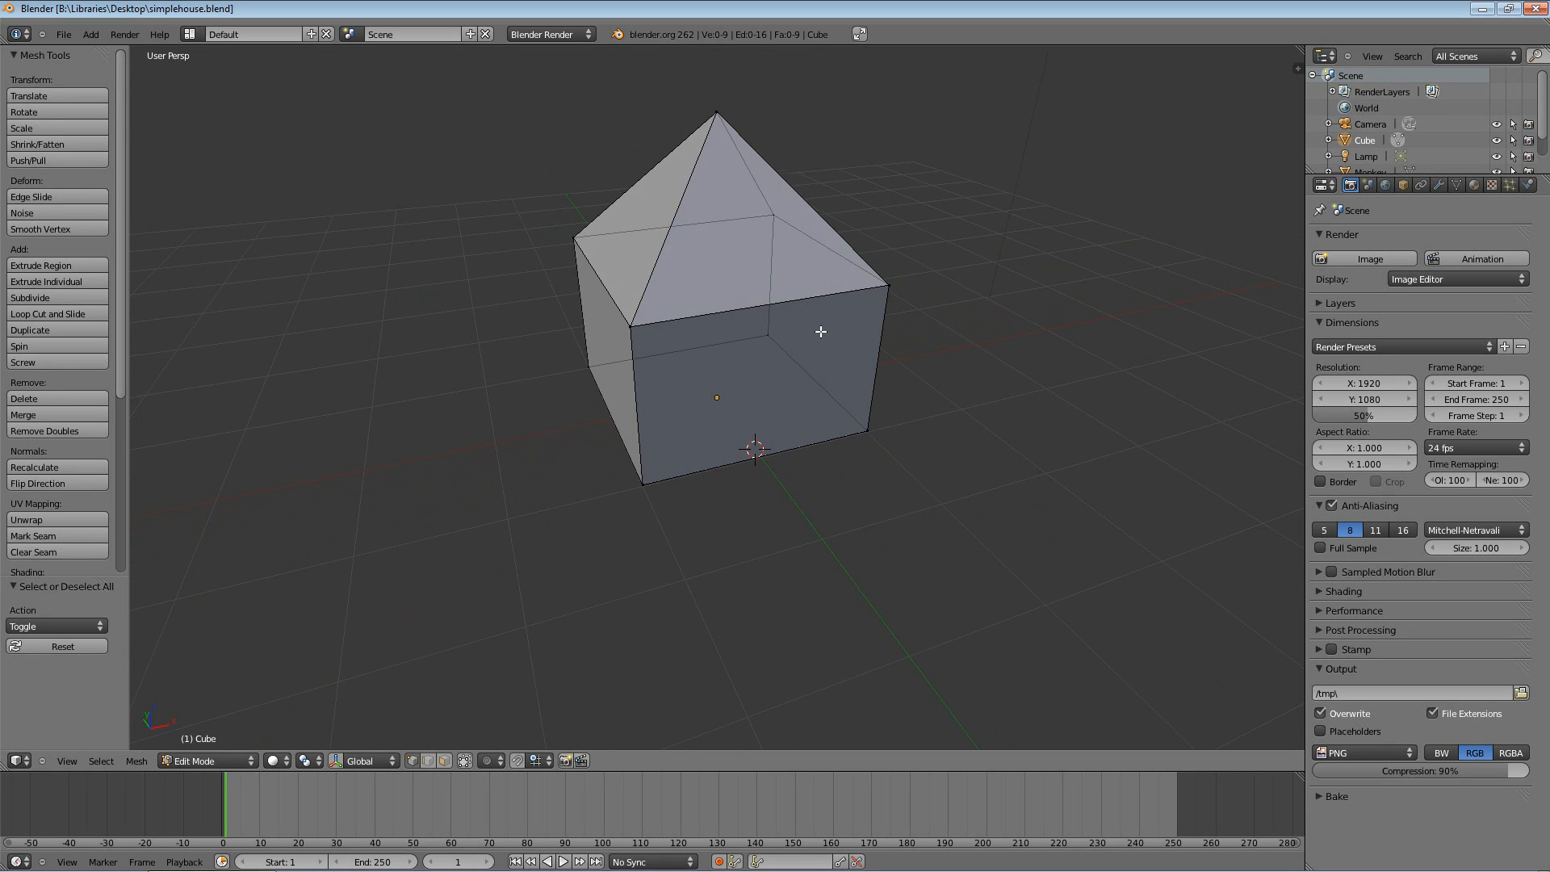
pyautogui.moveTo(827, 328)
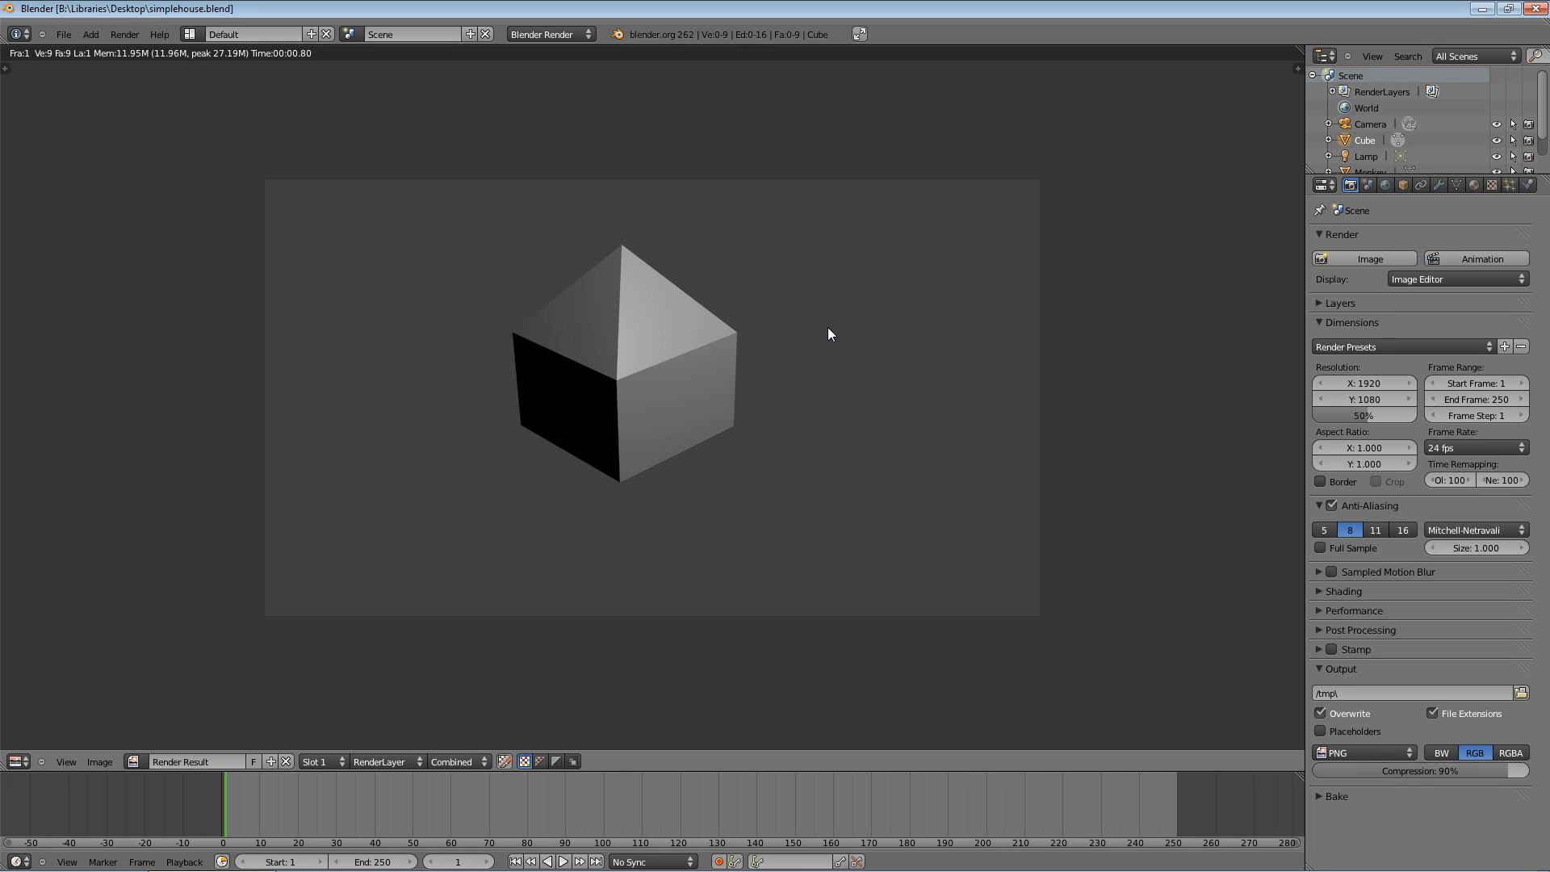
pyautogui.moveTo(610, 265)
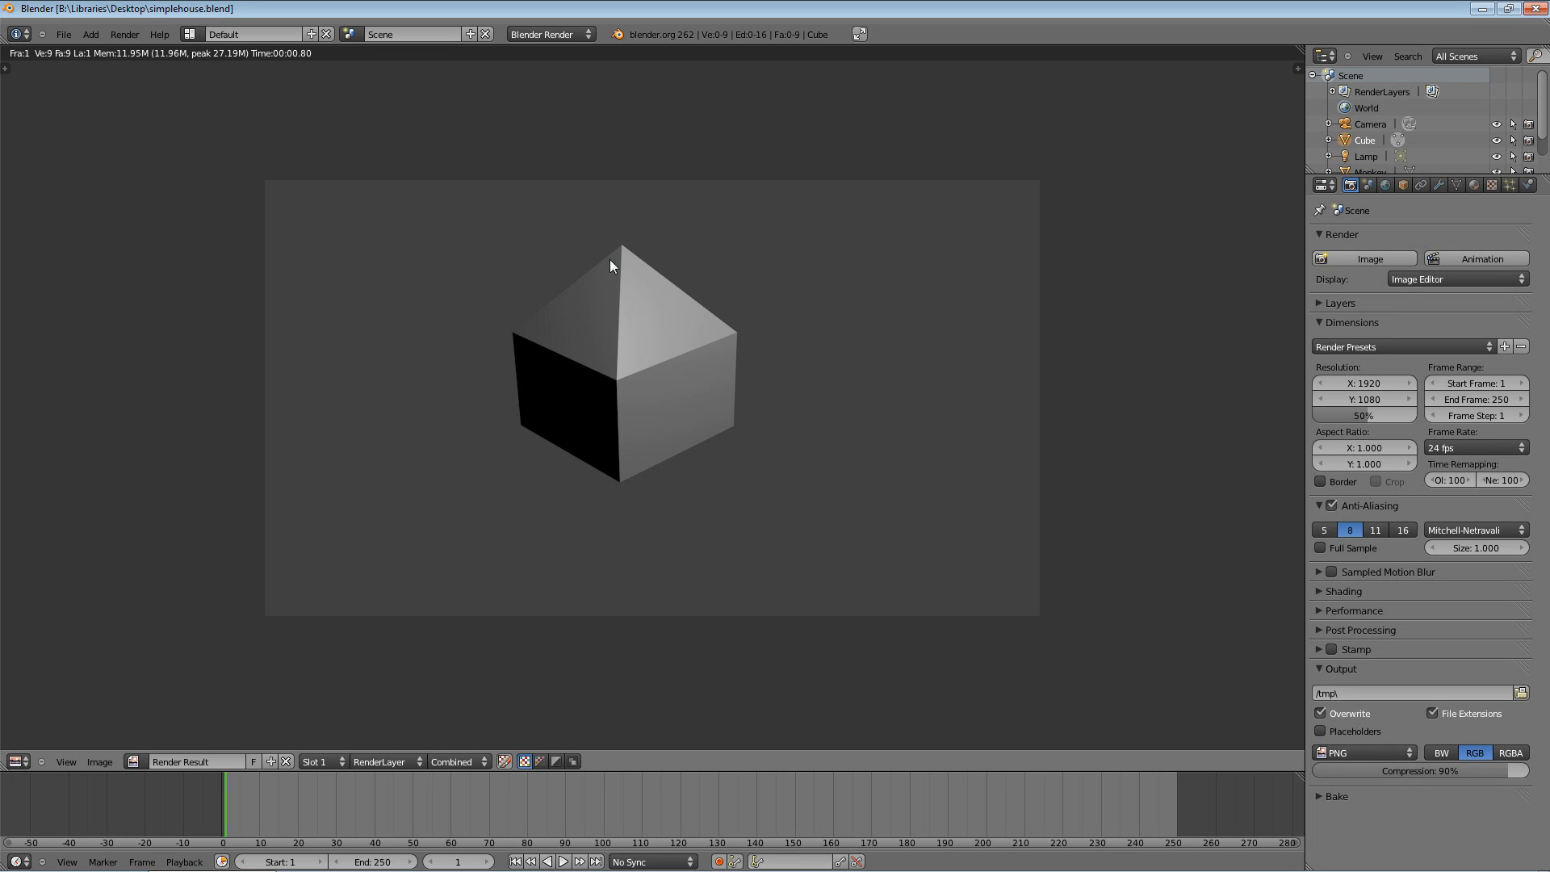
pyautogui.moveTo(804, 252)
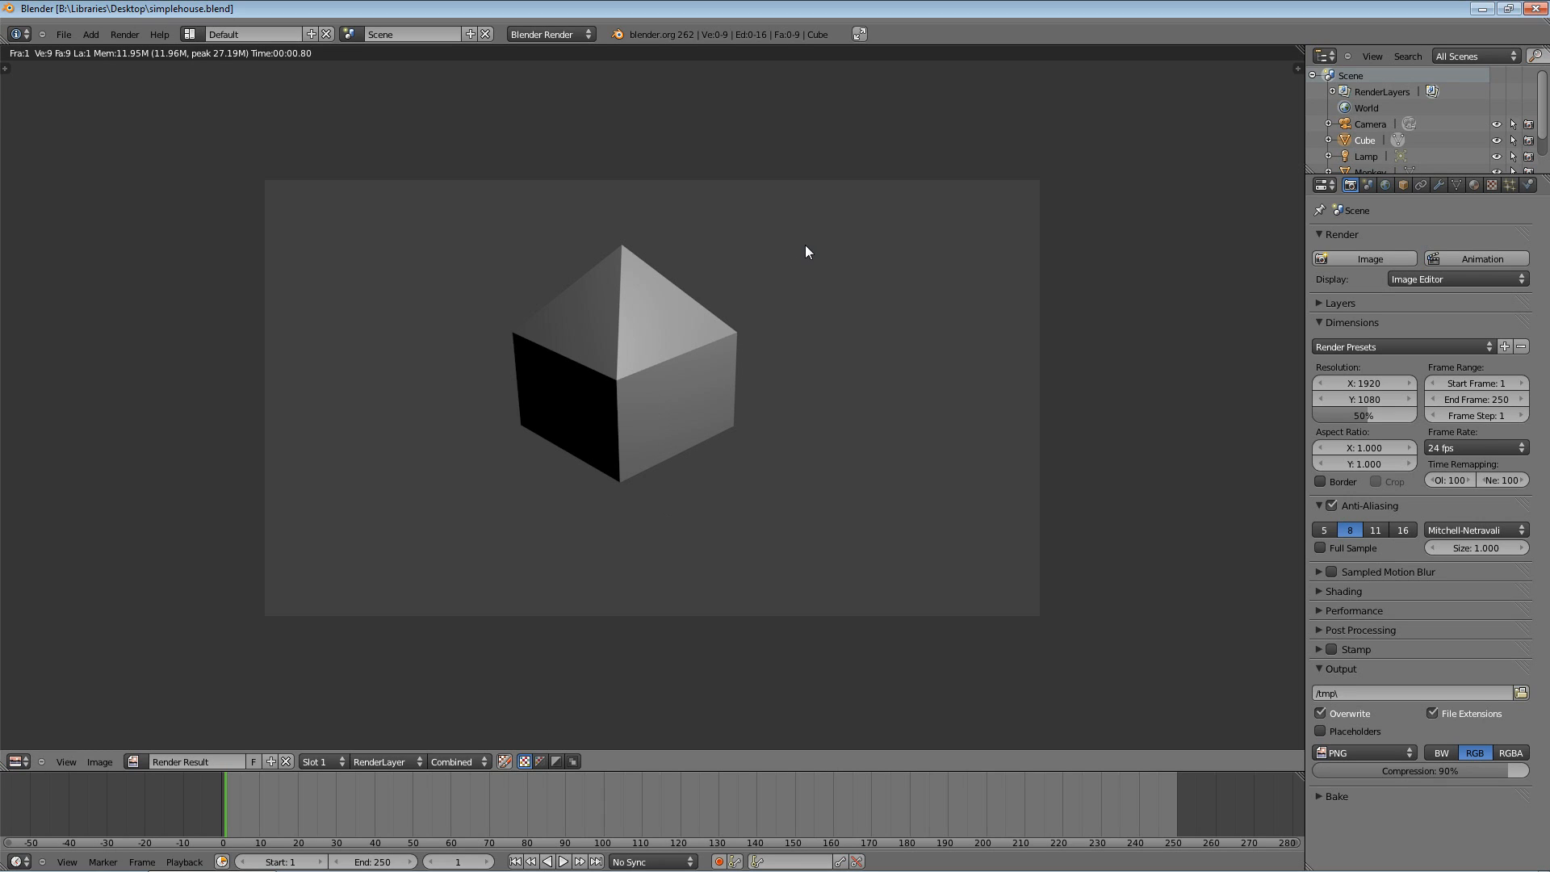
pyautogui.moveTo(887, 240)
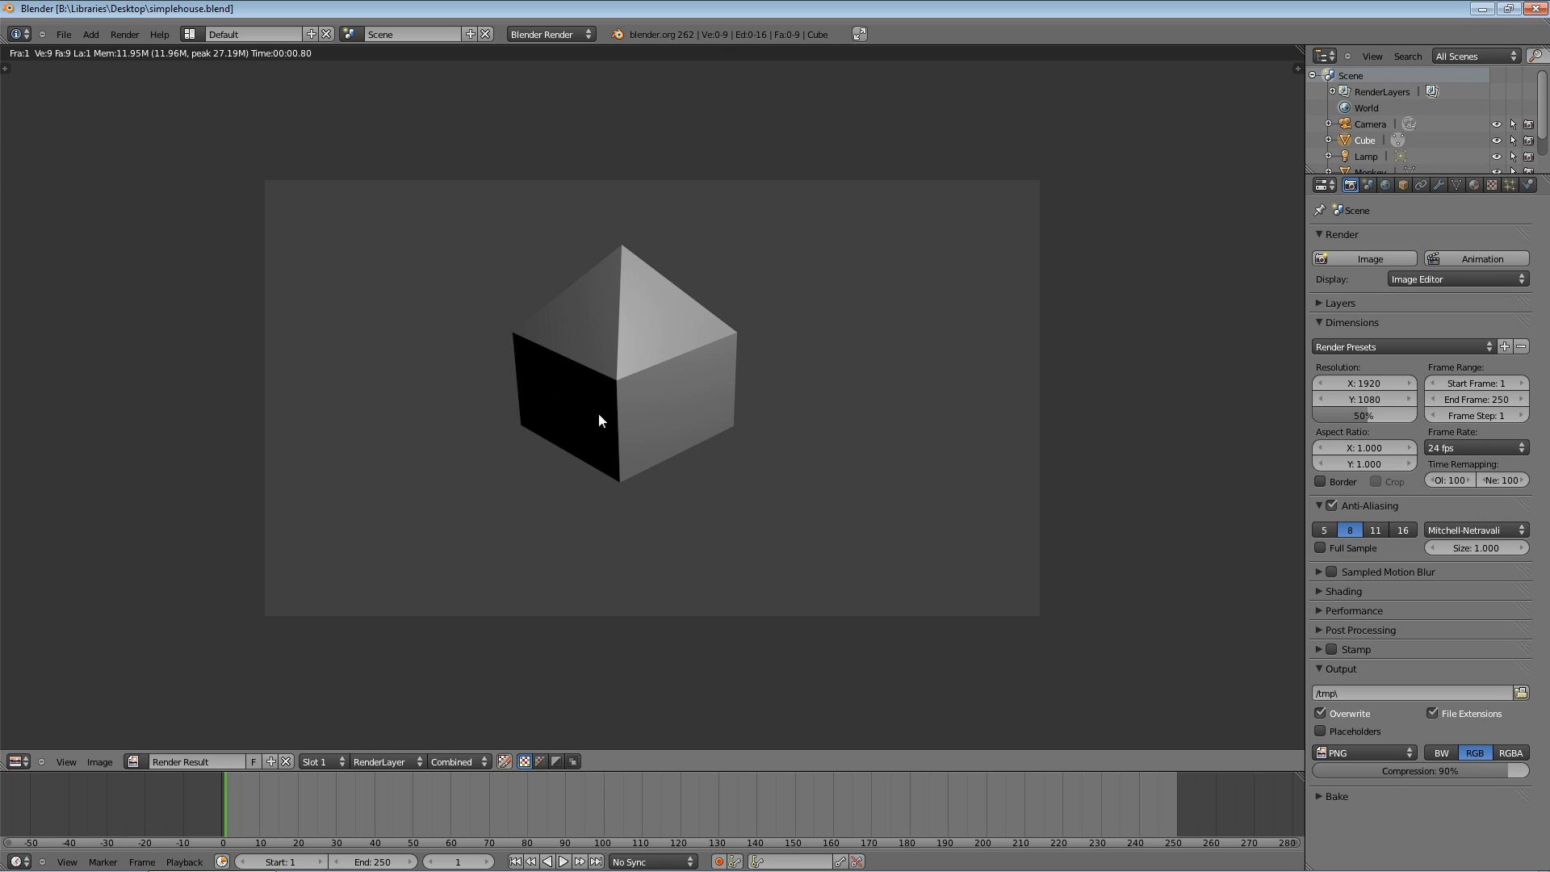
pyautogui.moveTo(536, 483)
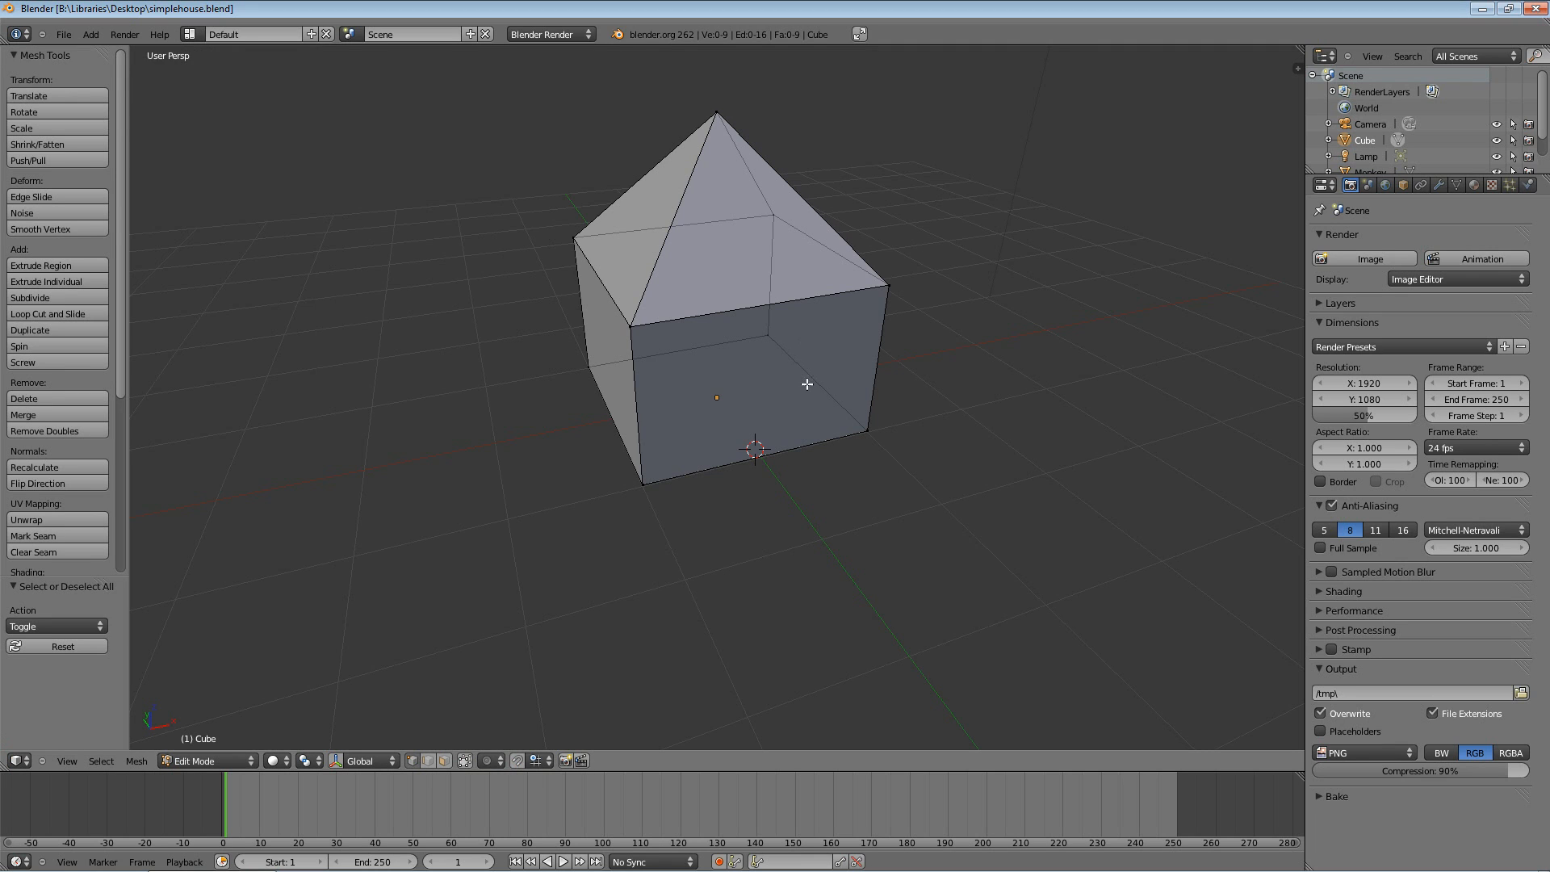
pyautogui.moveTo(801, 415)
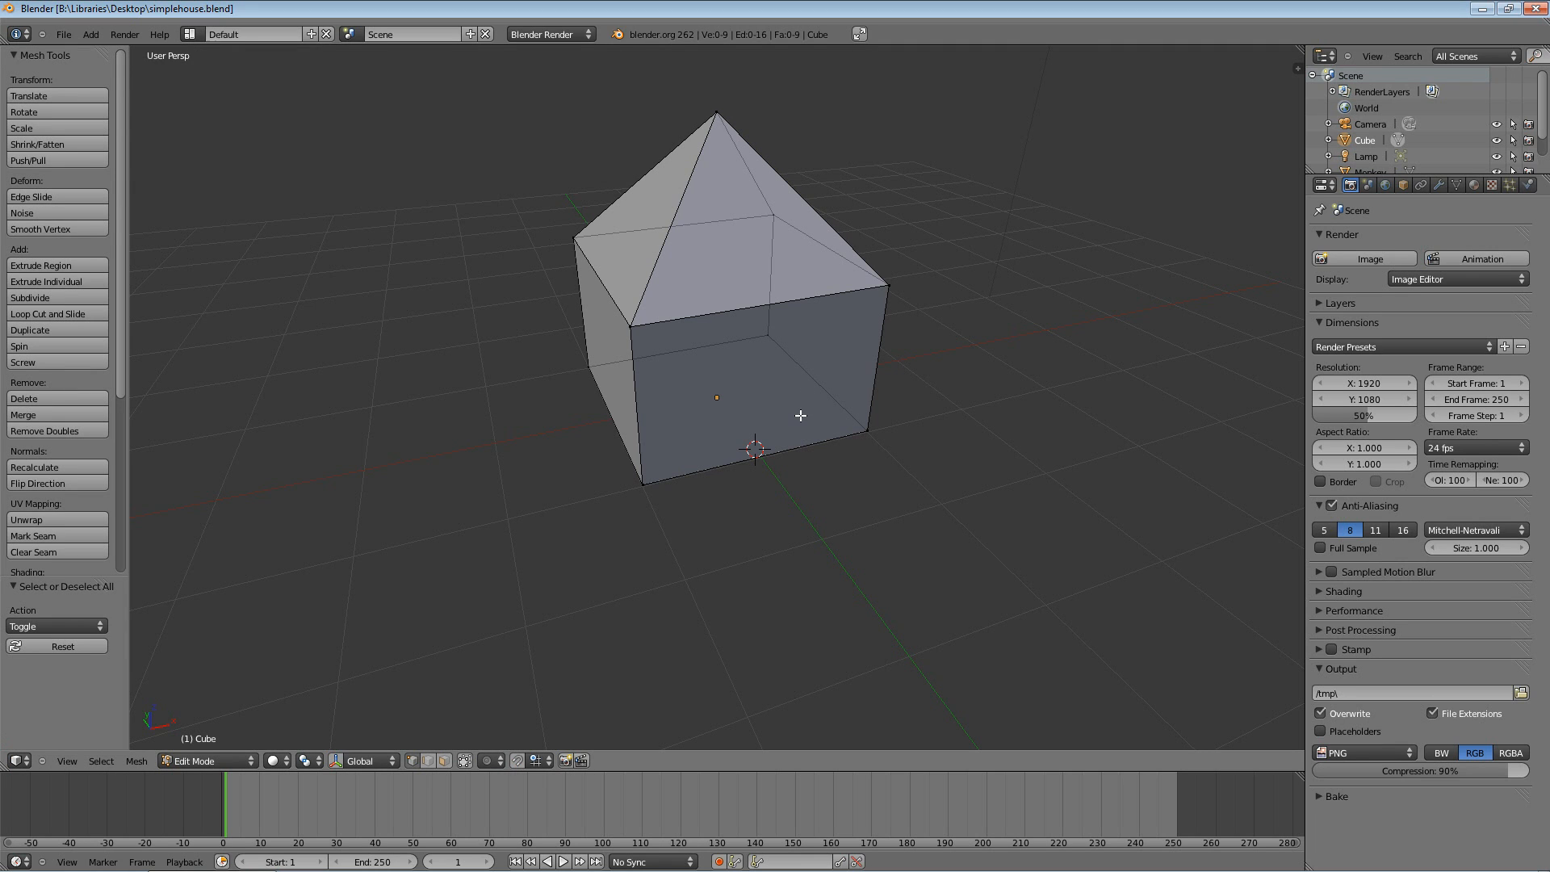
# Step: Render the house from the scene camera with F12 and return to the 3D view
pyautogui.press('KP_0')
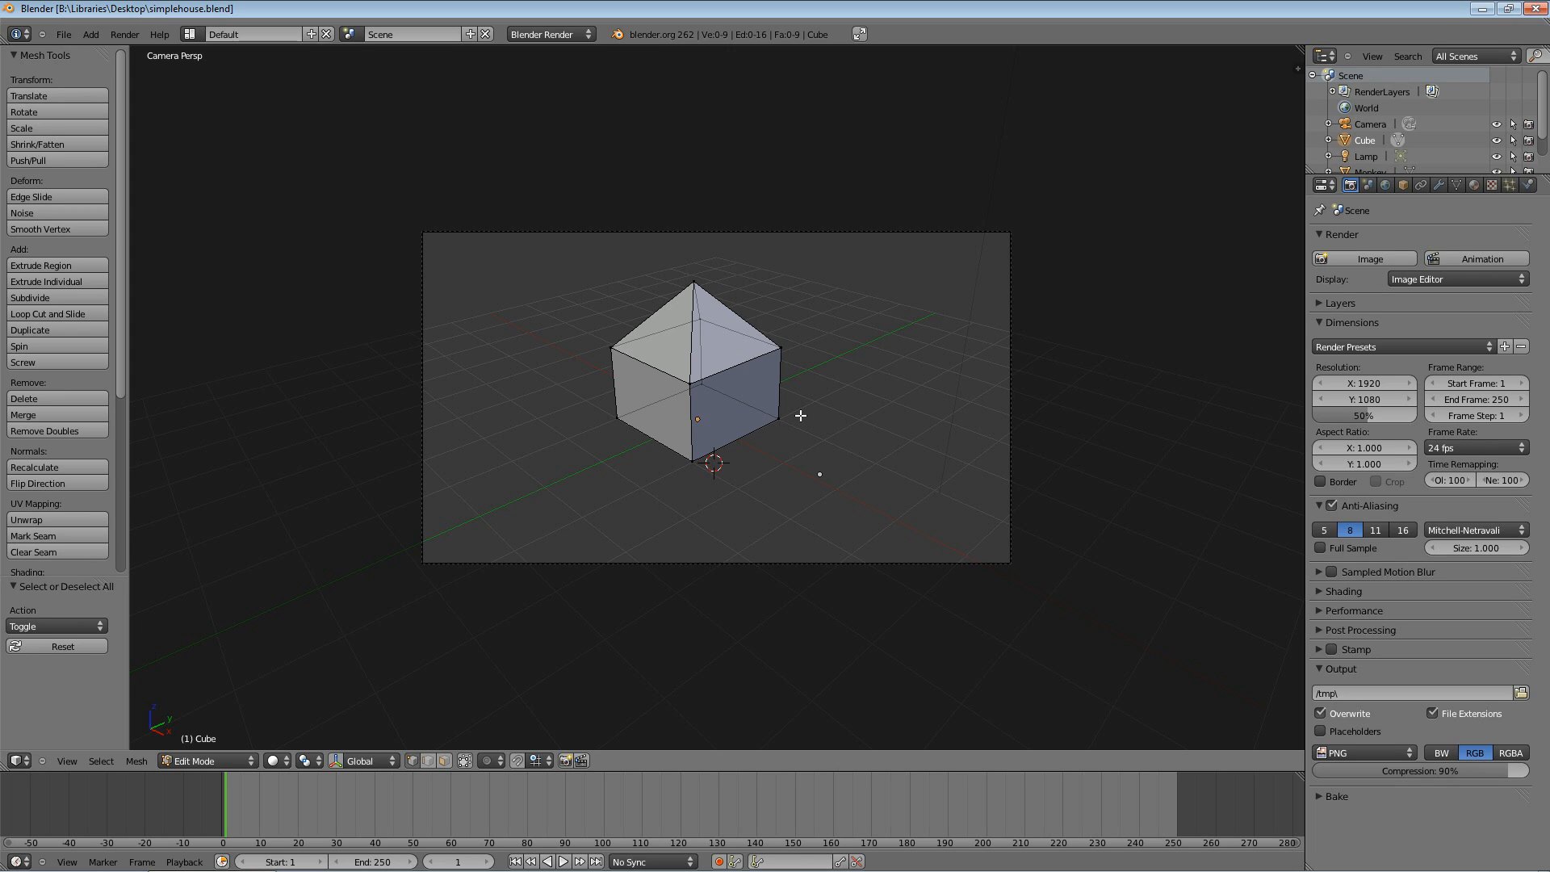
pyautogui.press('F12')
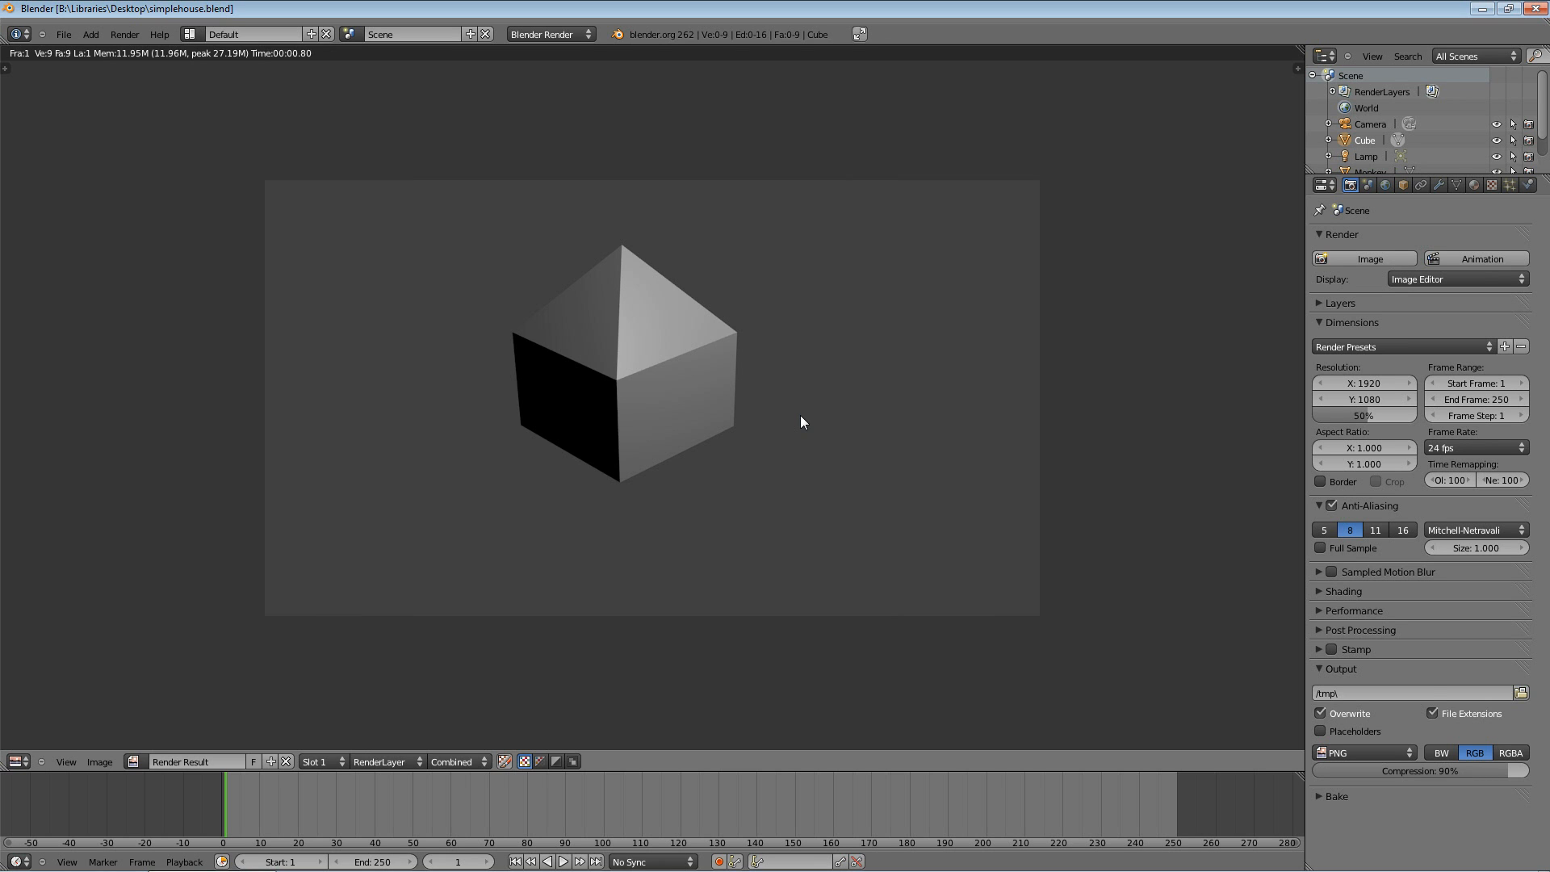
pyautogui.press('Tab')
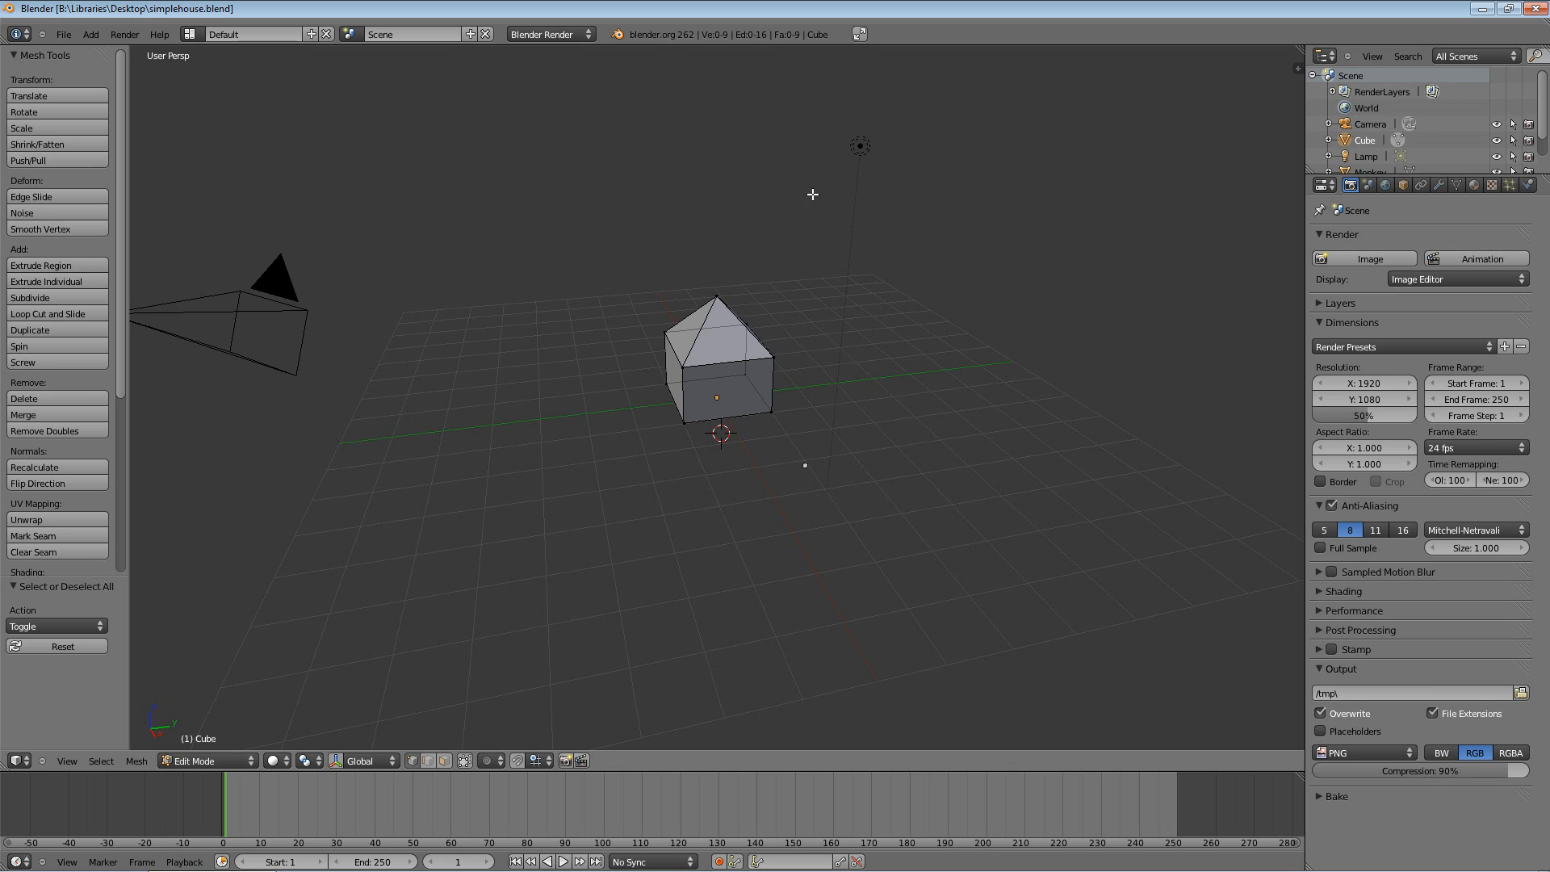
pyautogui.moveTo(861, 147)
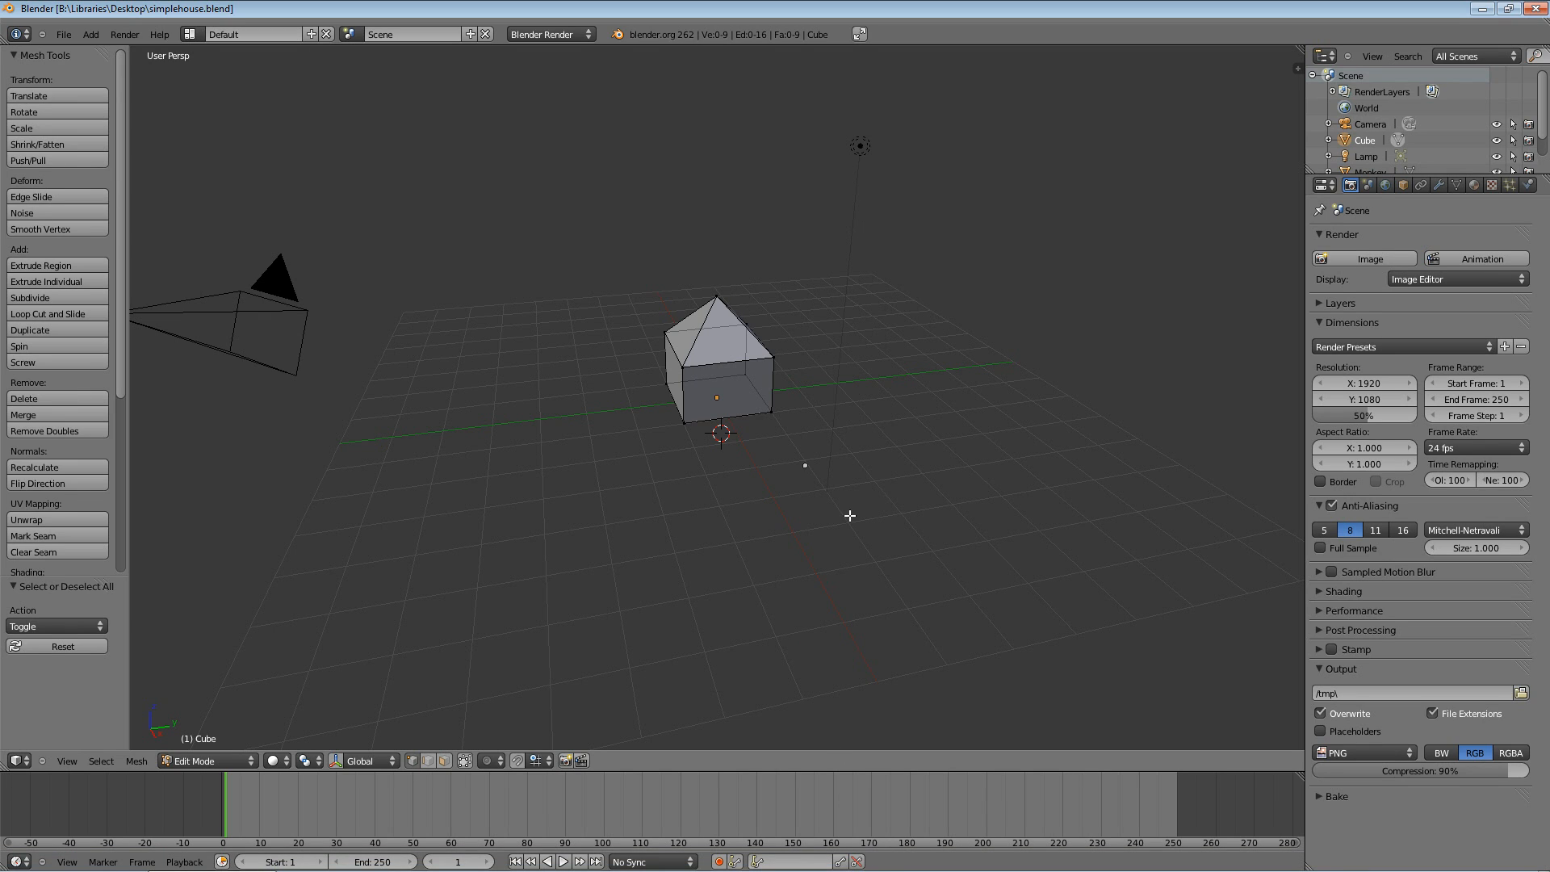
pyautogui.moveTo(707, 474)
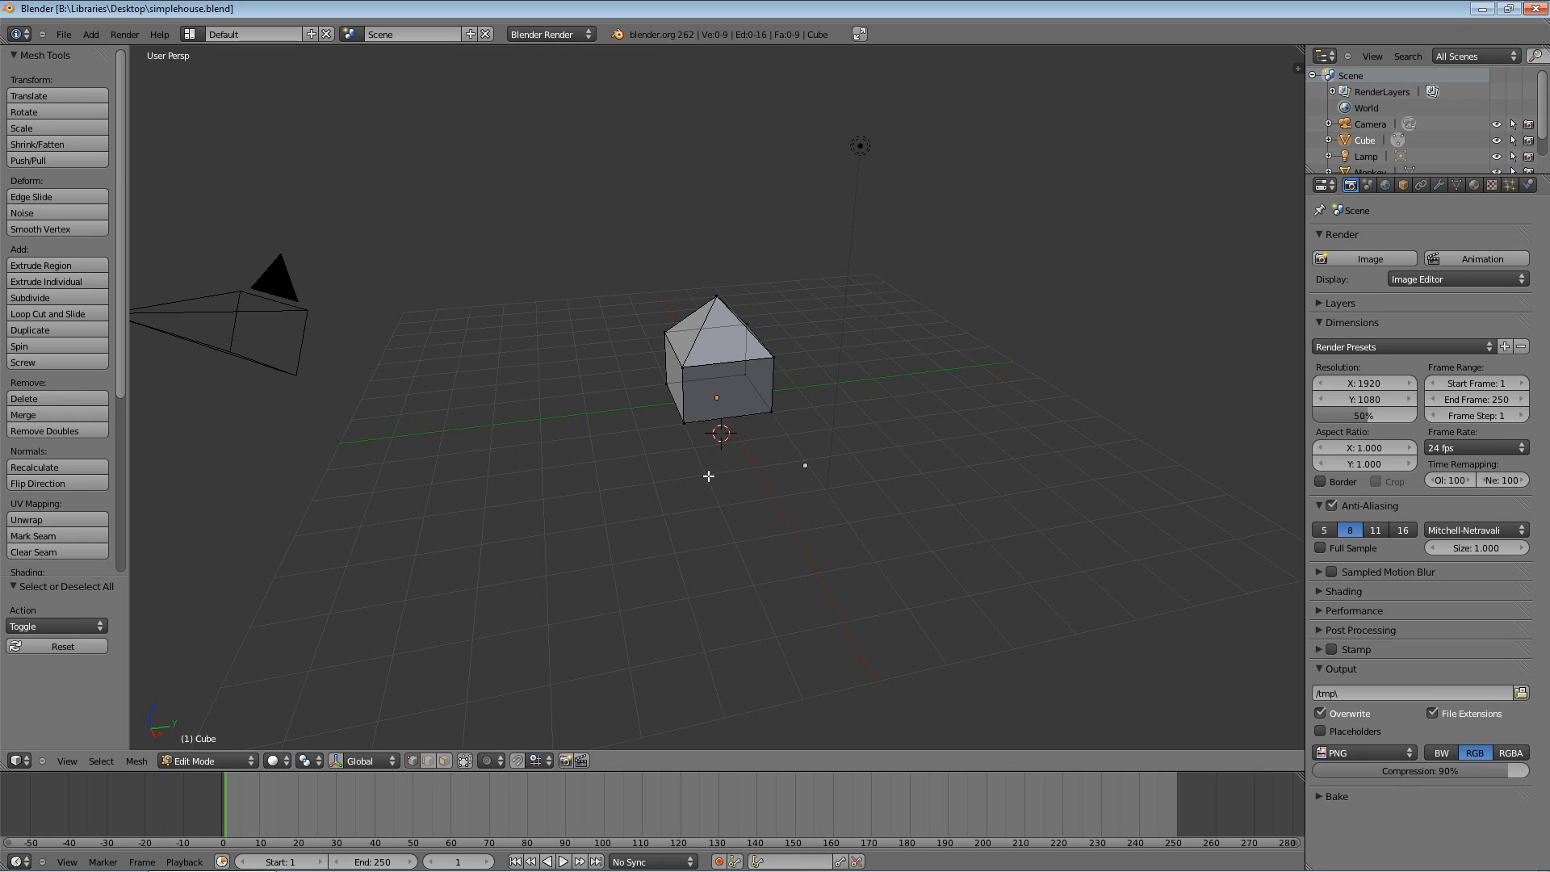